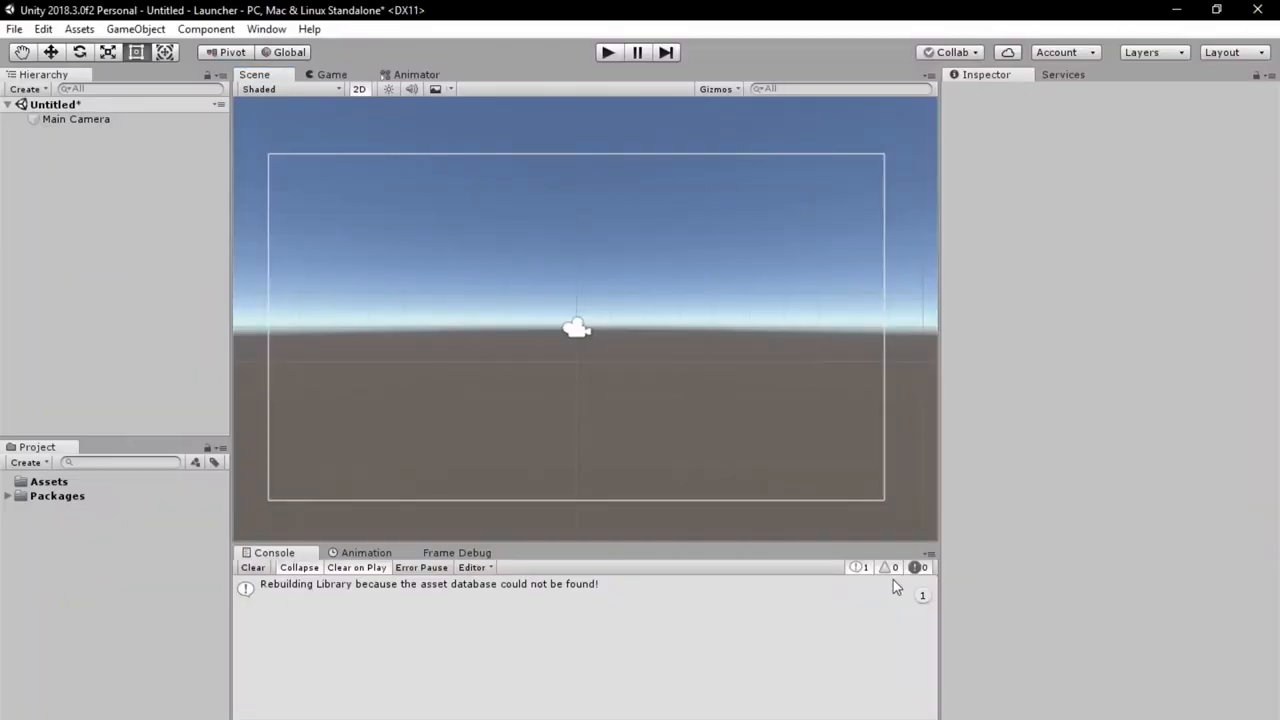
mouse_move(150, 221)
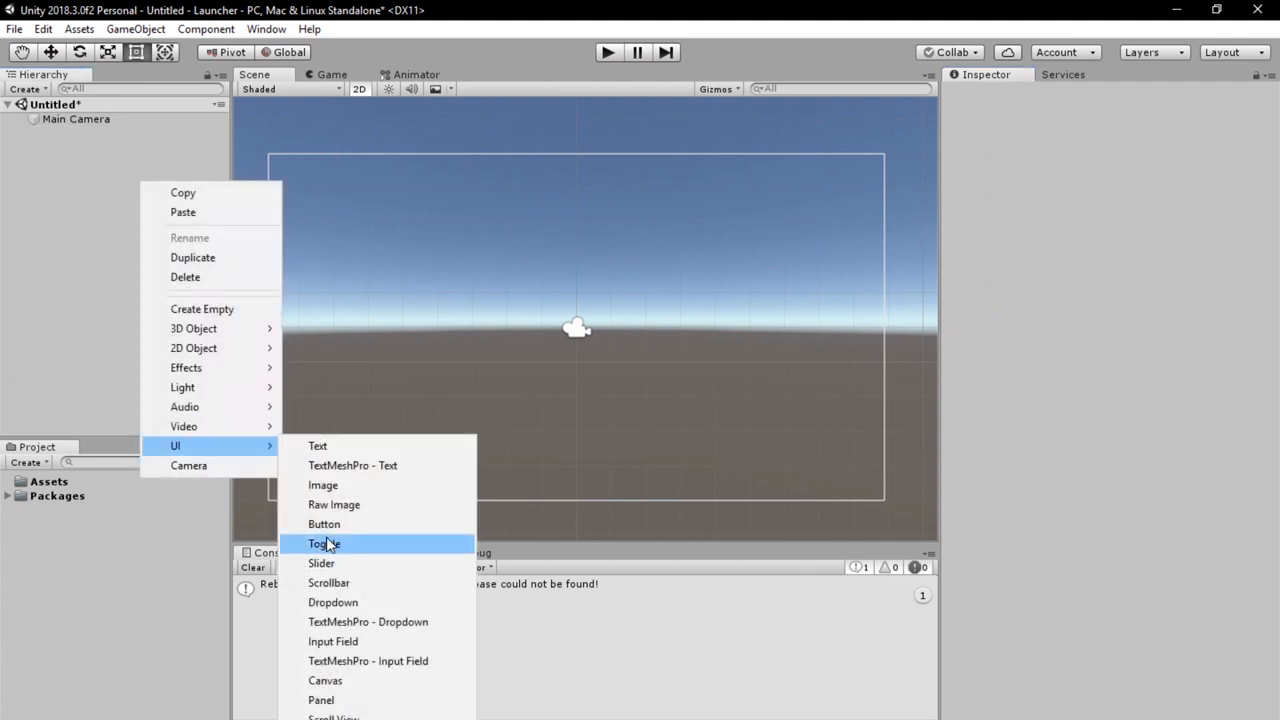
Add a UI Button, with its Canvas, to the scene from the Hierarchy
left_click(324, 524)
type("1")
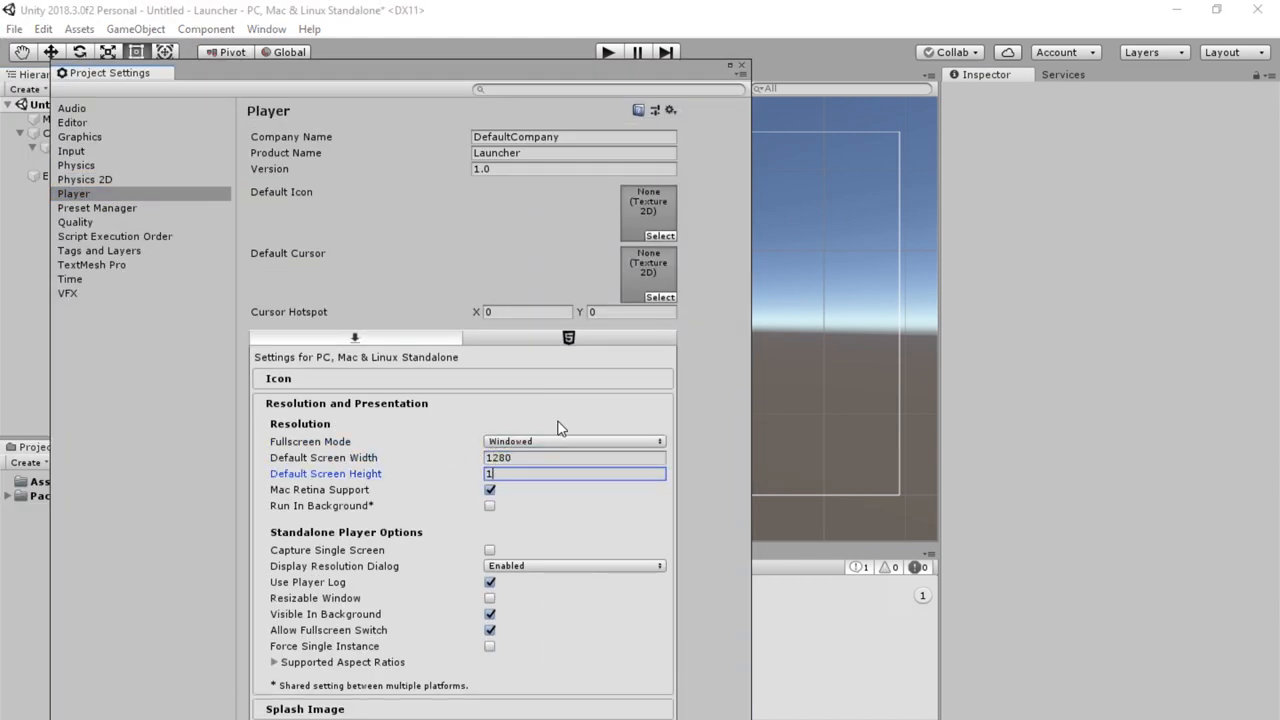
Set Default Screen Height to 720 and Display Resolution Dialog to Disabled
type("720")
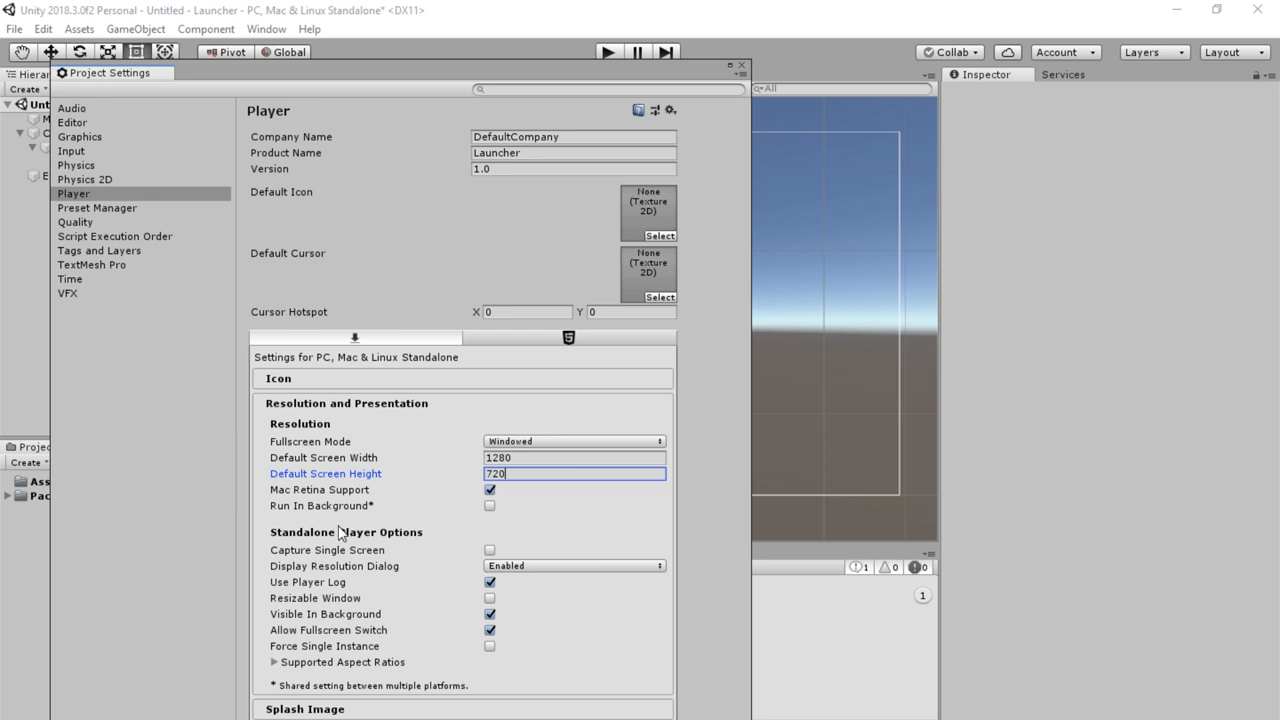
mouse_move(527, 577)
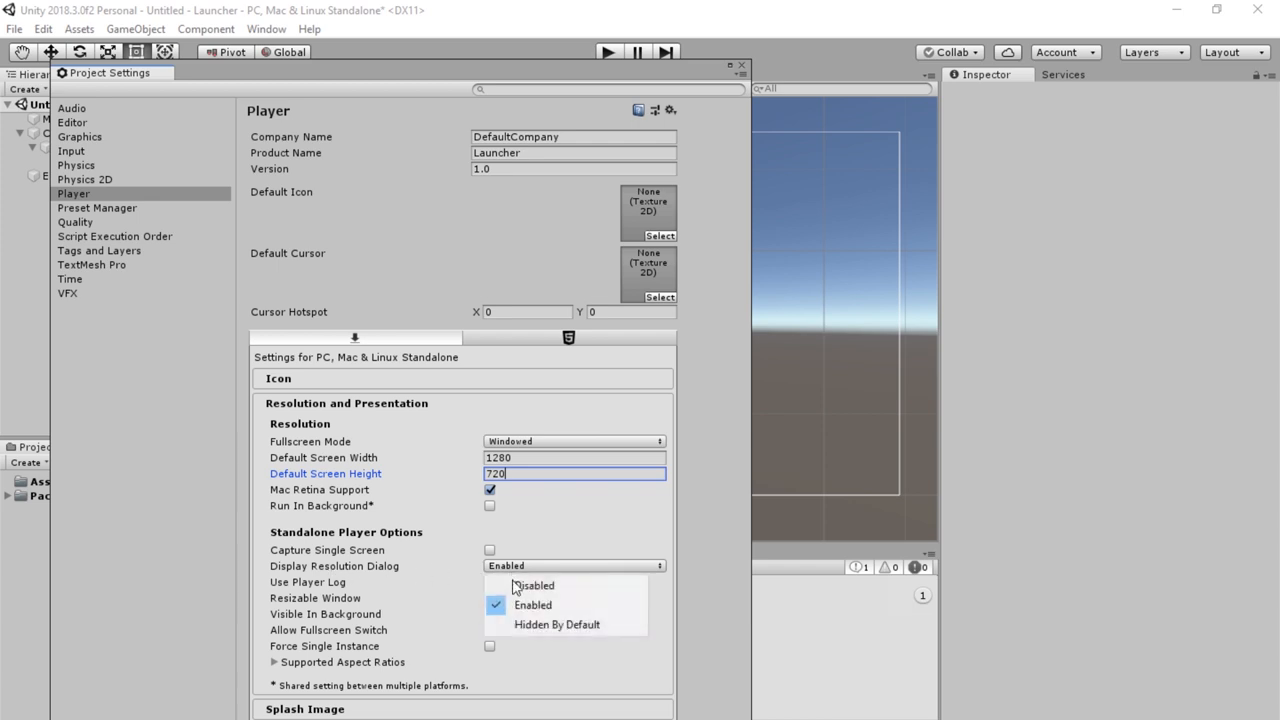
left_click(535, 585)
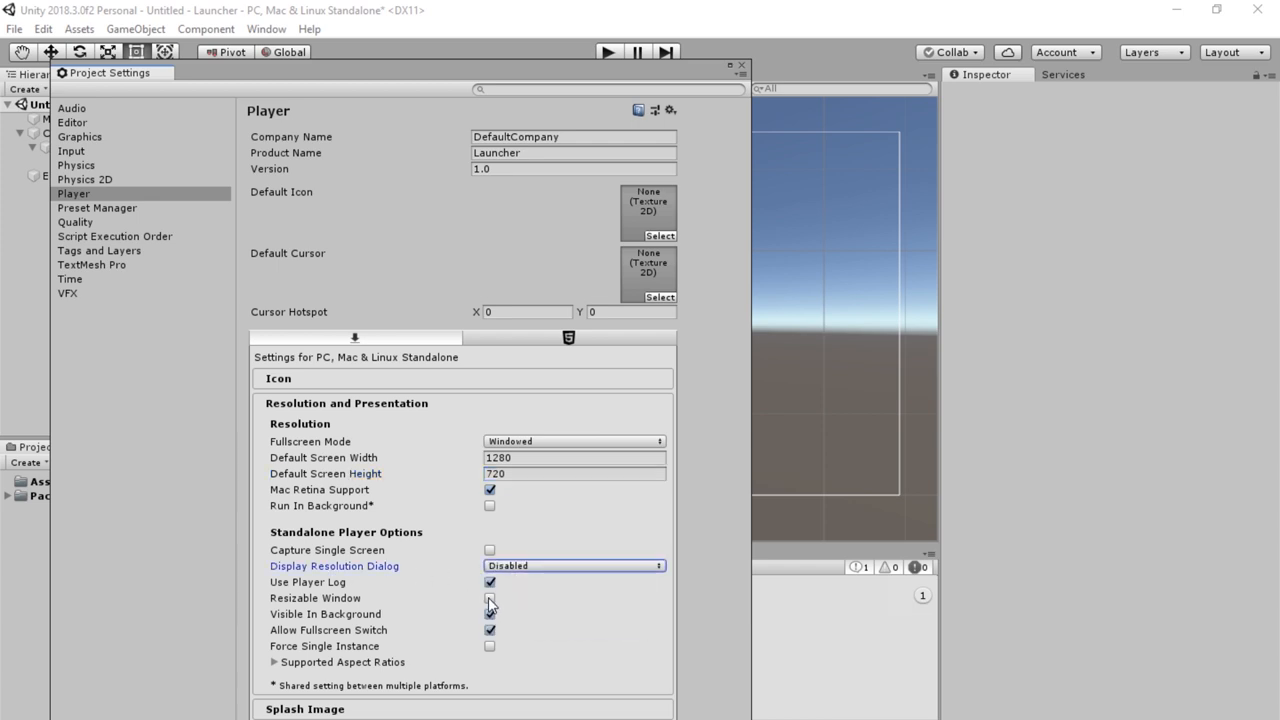
left_click(490, 598)
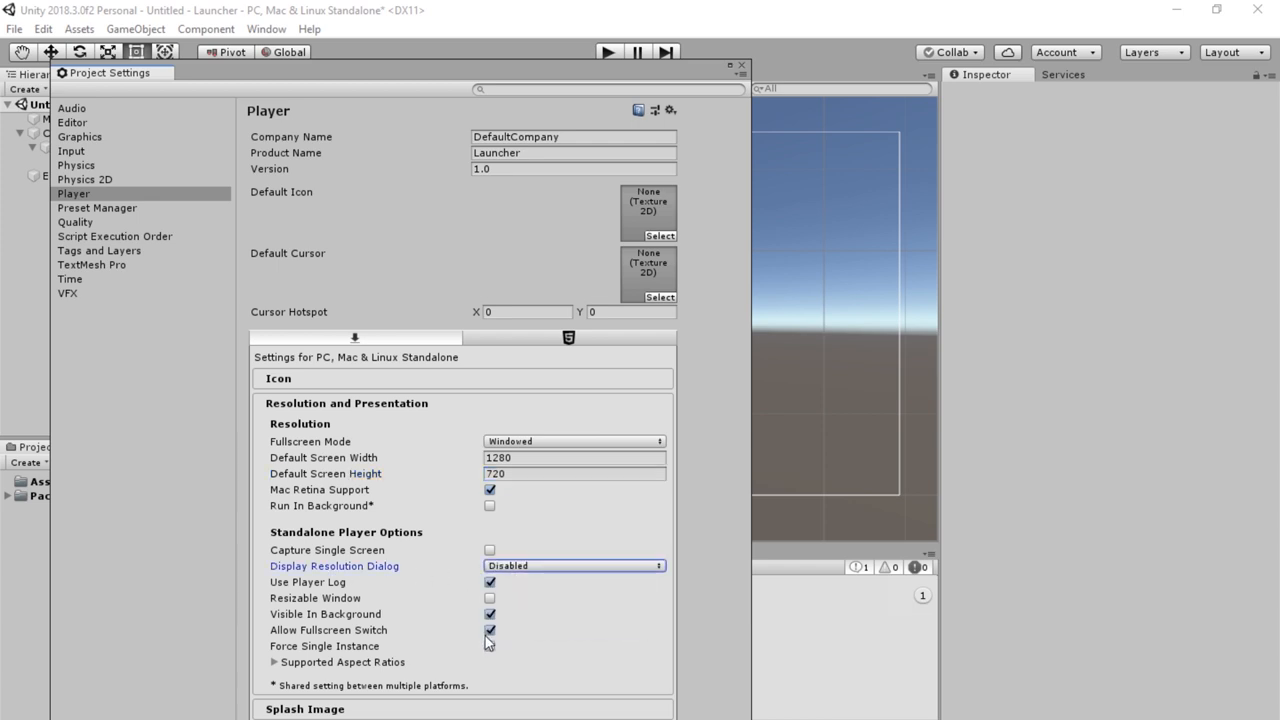
left_click(489, 630)
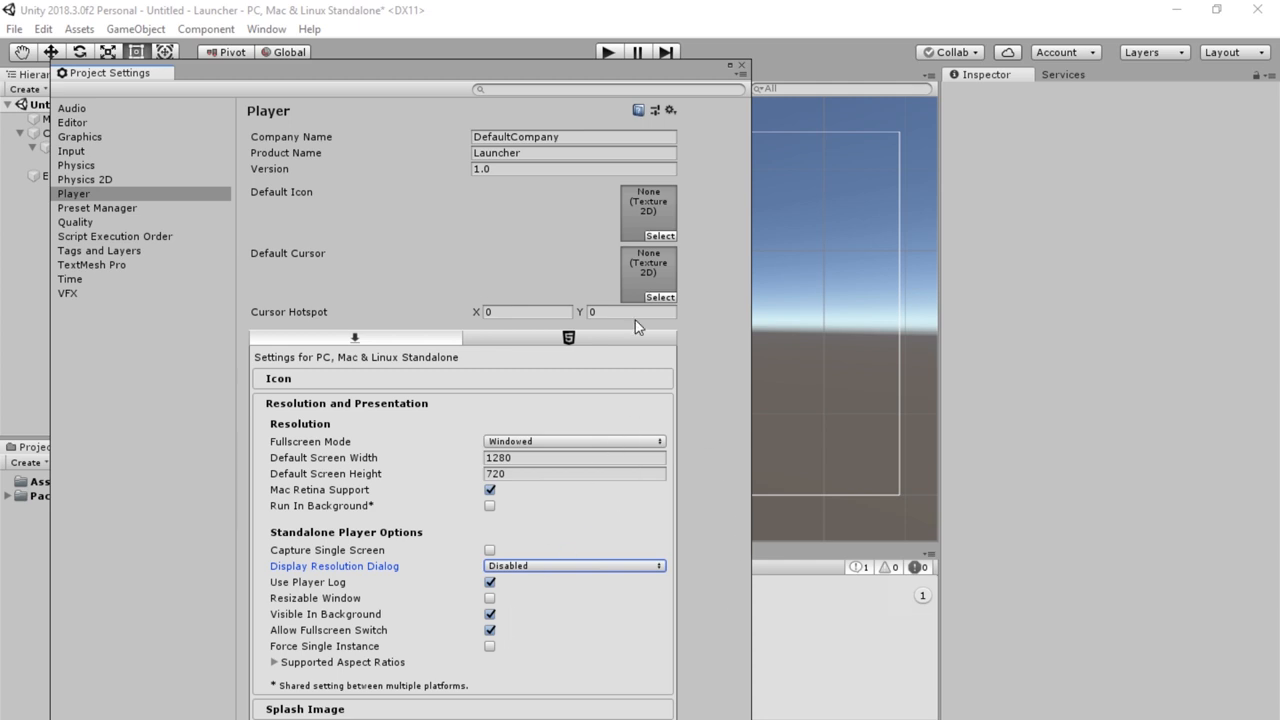
mouse_move(647, 73)
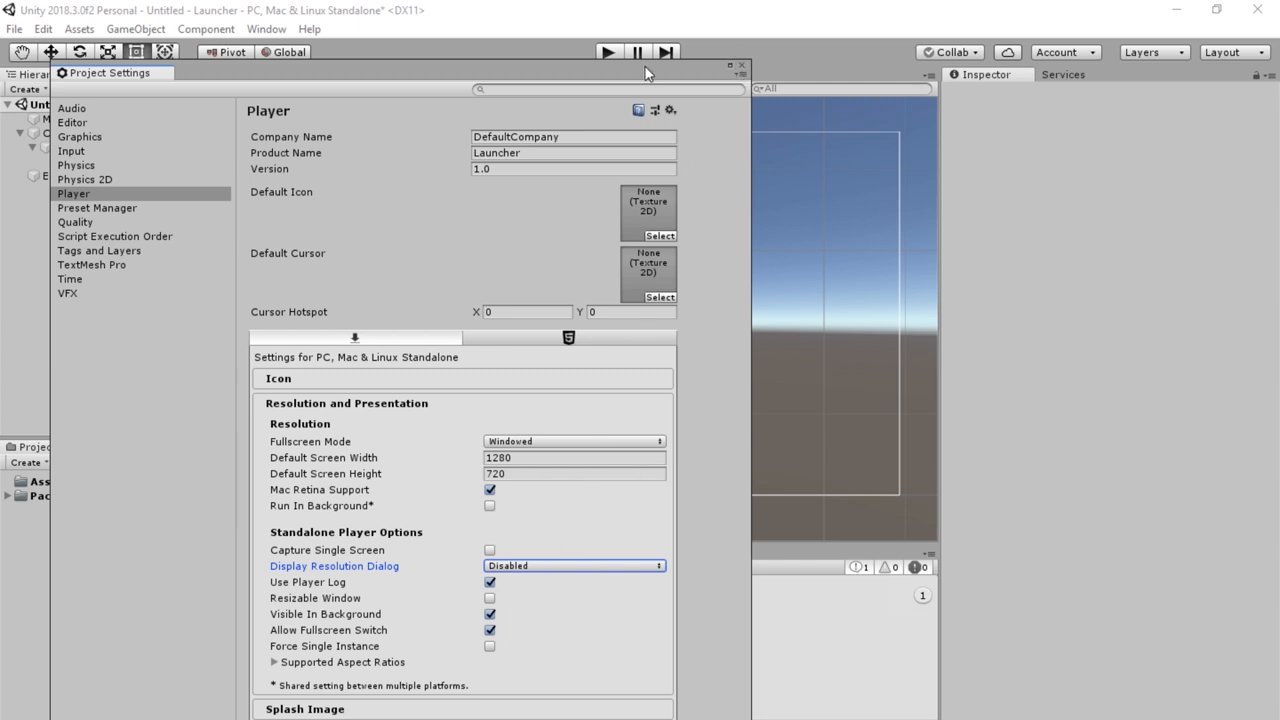
Close Project Settings, move the PLAY button bottom-right, and preview the layout in Game view
left_click(742, 65)
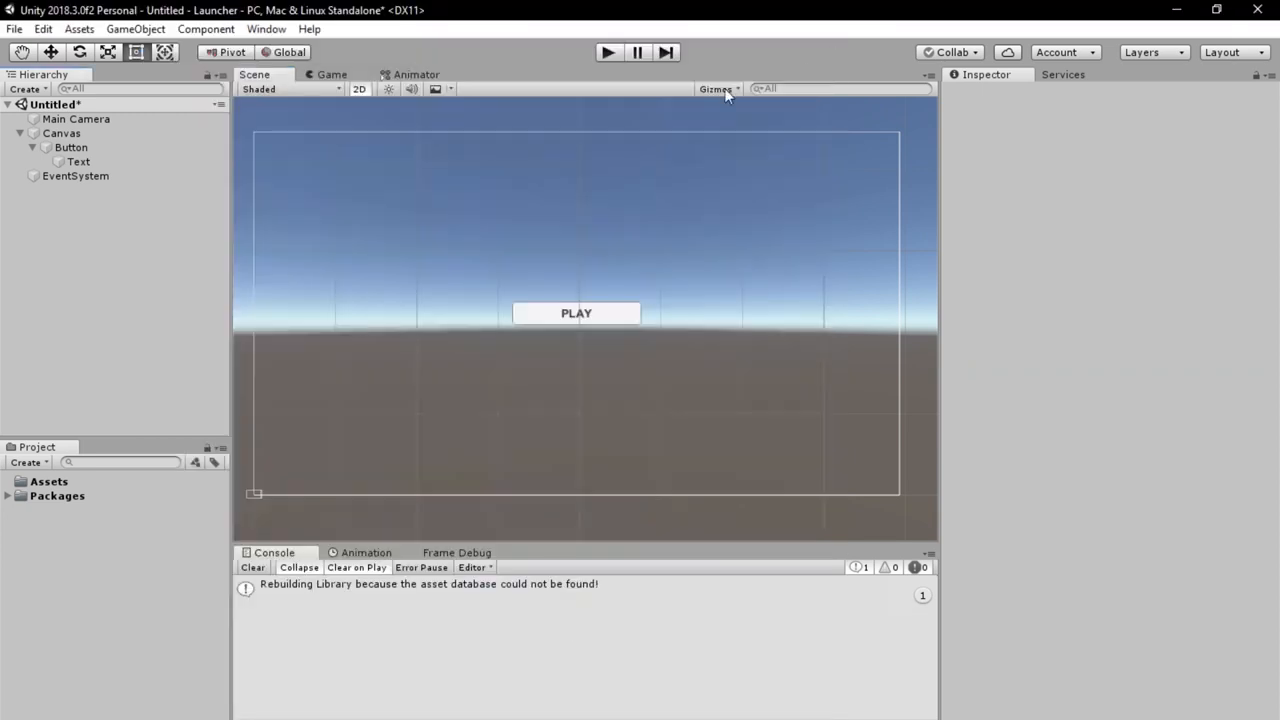
left_click(71, 147)
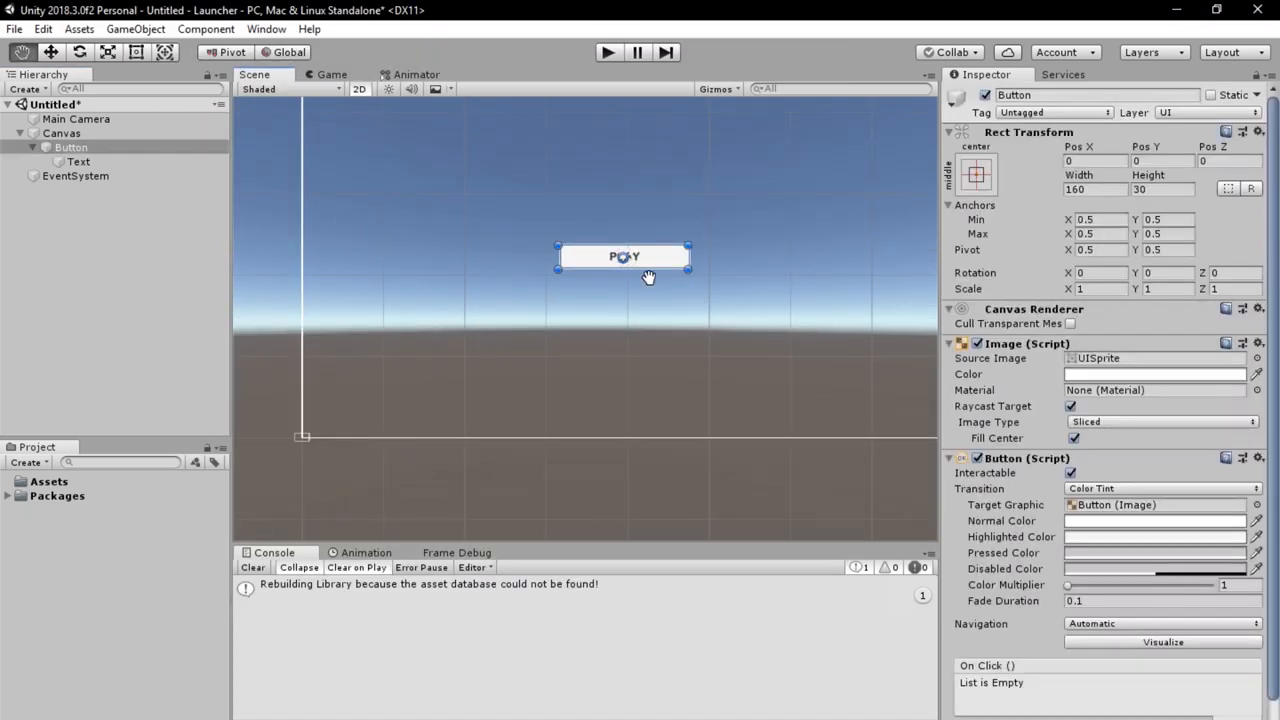
left_click_drag(624, 256, 737, 357)
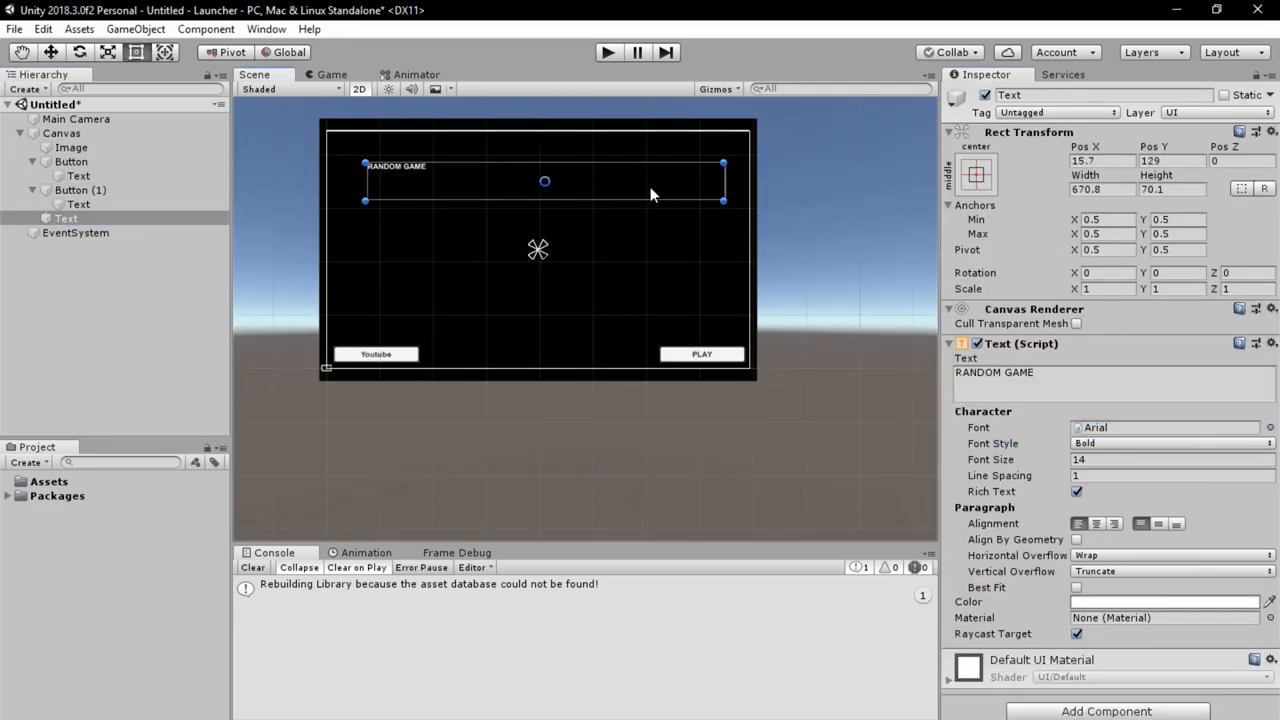
left_click(332, 74)
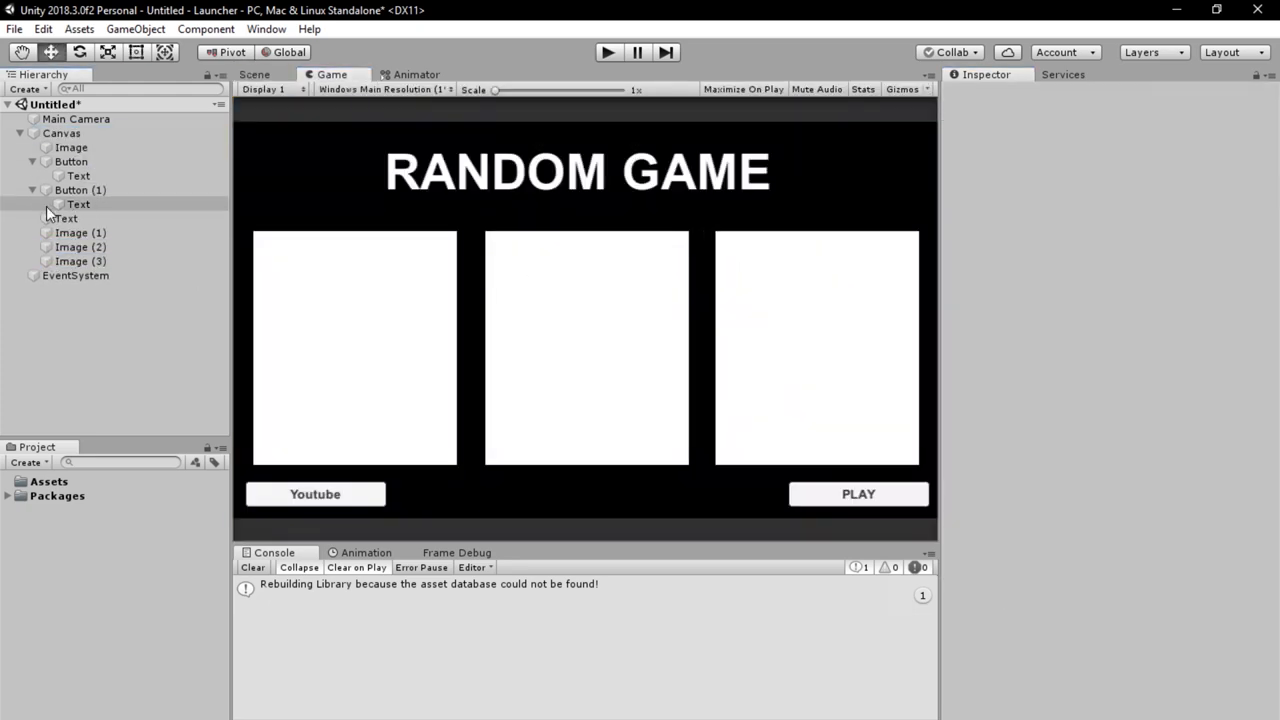
right_click(61, 133)
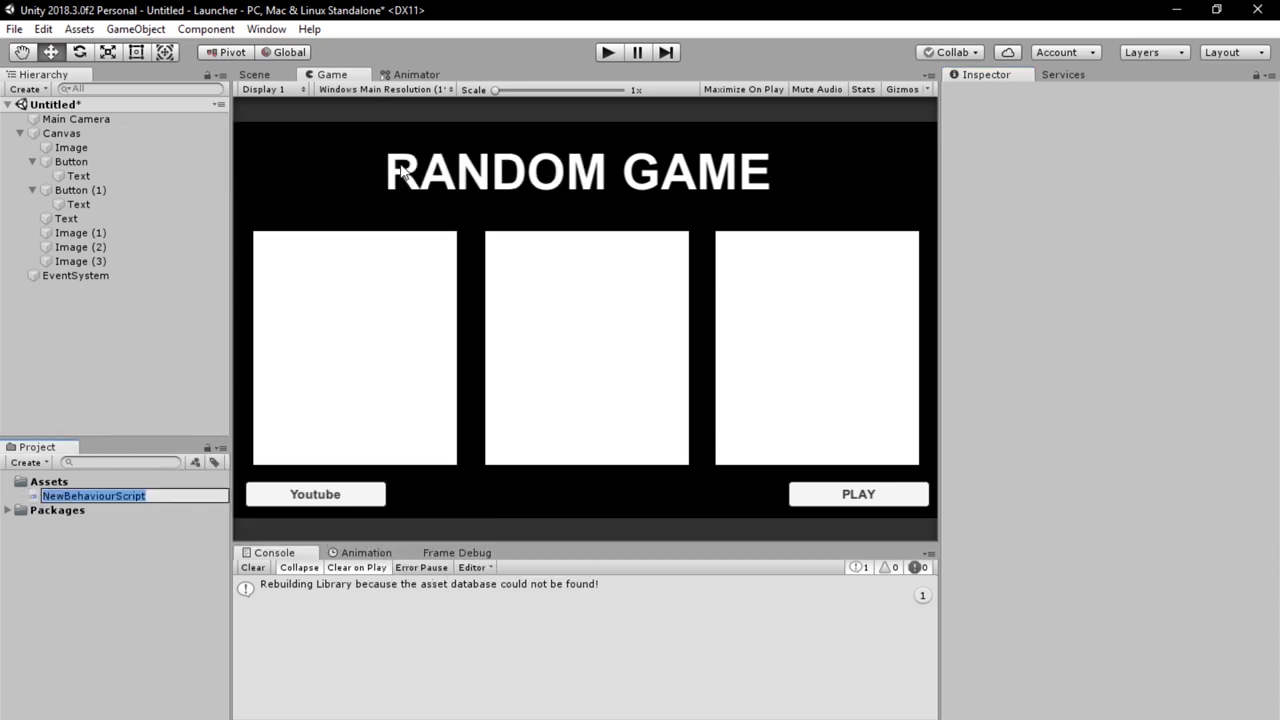
Name the new C# script 'Launcher' and attach it to the Canvas
type("Launcher")
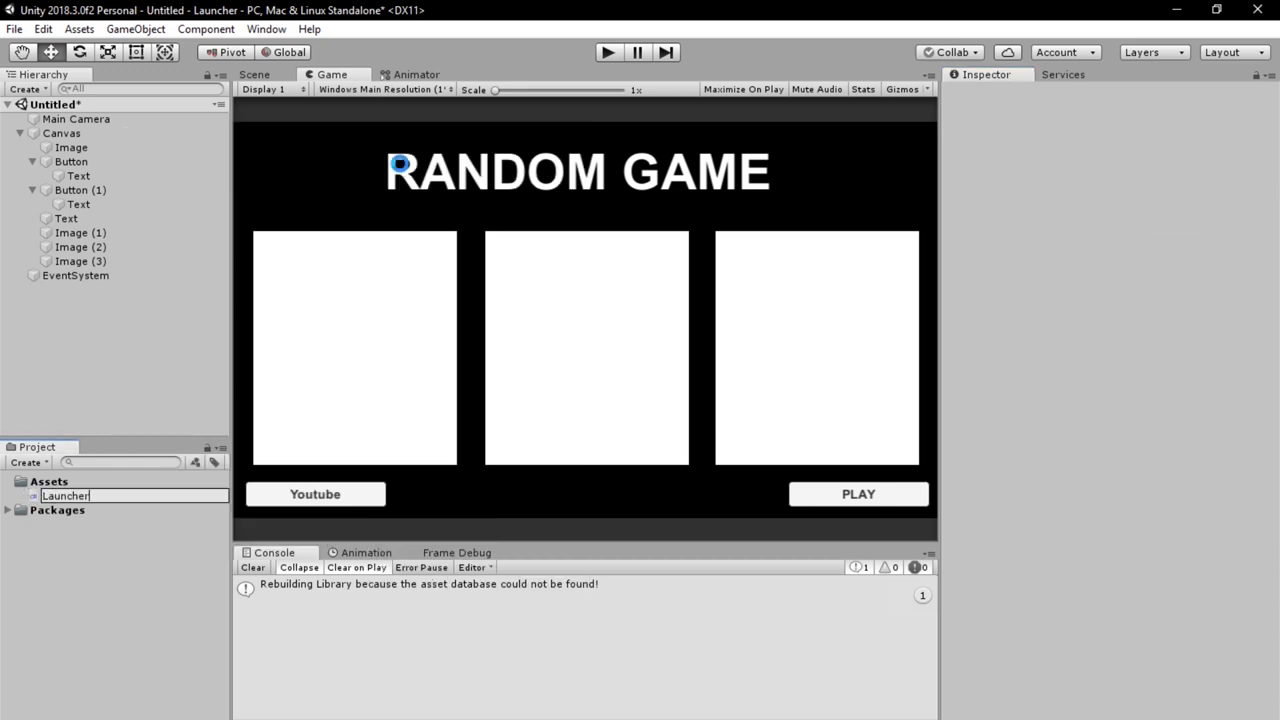
left_click(65, 495)
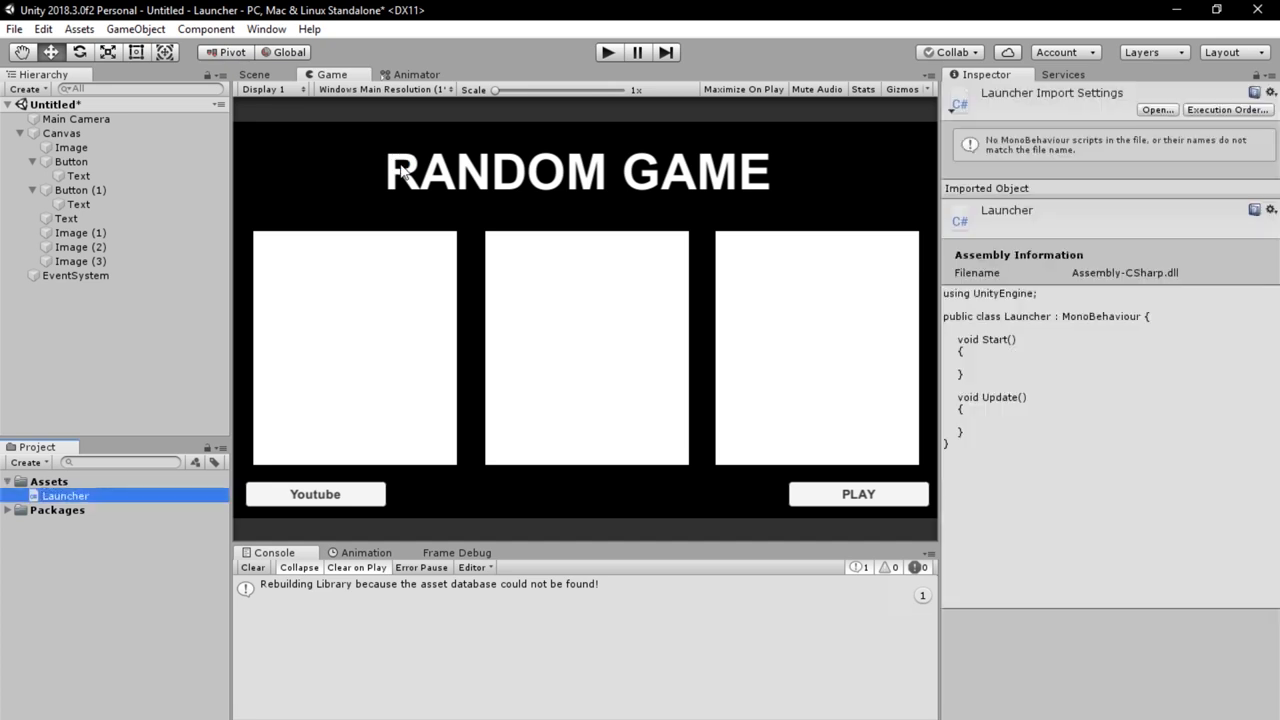
left_click(71, 161)
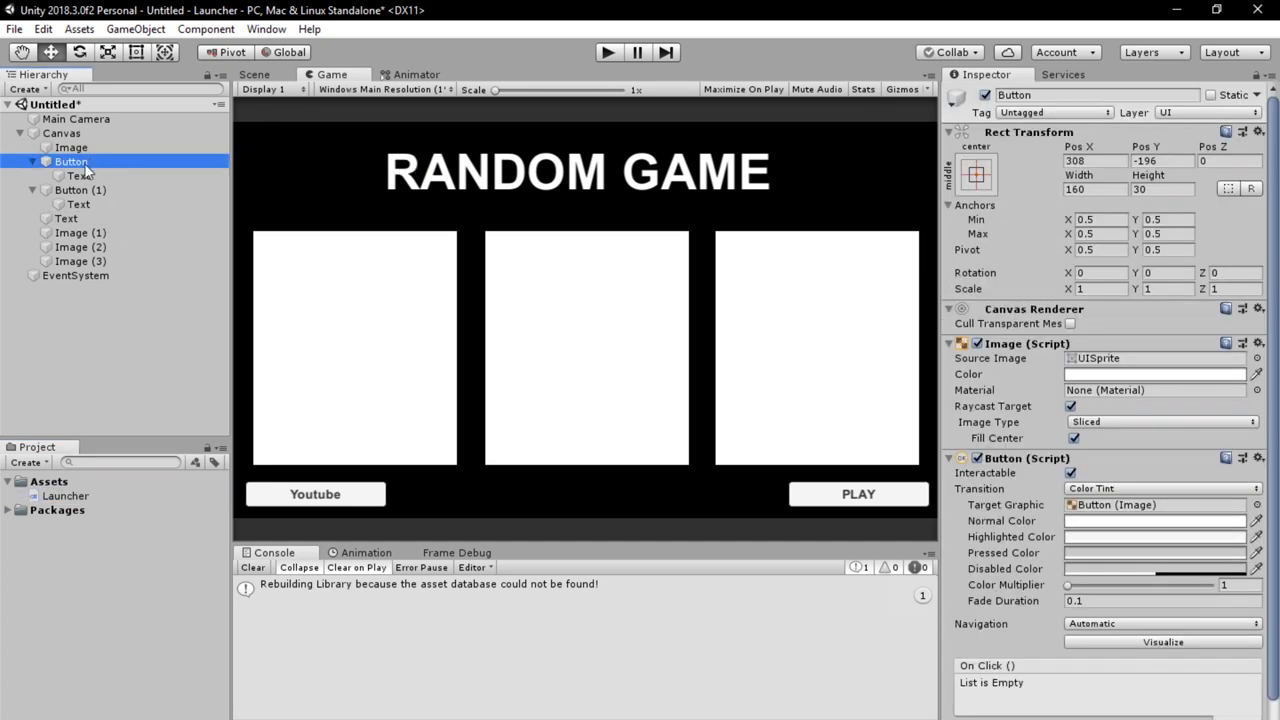
mouse_move(88, 133)
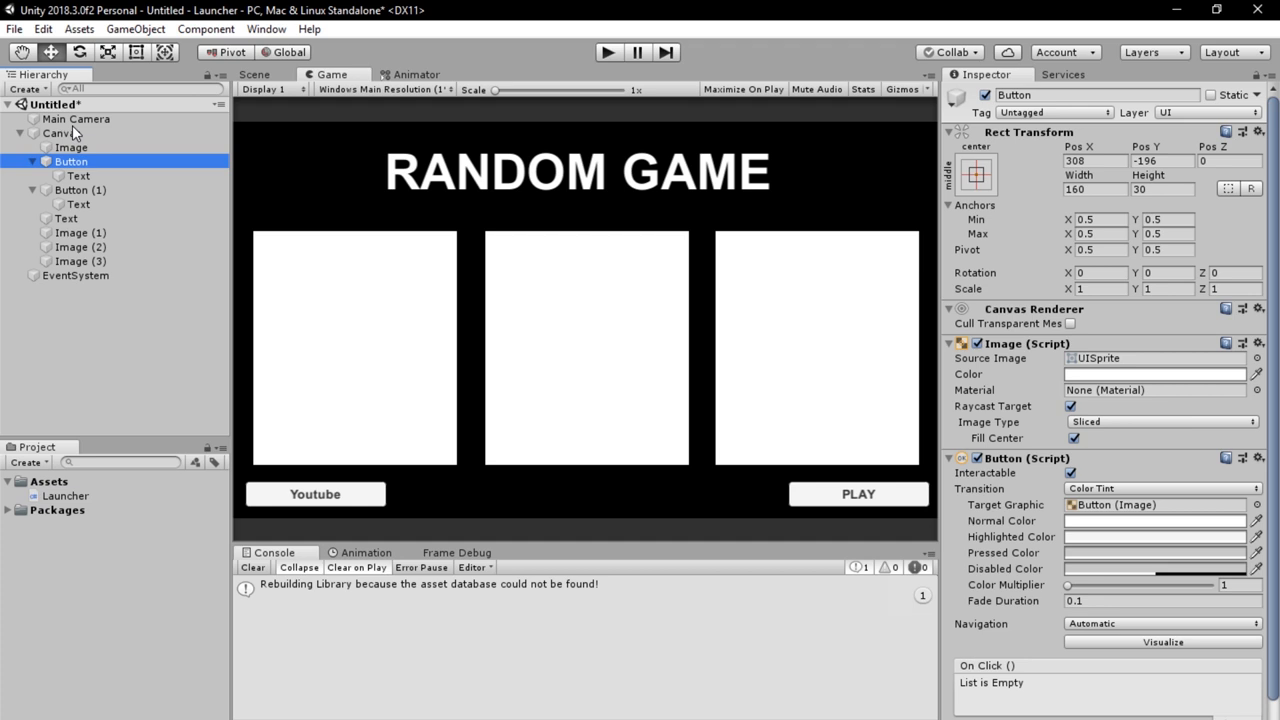
left_click(60, 133)
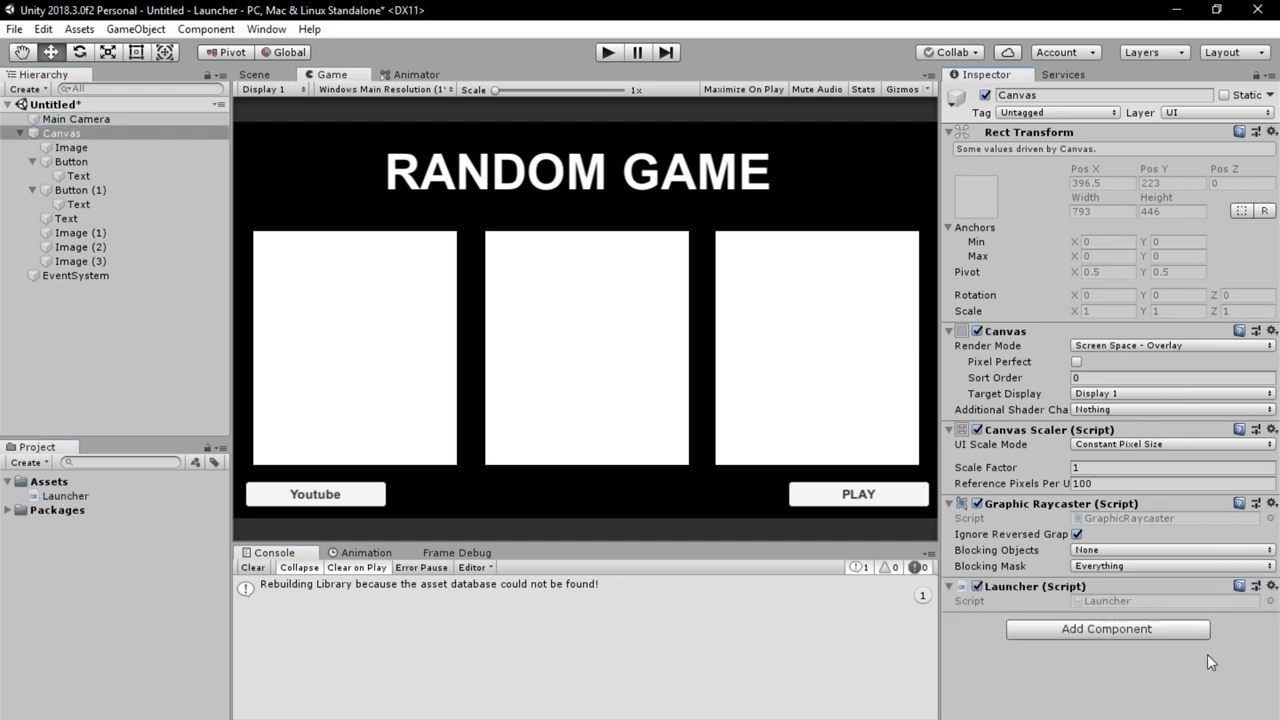
left_click(65, 496)
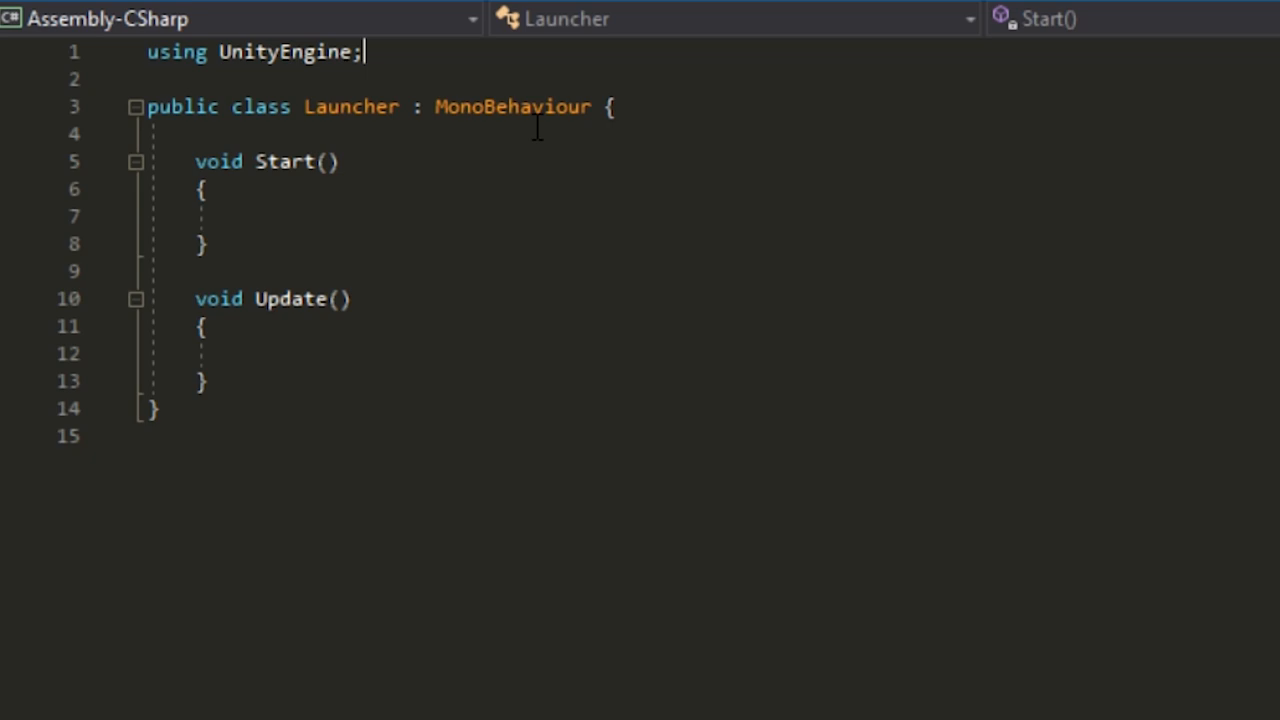
Add 'using System.Diagnostics;' below the first using statement
key("Return")
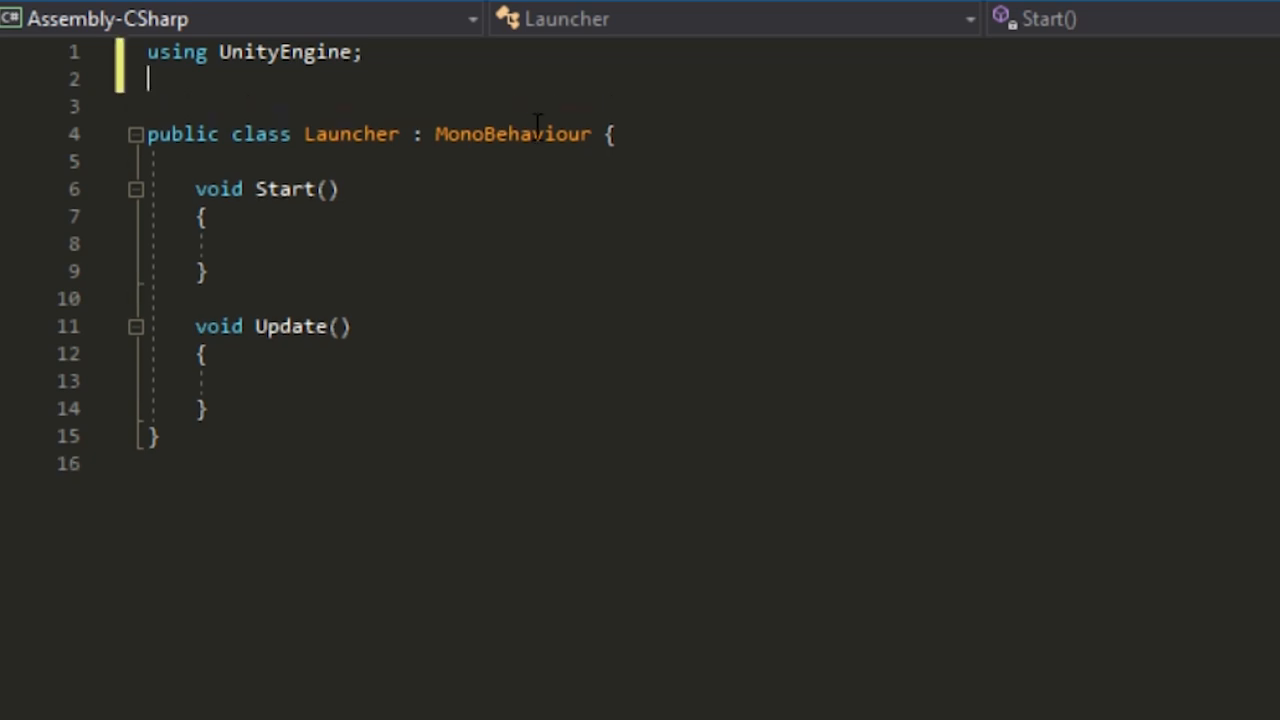
type("using")
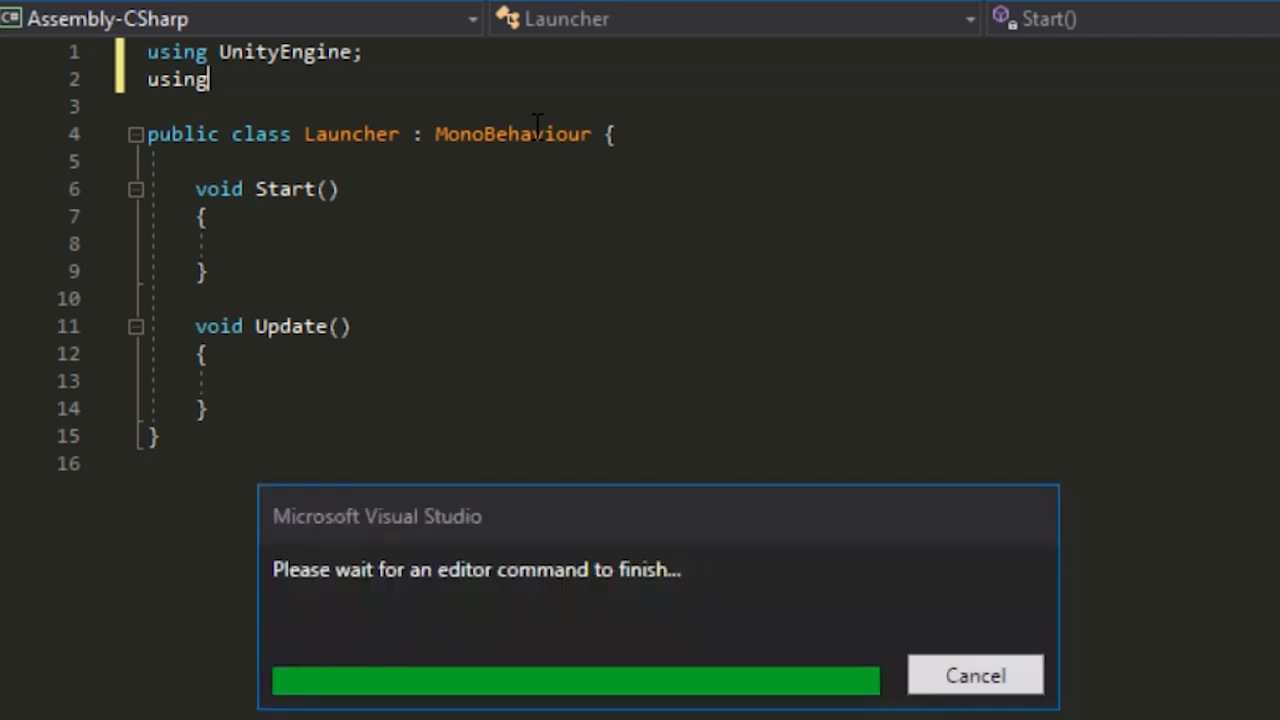
type("S")
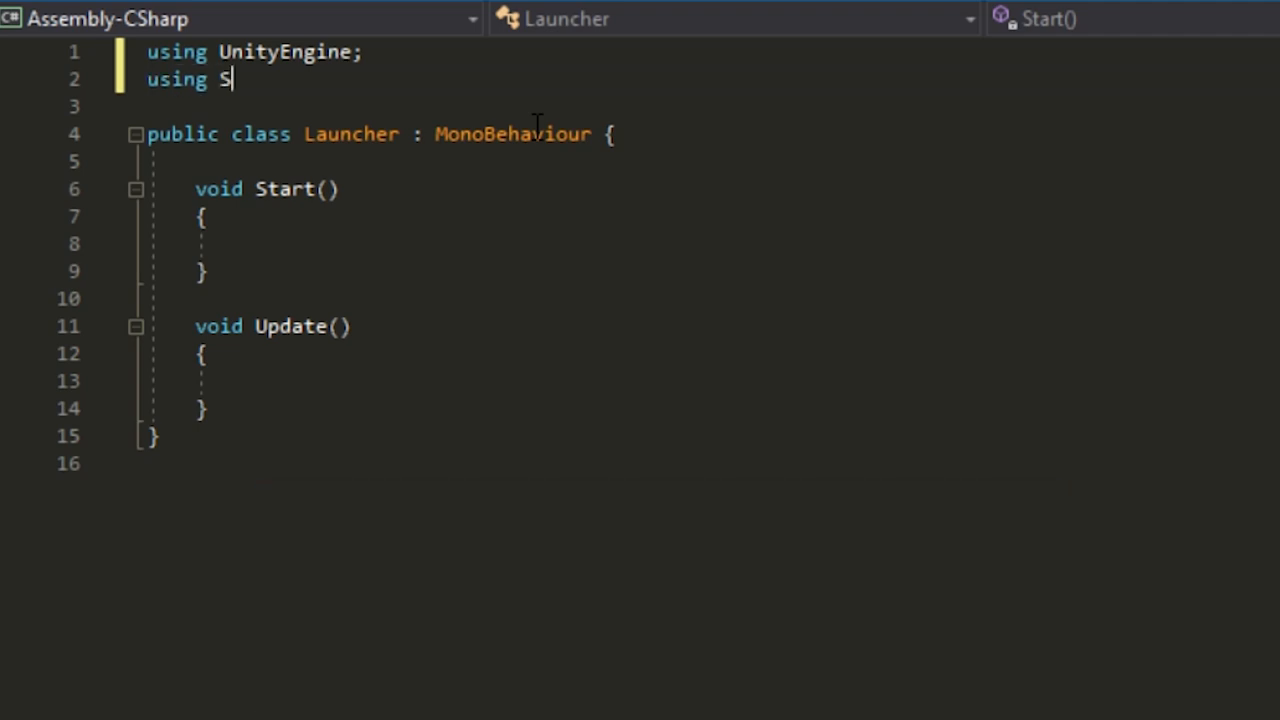
type("yte")
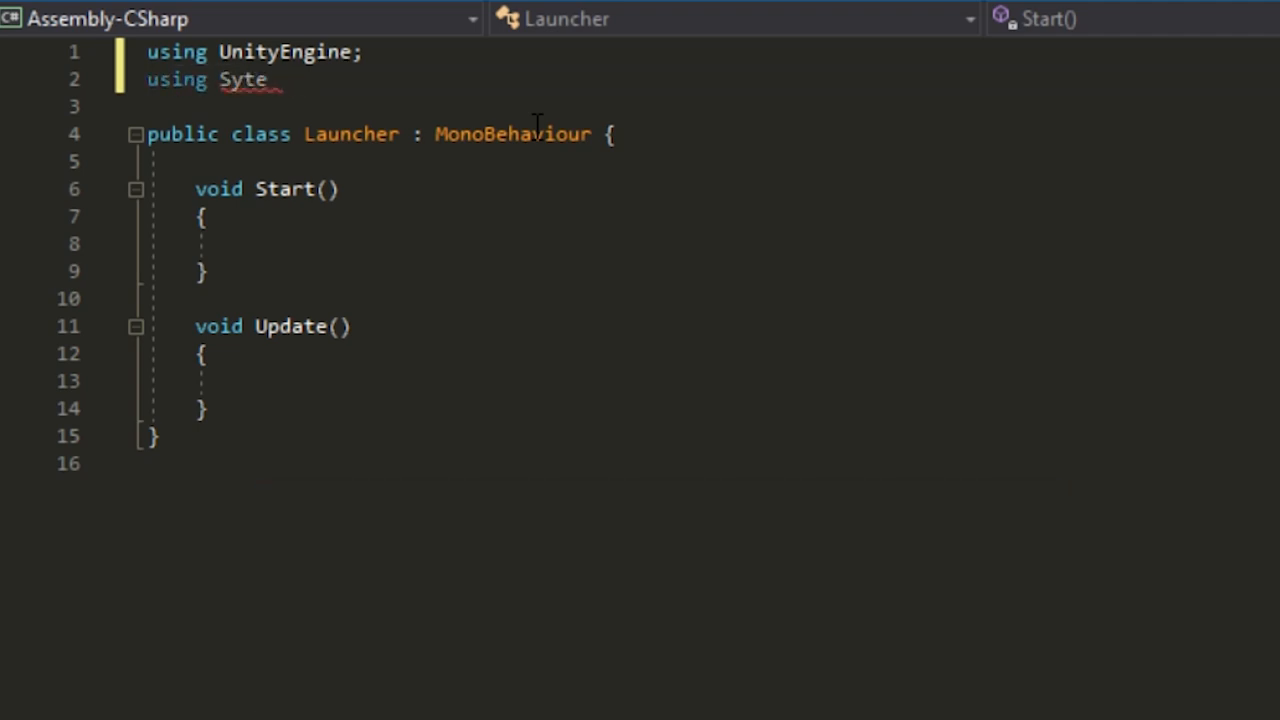
type("stem")
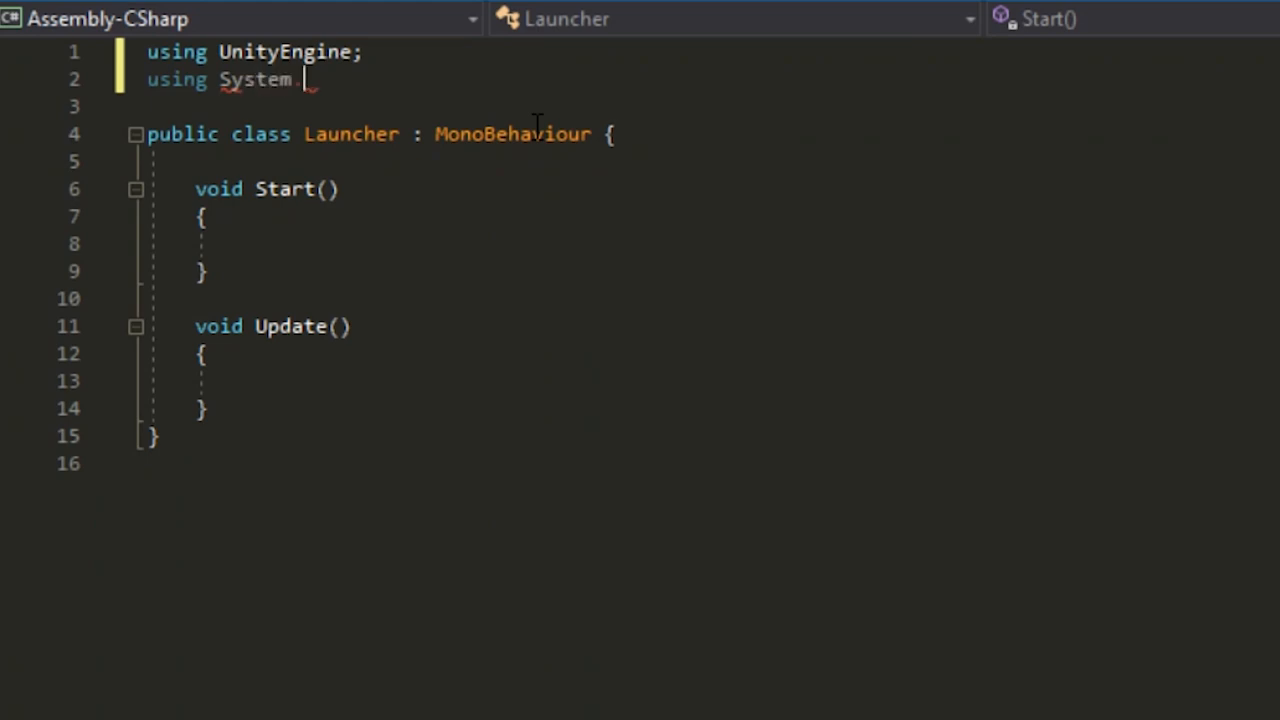
type(".Diagnostics;")
type("public s")
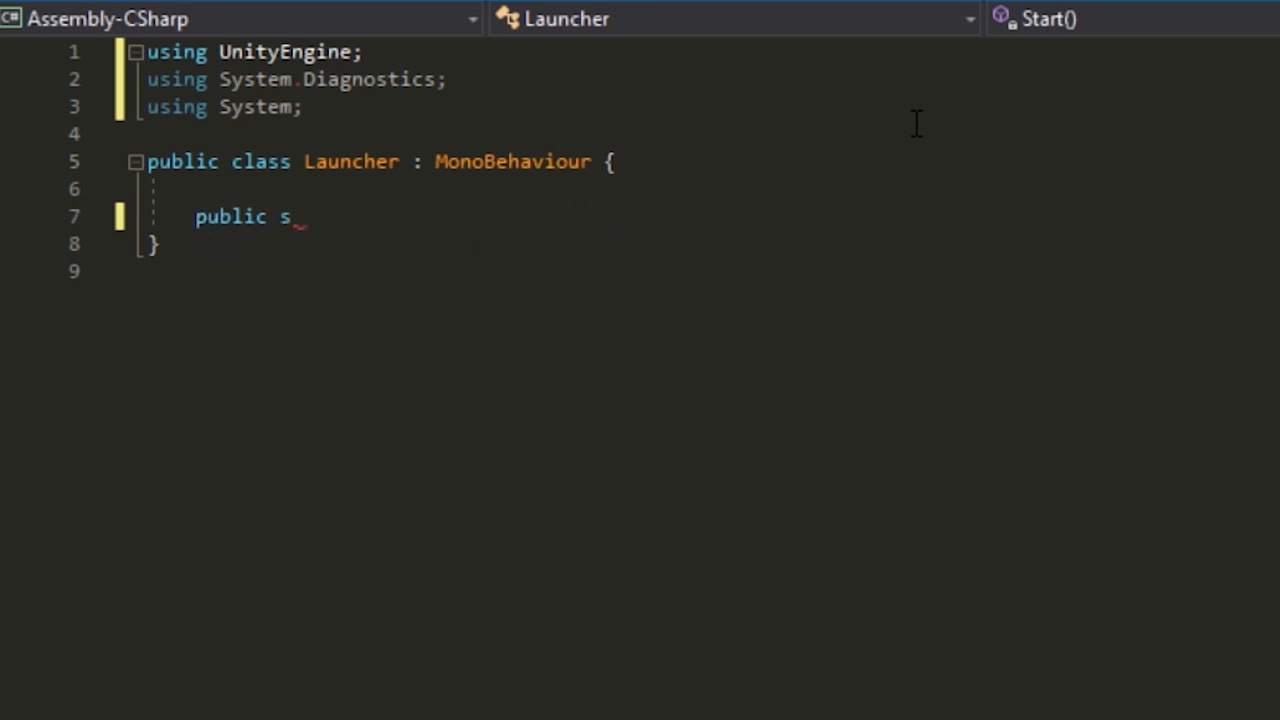
Declare public string Directory and public string URL fields
type("tring")
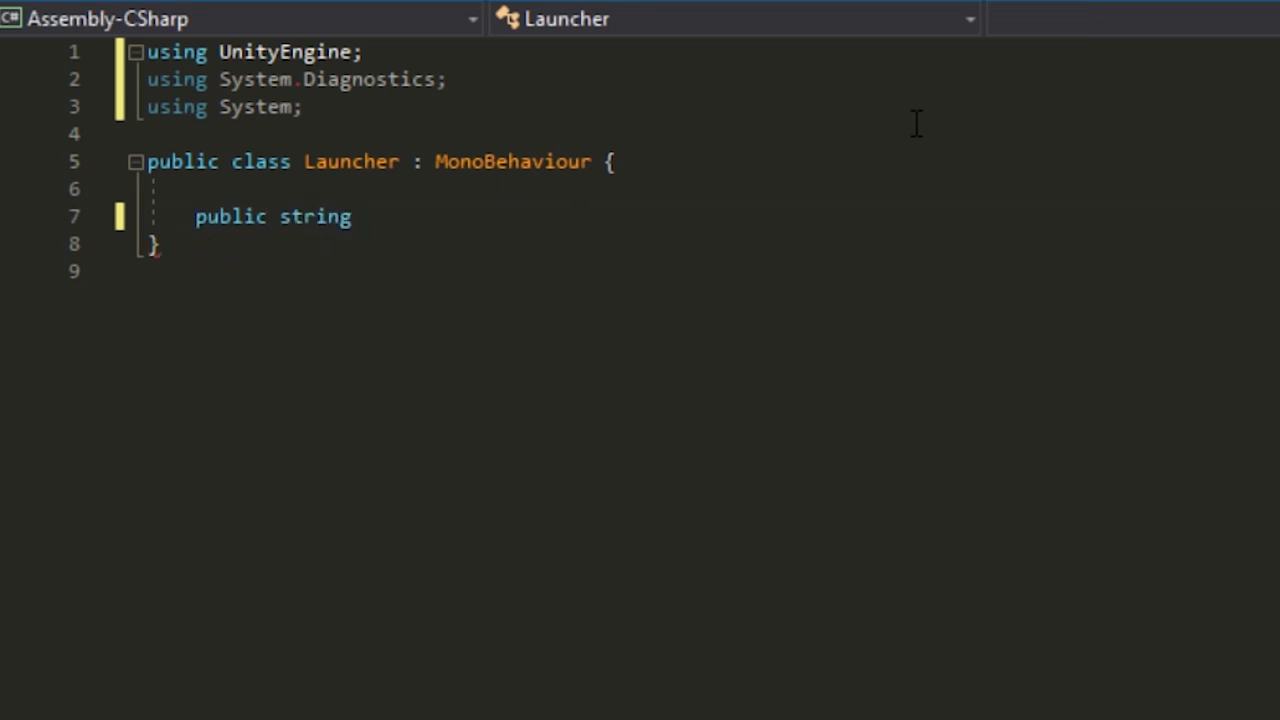
type("Directory;")
type("public string")
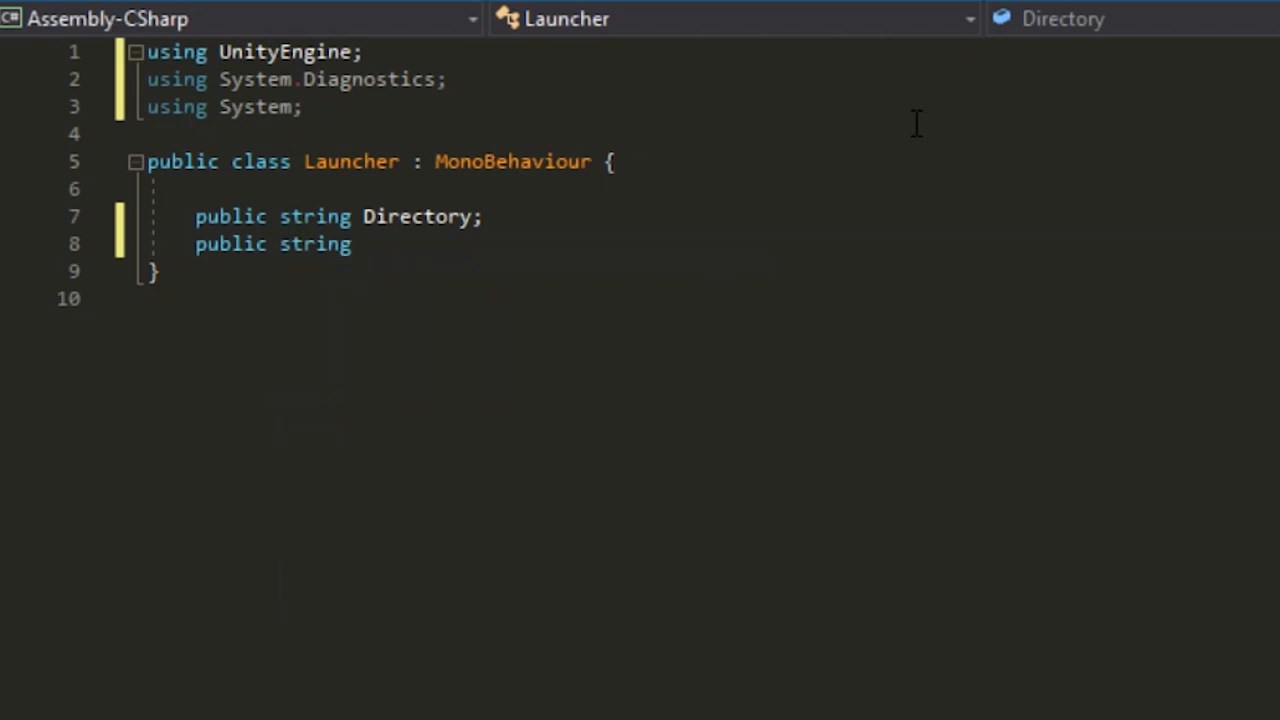
type("URL;")
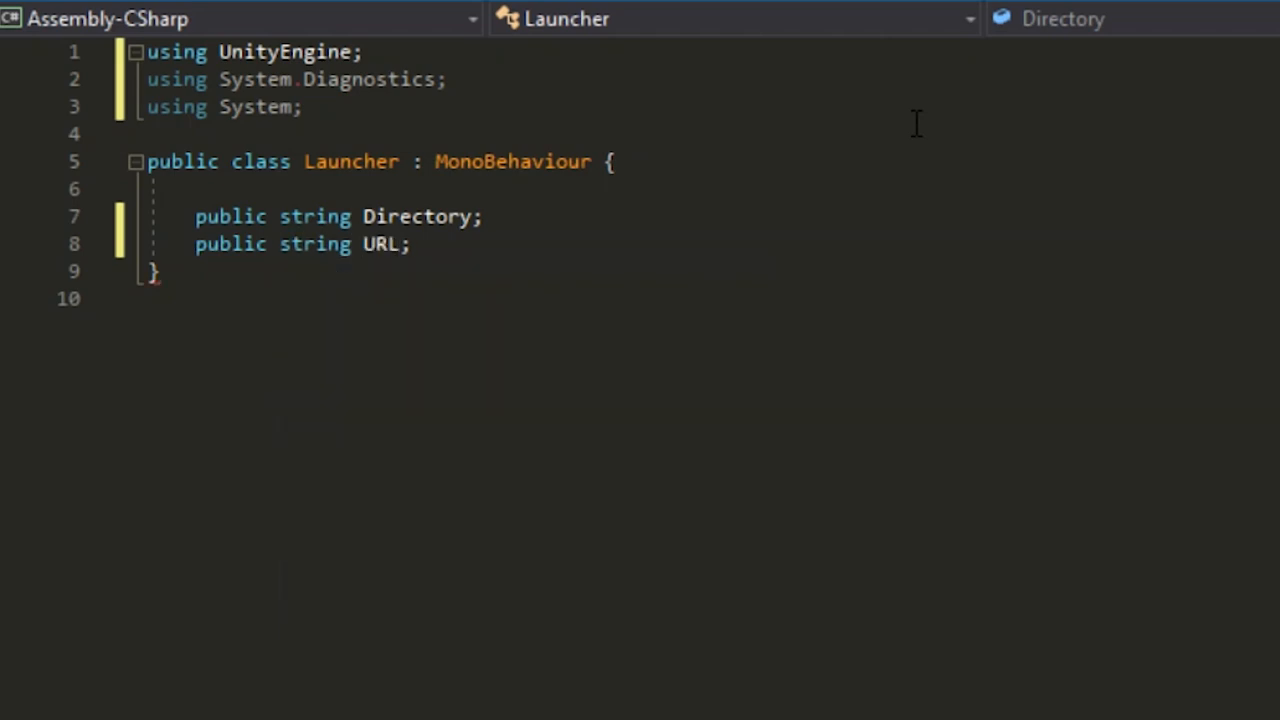
Add an empty public void Play_Game() method
type("public")
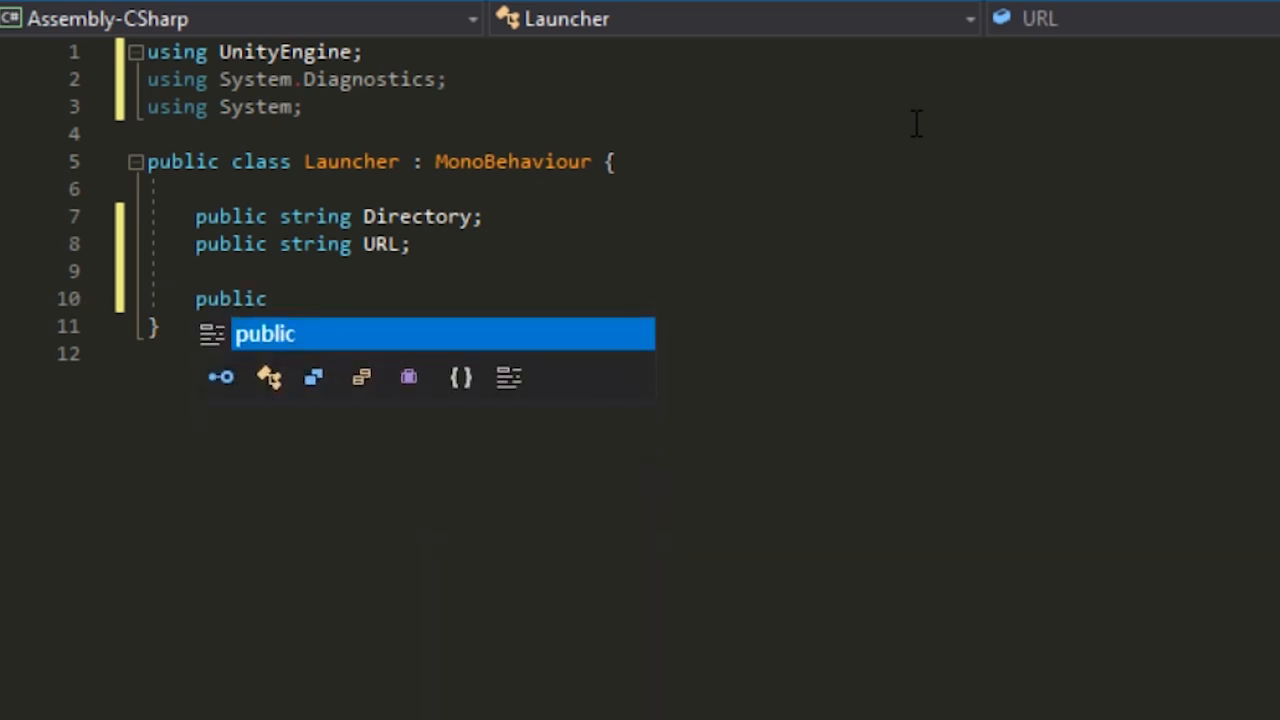
type("void")
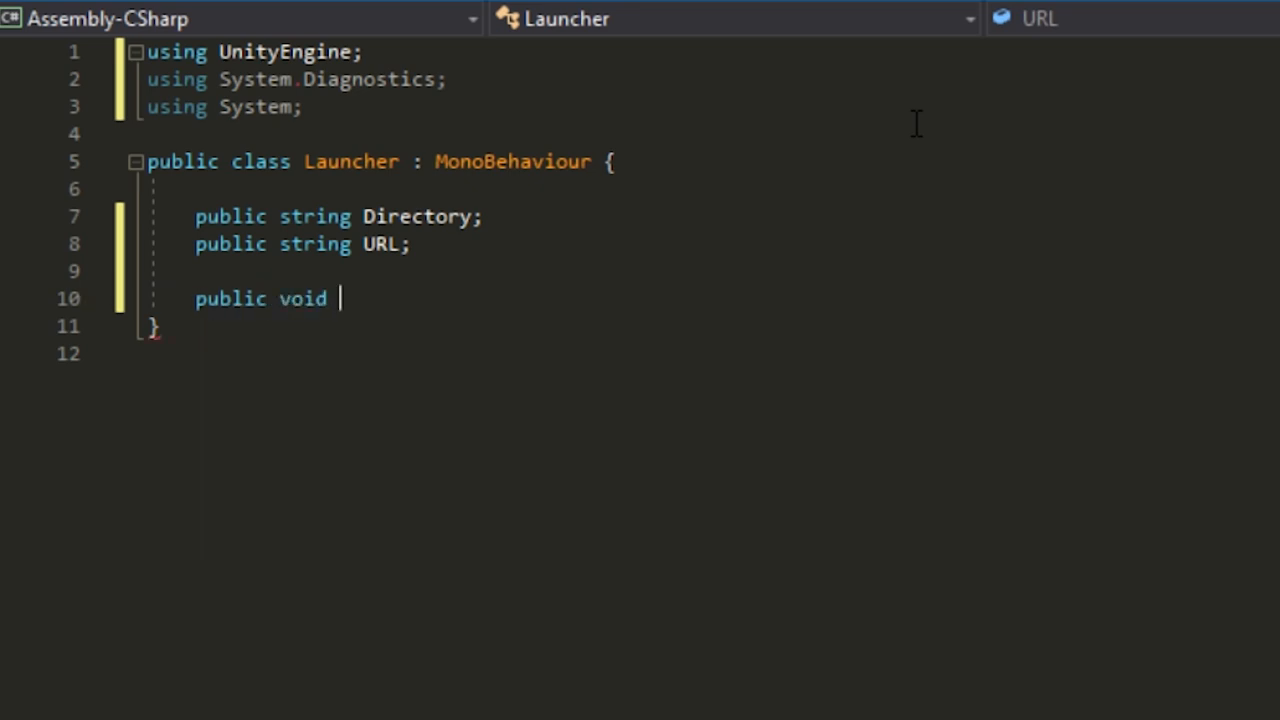
type("Playe")
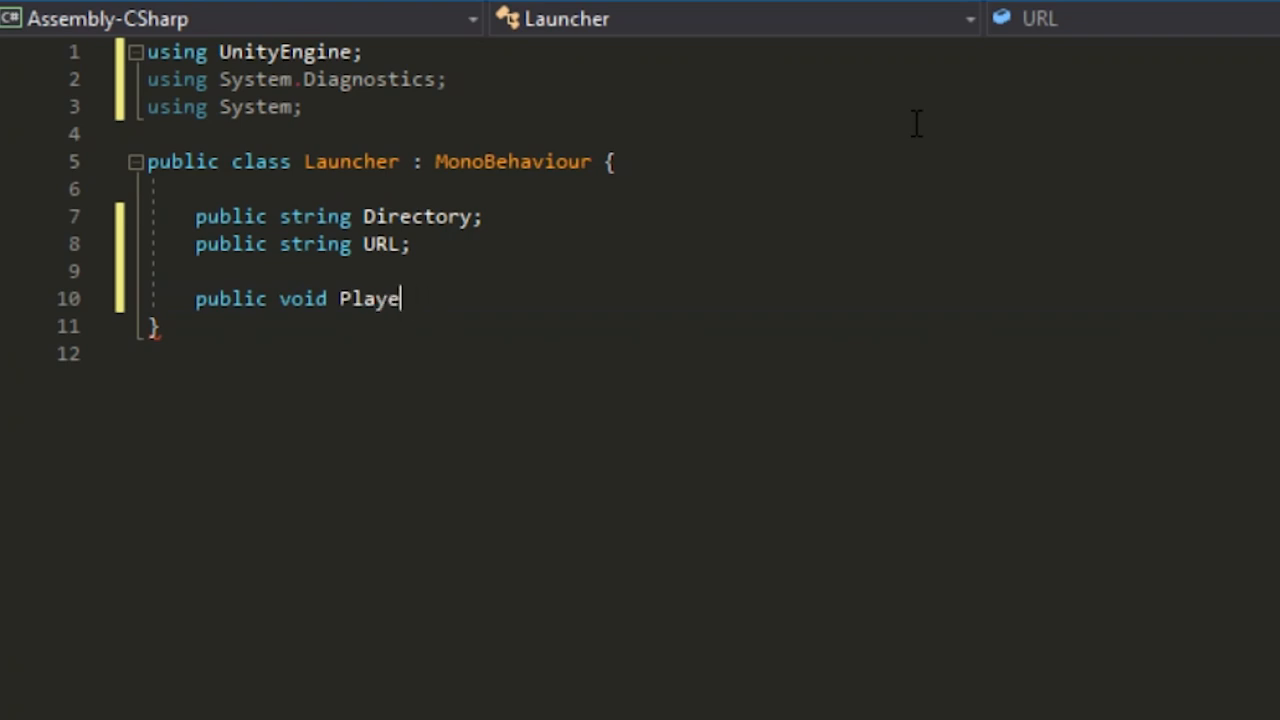
type("r_Game()")
type("p")
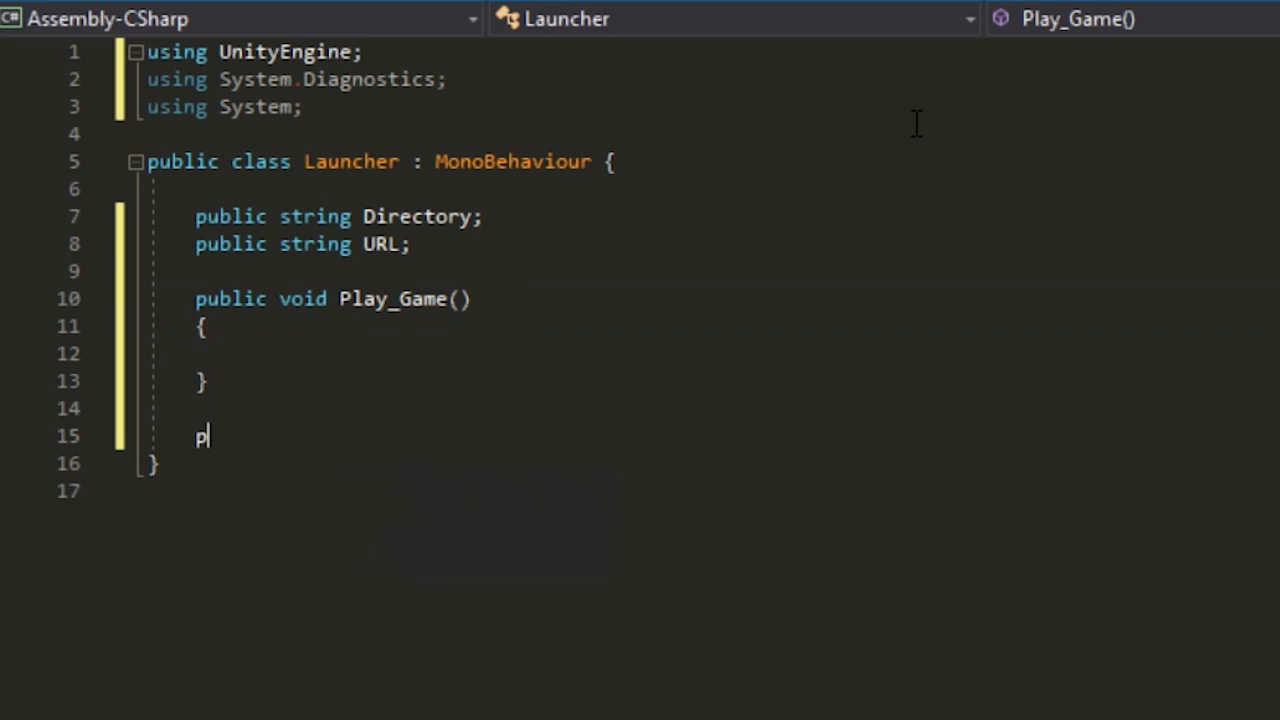
Add an empty public void Quit_Launcher() method
type("ublic")
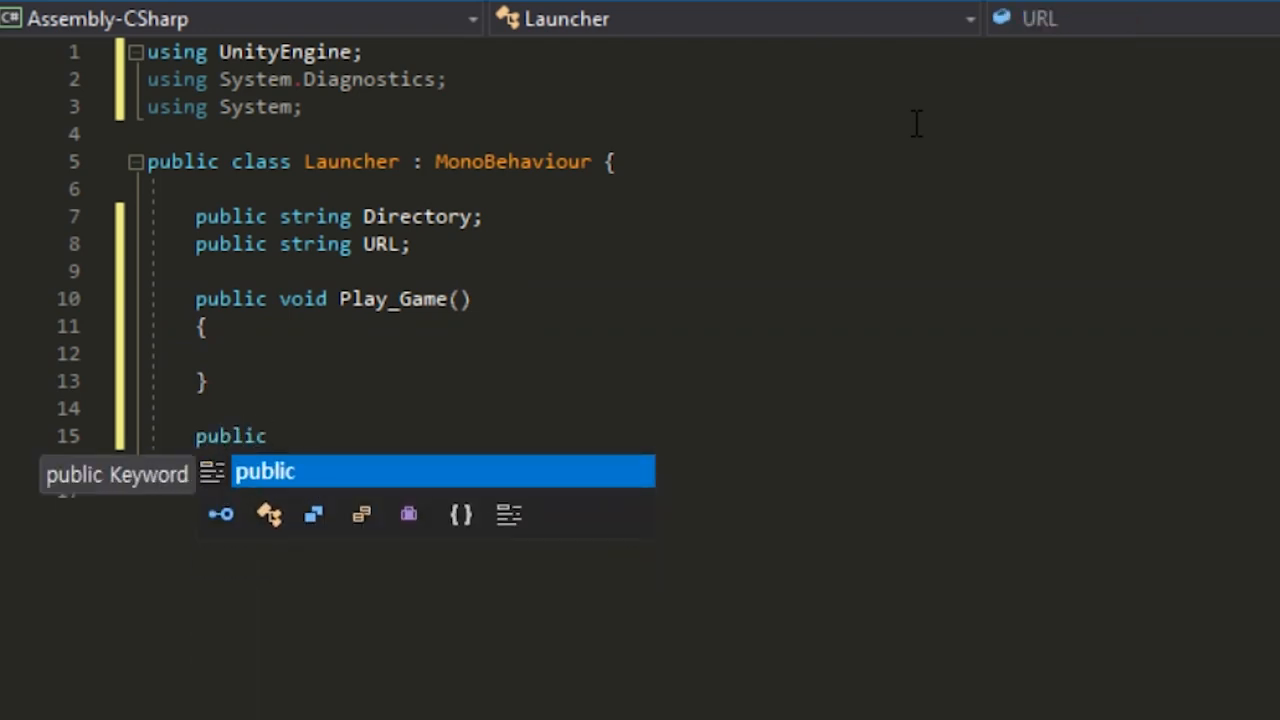
type("void")
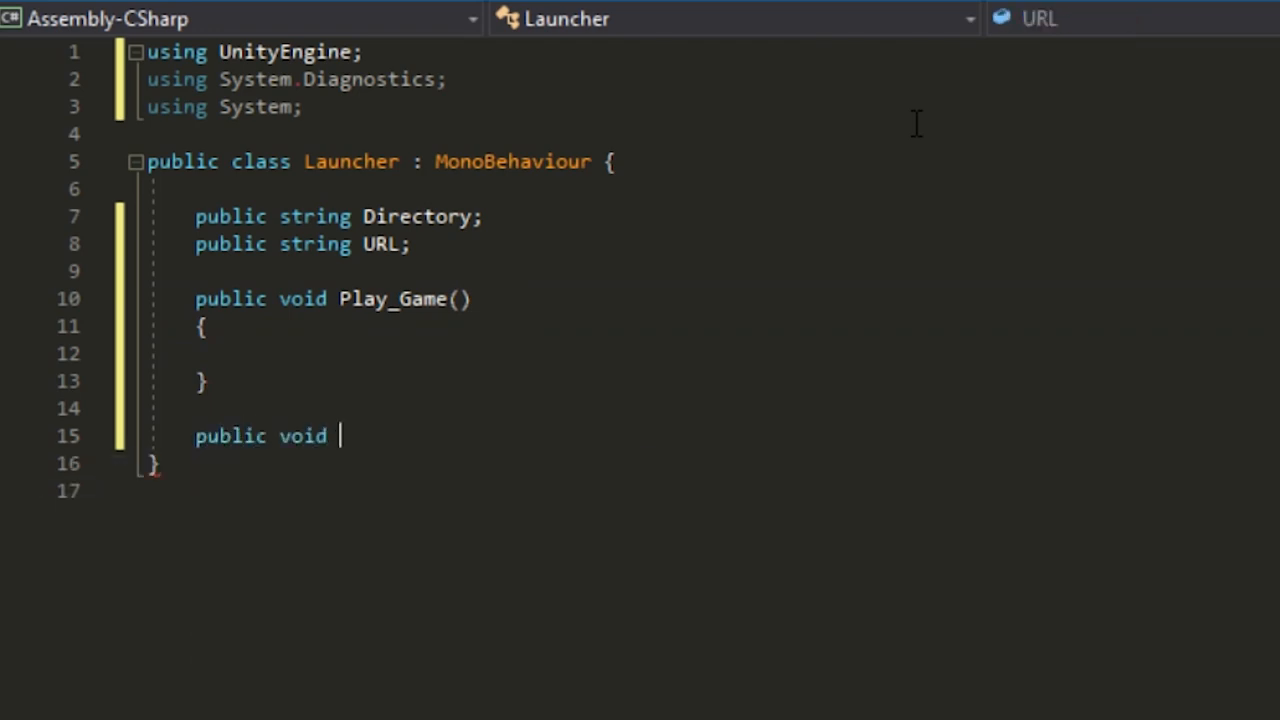
type("Quit_Launcher")
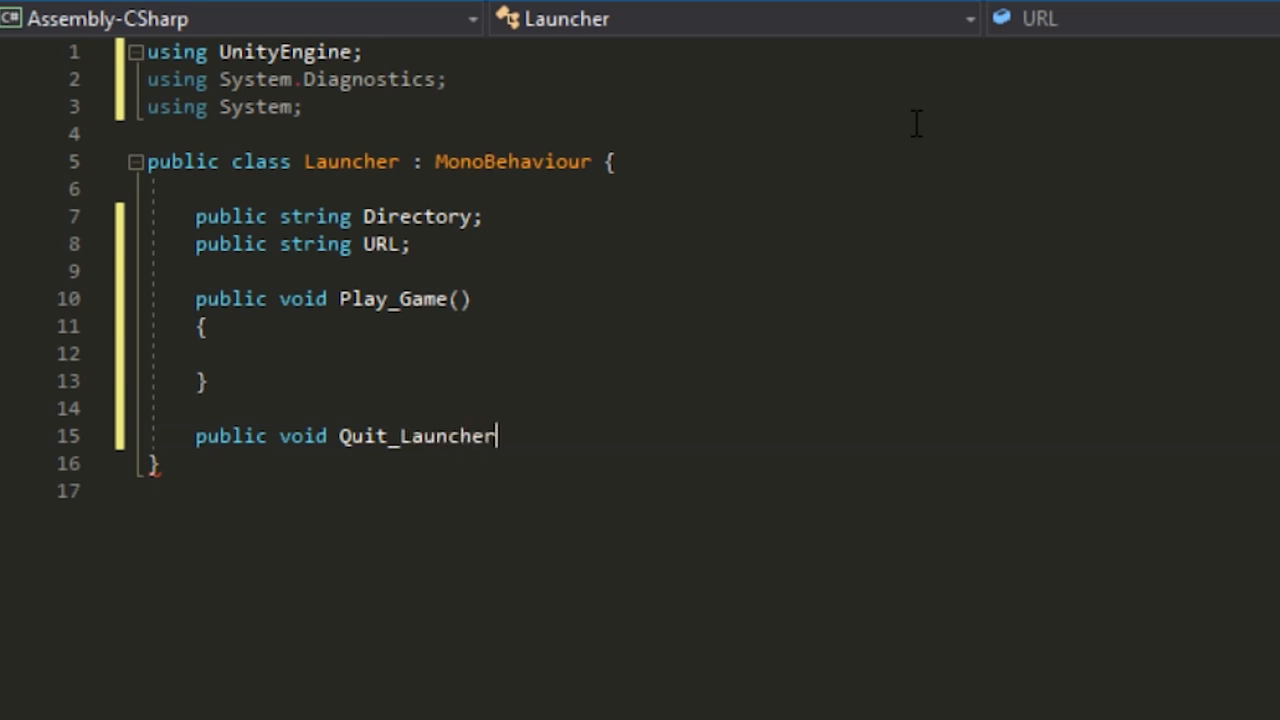
type("(){")
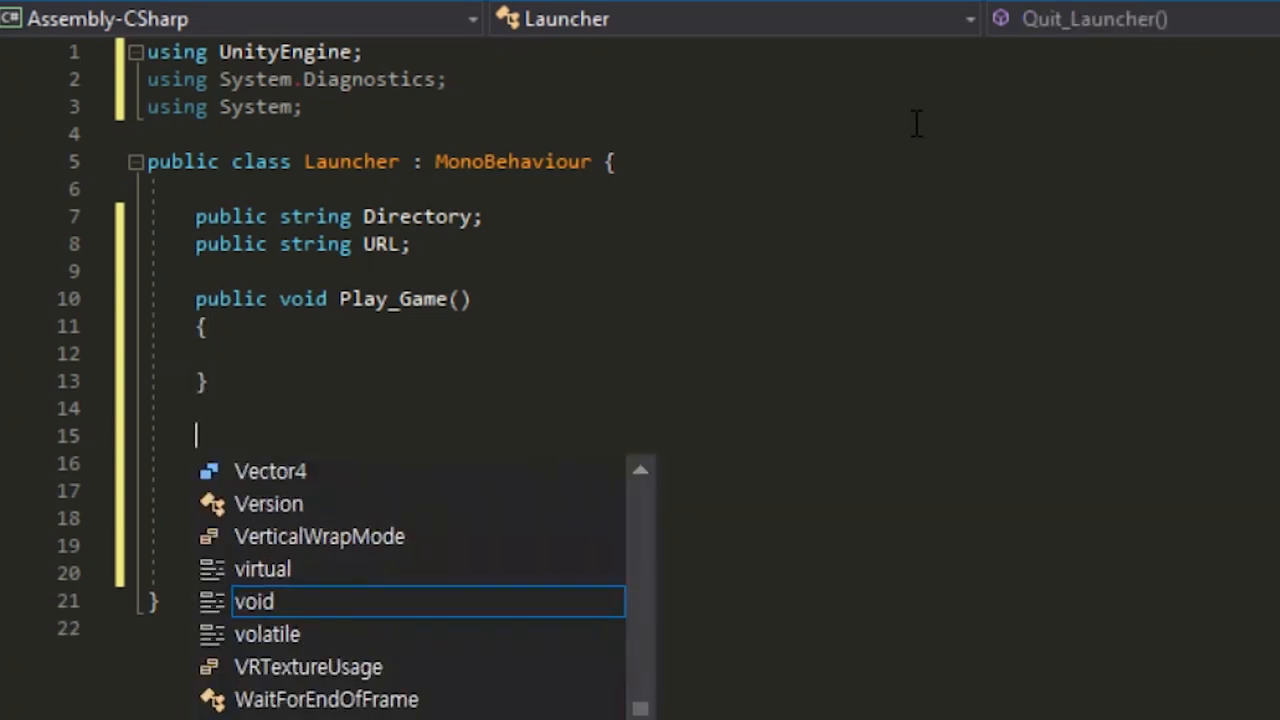
Add an empty public void Open_Youtube() method
type("public void Open")
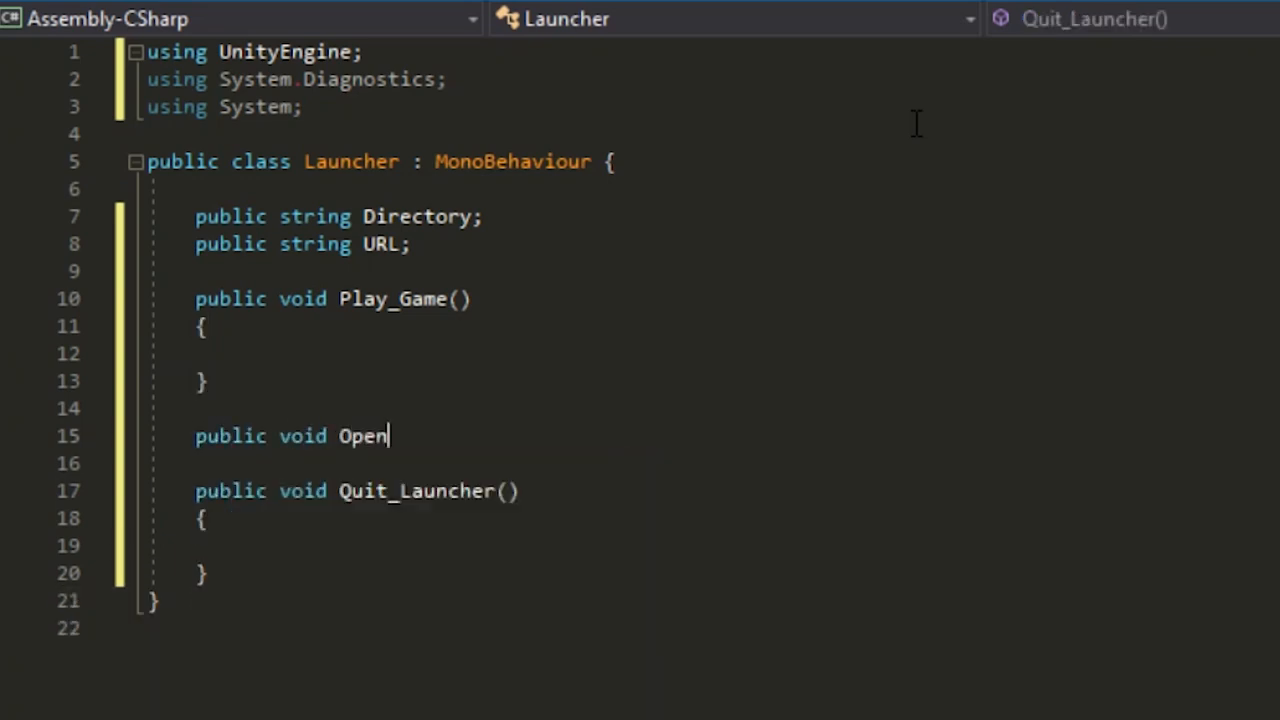
type("_Youtube()")
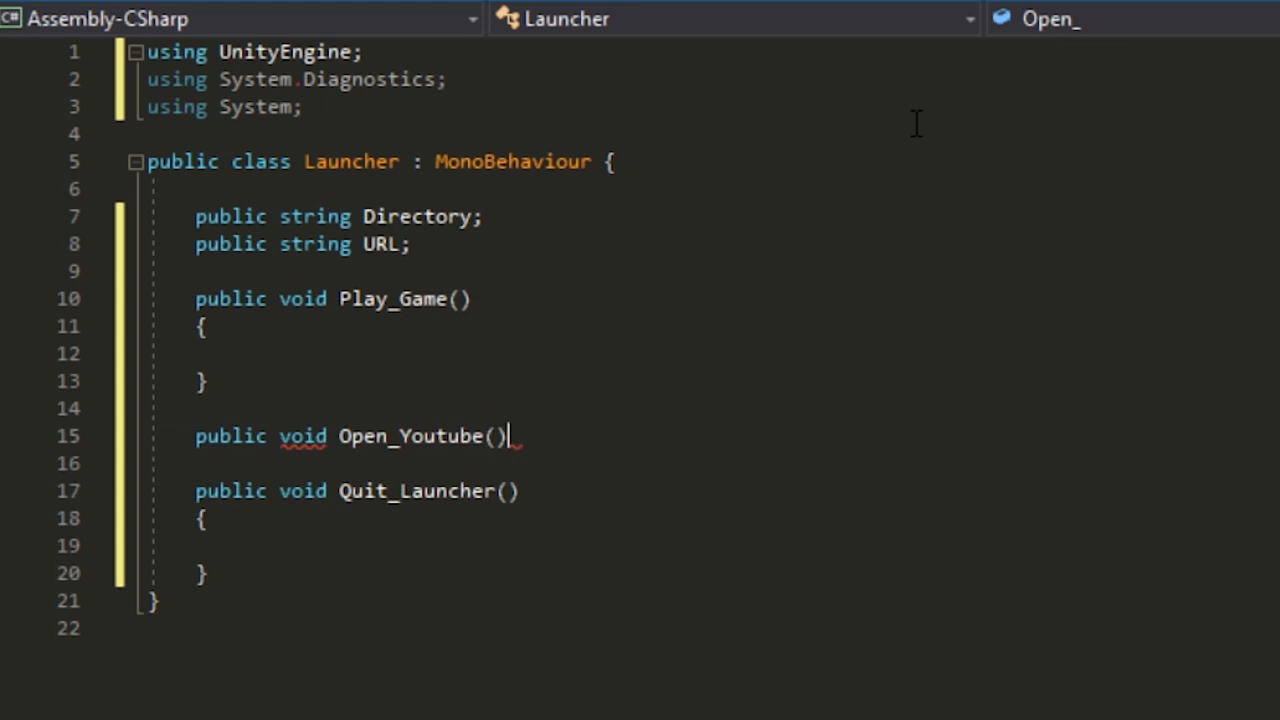
key("enter")
type("{")
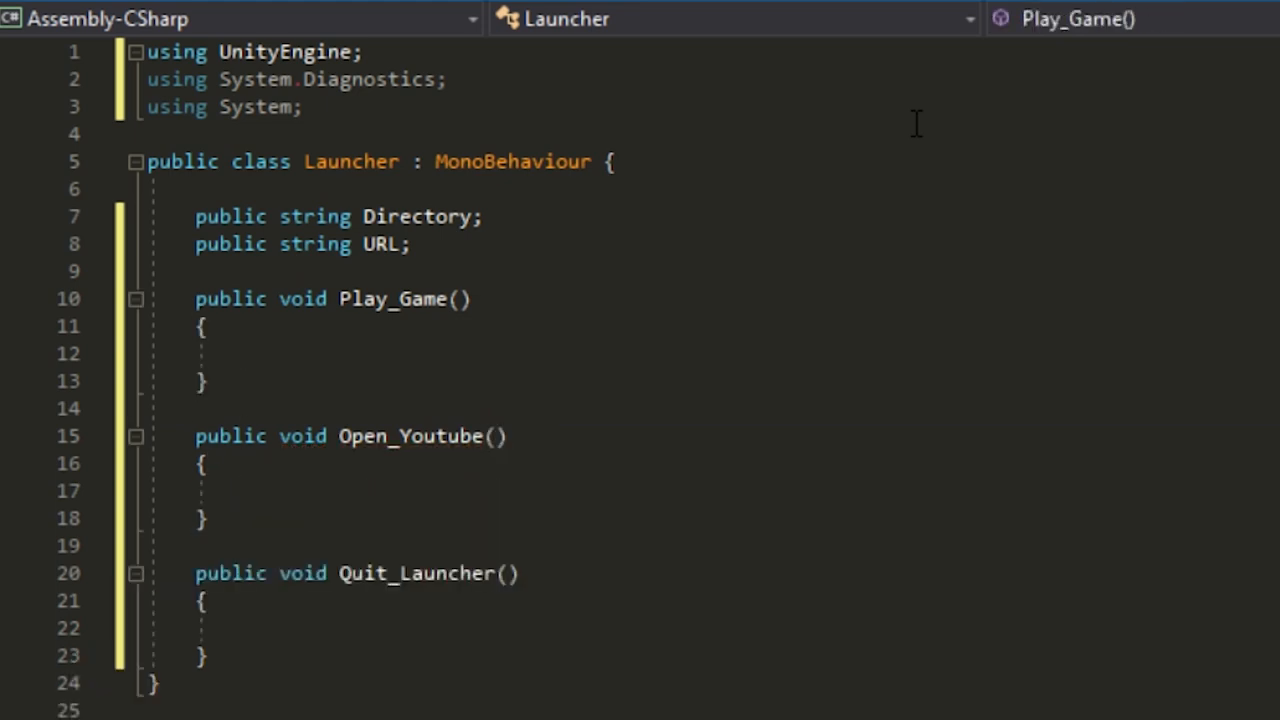
Make Play_Game call Process.Start(Directory)
left_click(256, 353)
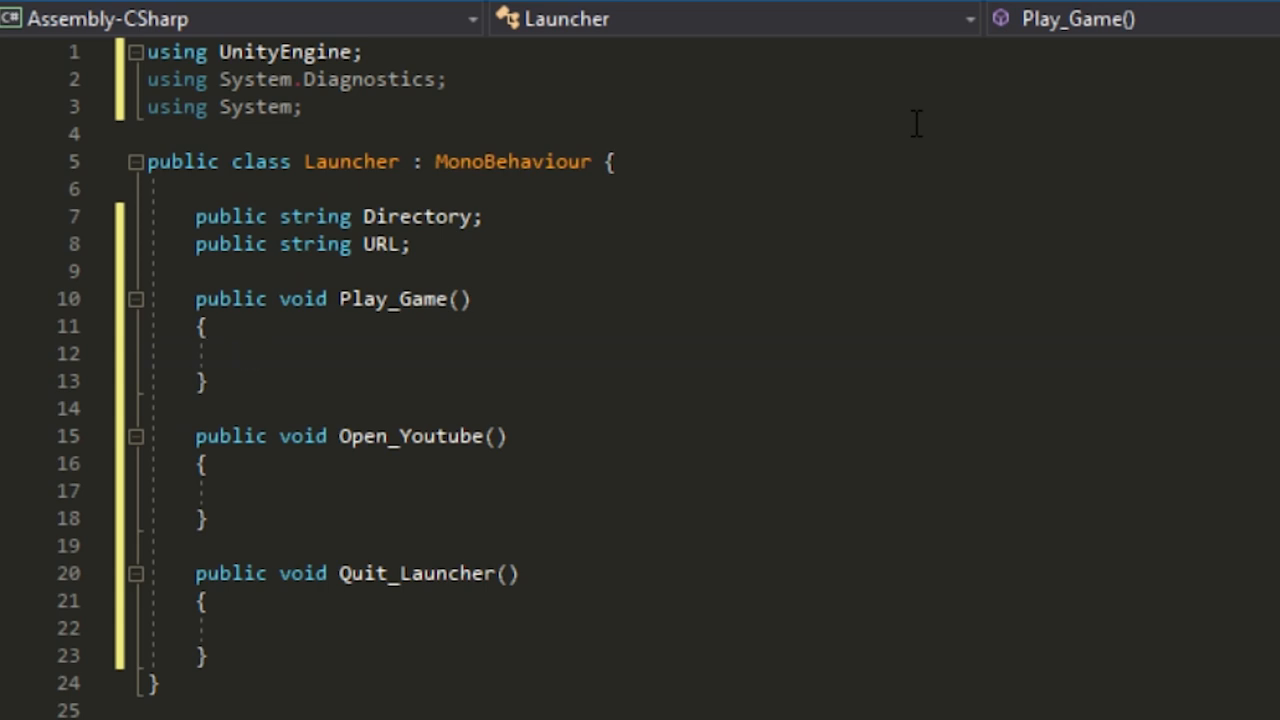
type("process.Start")
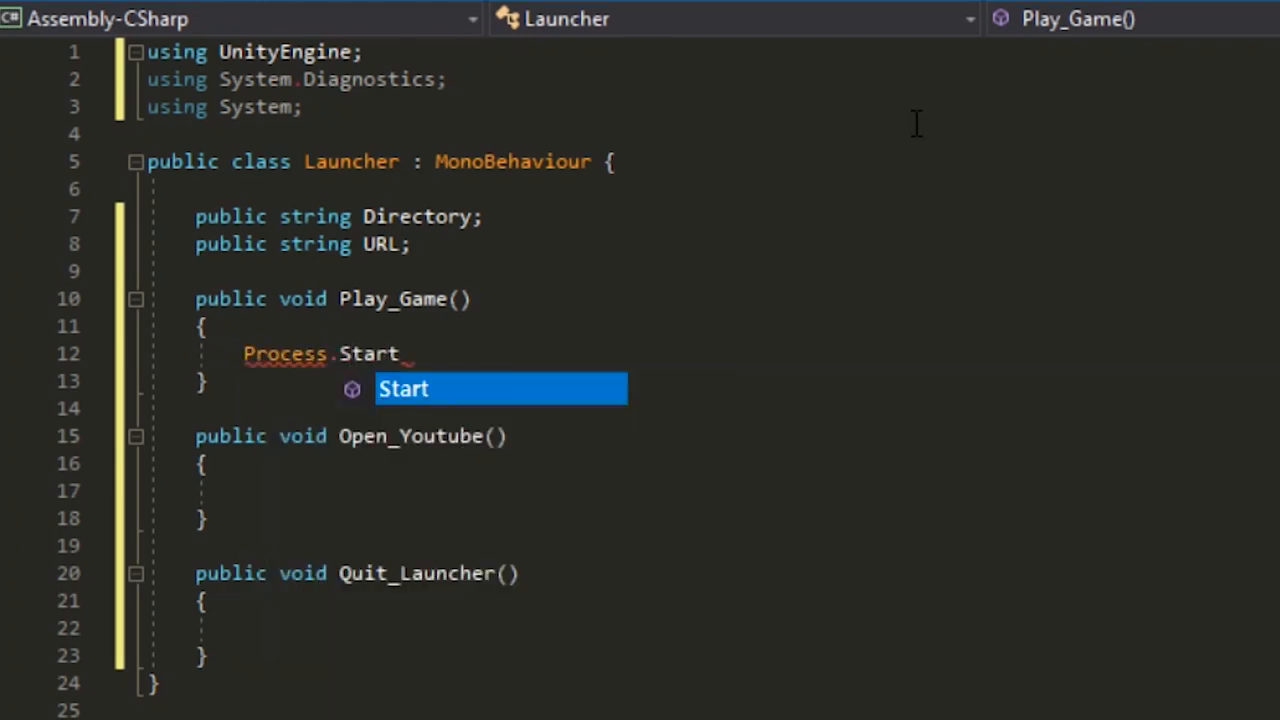
type("(Directory);")
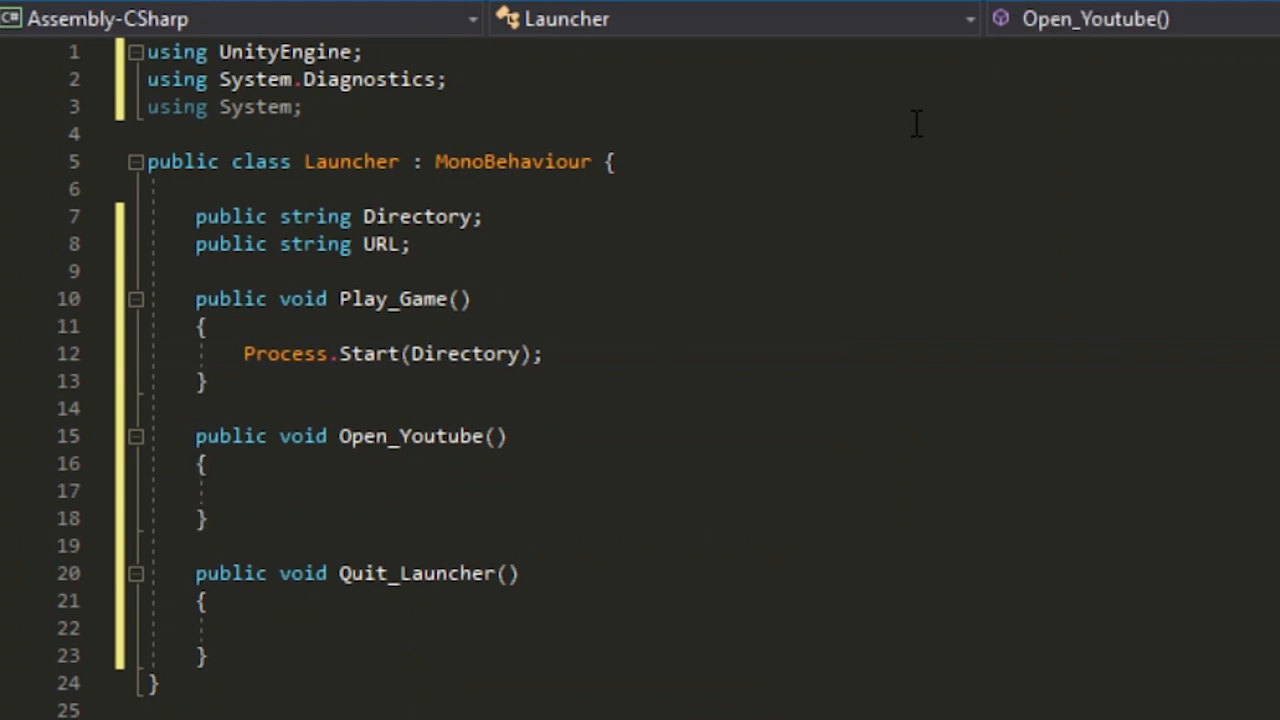
Make Open_Youtube call Application.OpenURL(URL) and begin Application.Quit in Quit_Launcher
type("Application.")
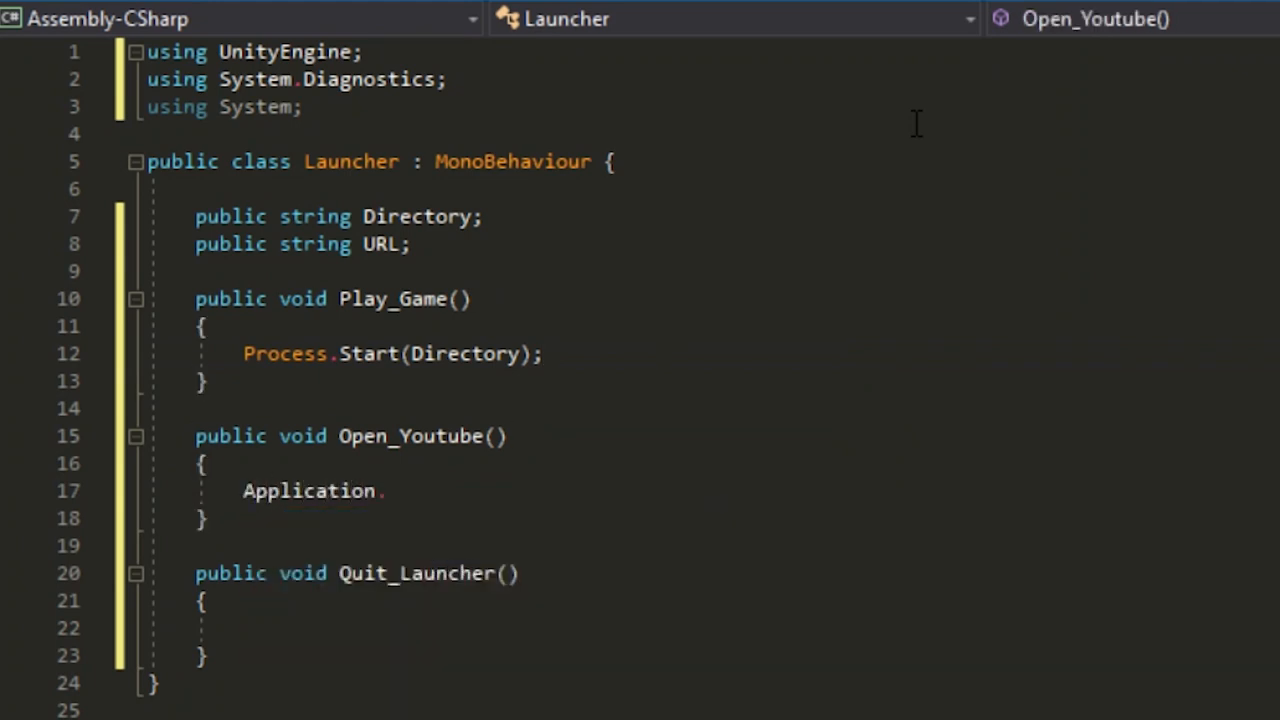
type("OpenURL(")
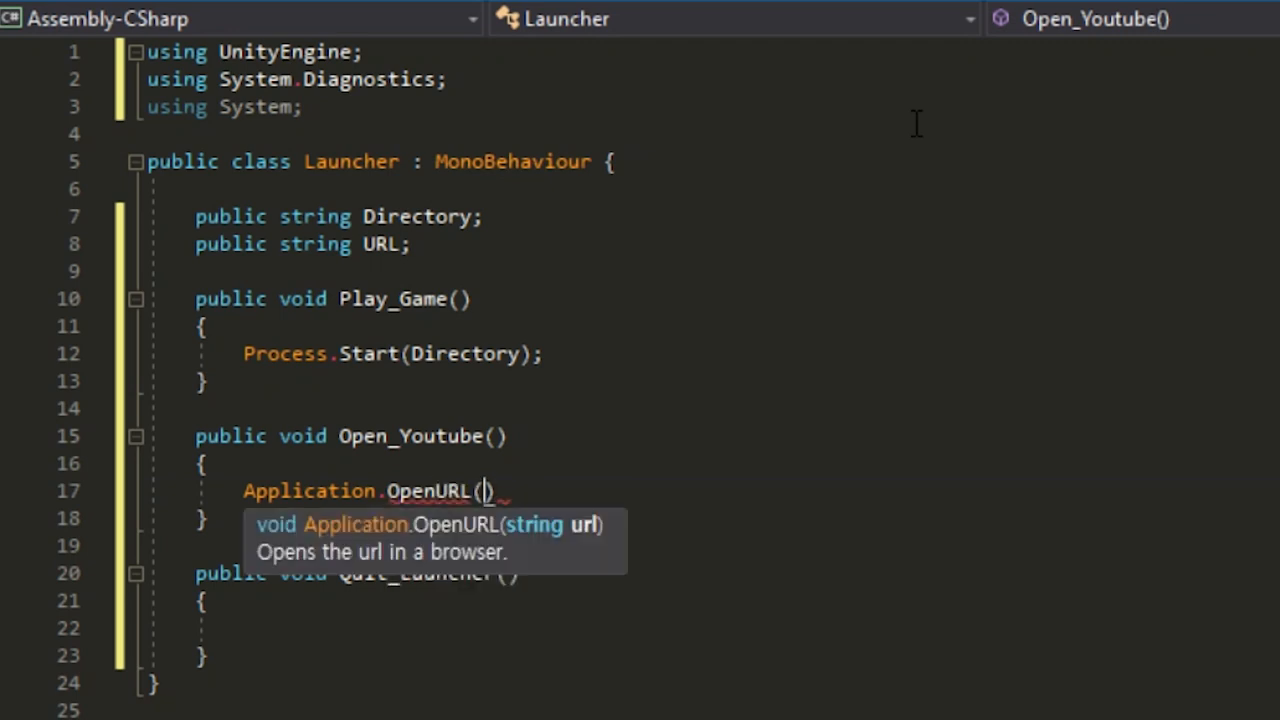
type("URL")
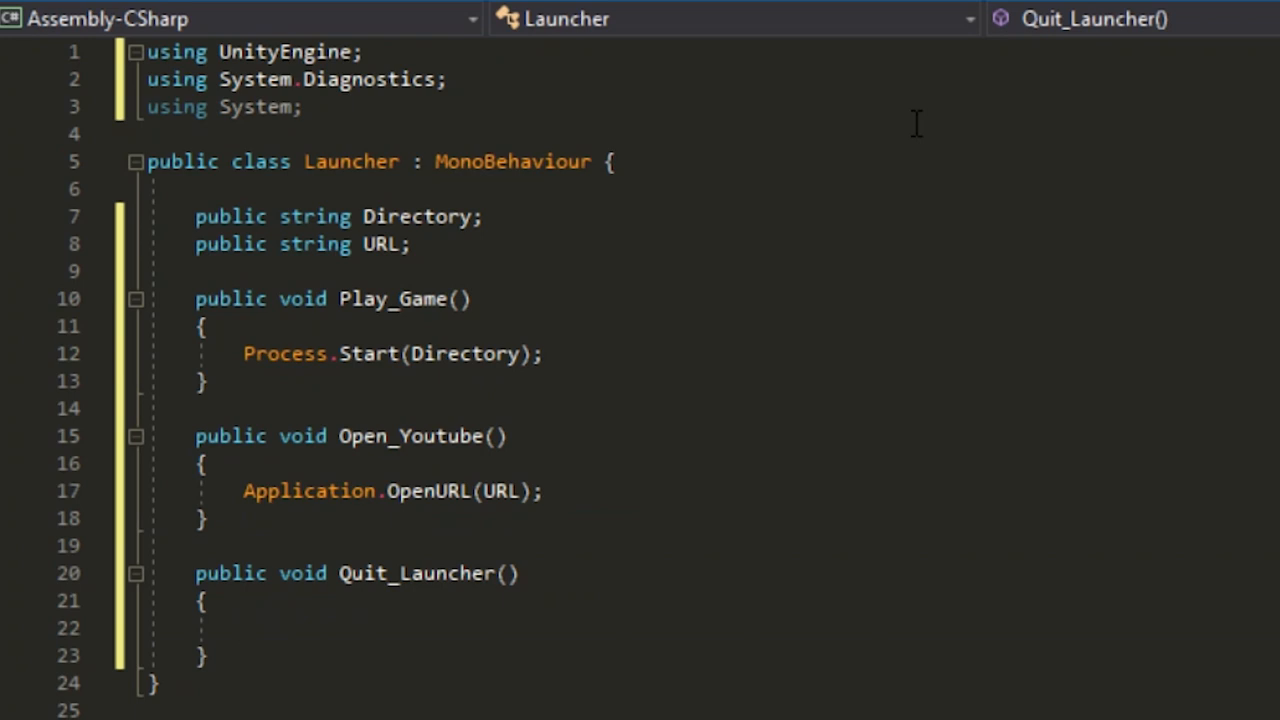
type("Application.Quit(")
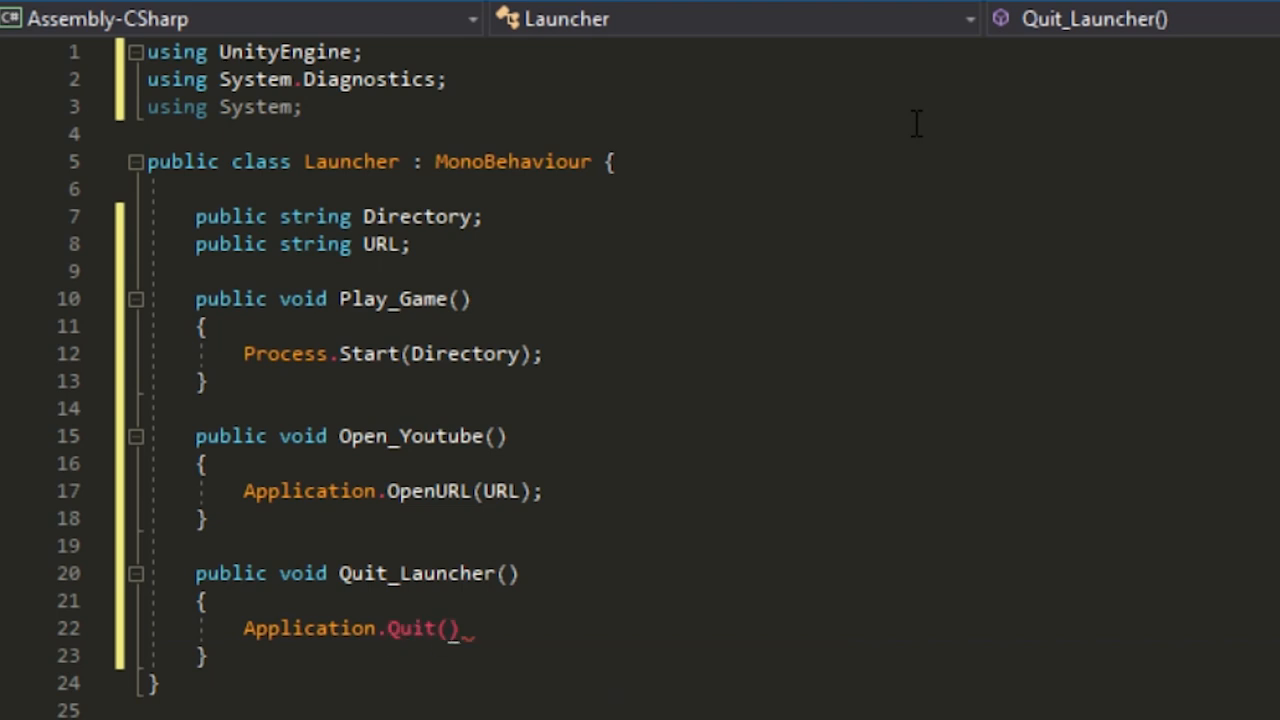
Finish the Application.Quit(); statement in Quit_Launcher
type(";")
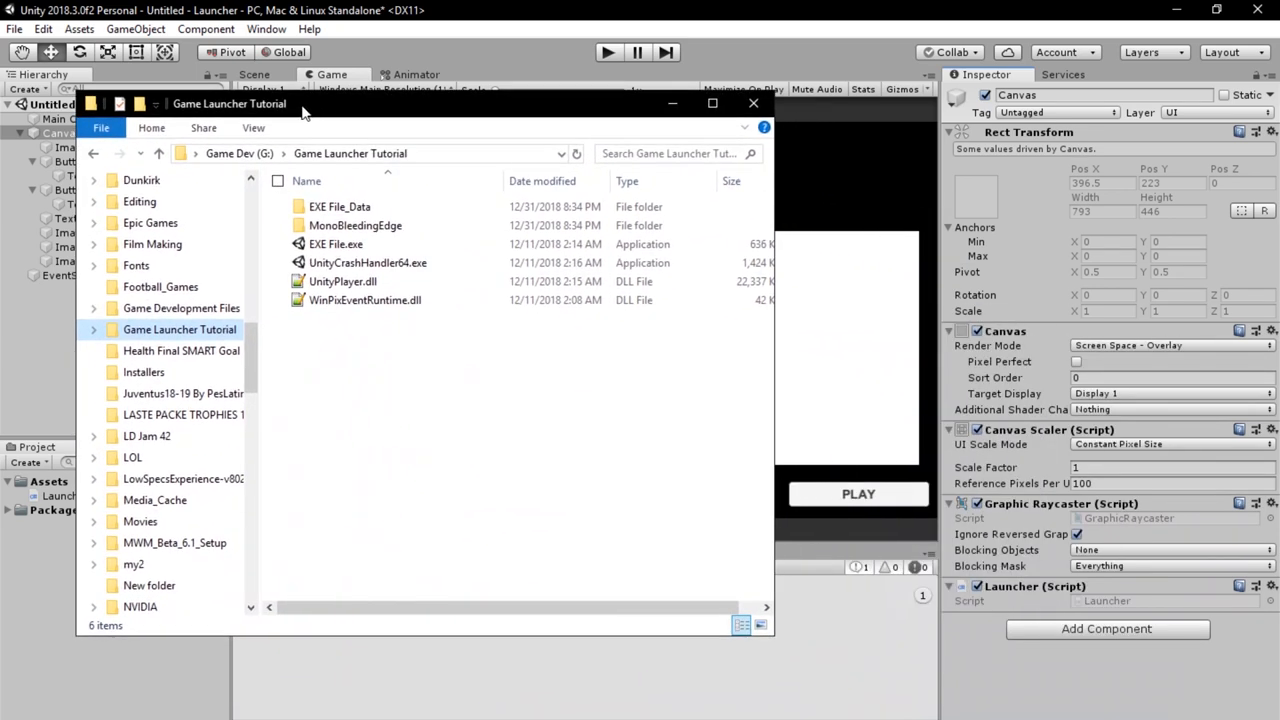
mouse_move(1033, 624)
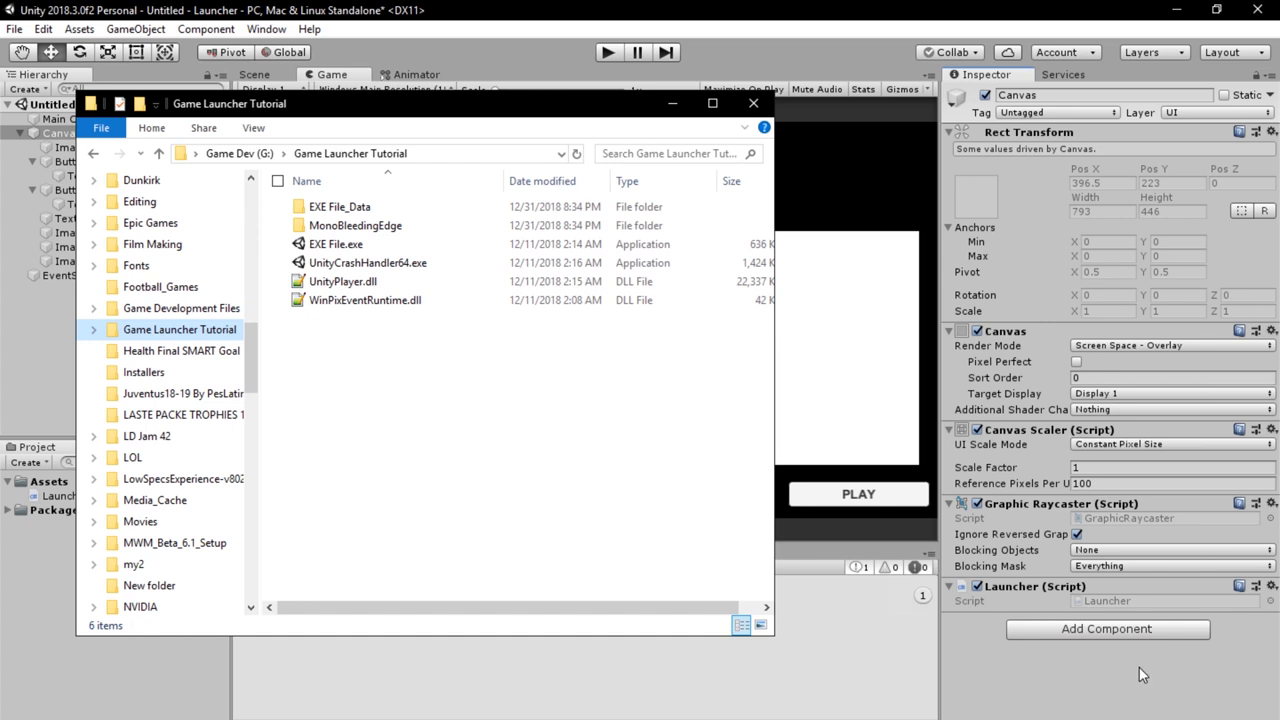
Switch from the Game Launcher Tutorial folder back to the Unity editor window
left_click(977, 585)
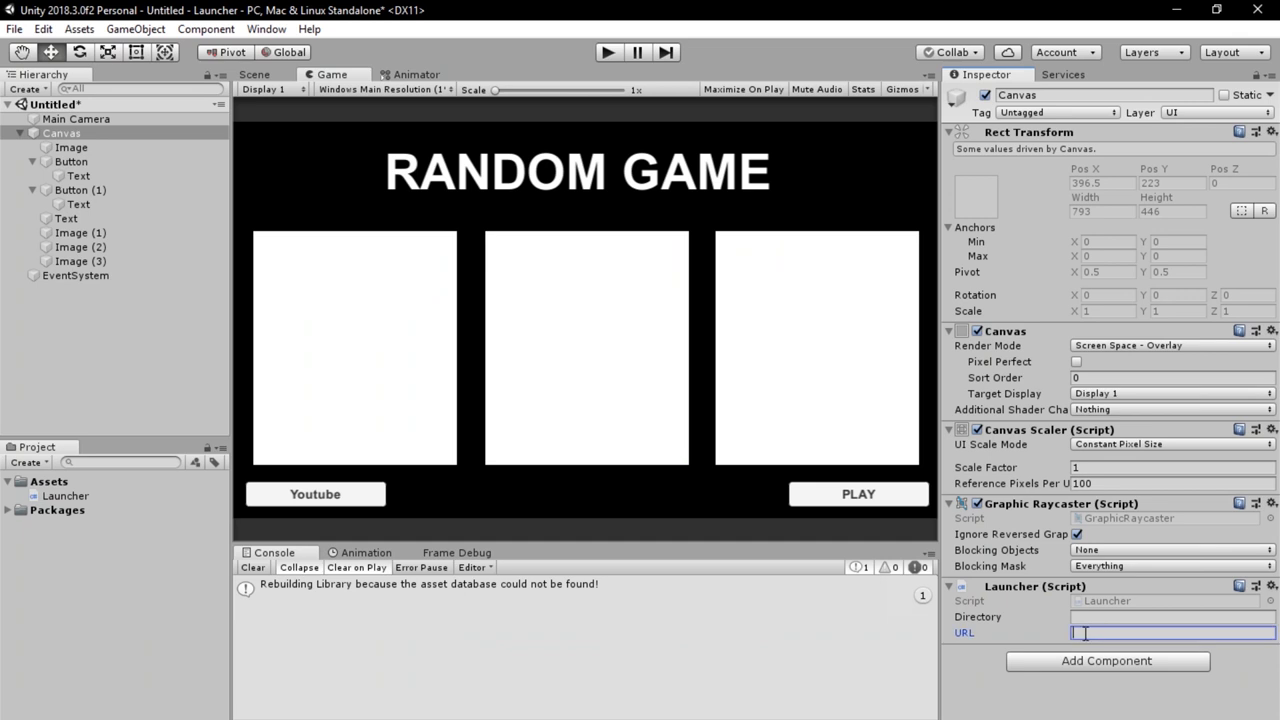
Set Launcher URL to youtube.com and Directory to G:/Game Launcher Tutorial/EXE File.exe
type("youtube")
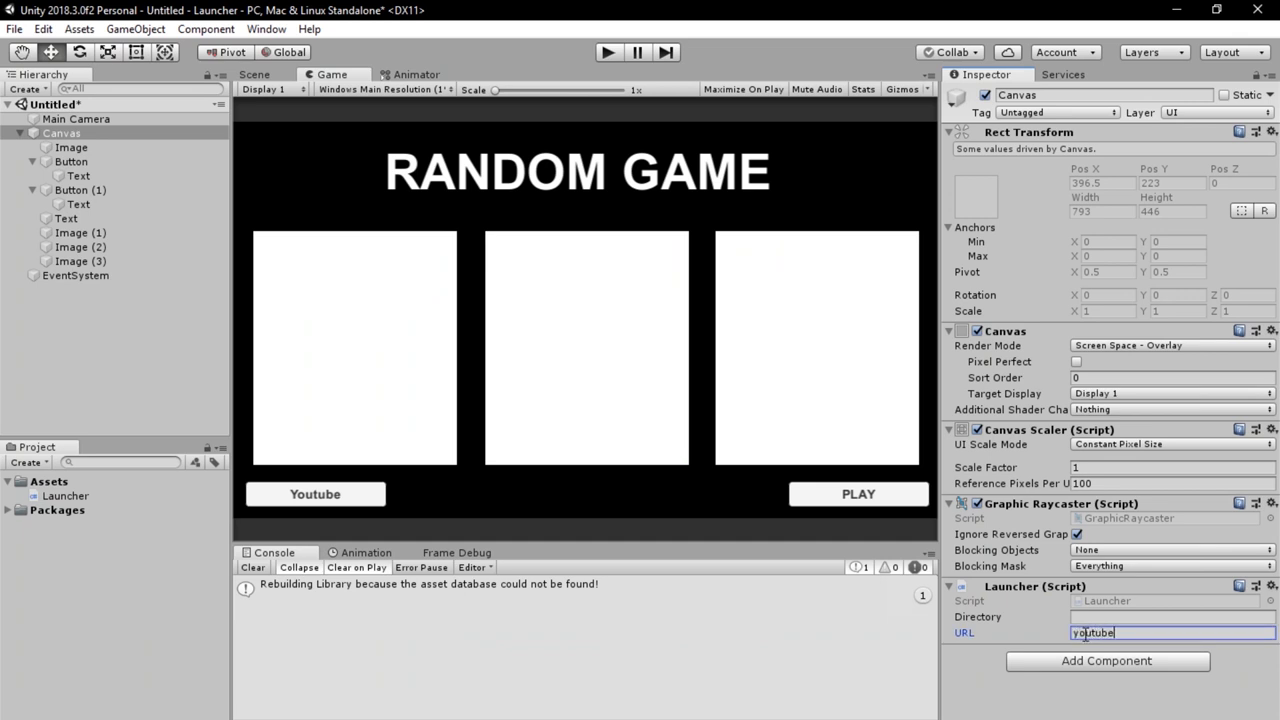
type(".com")
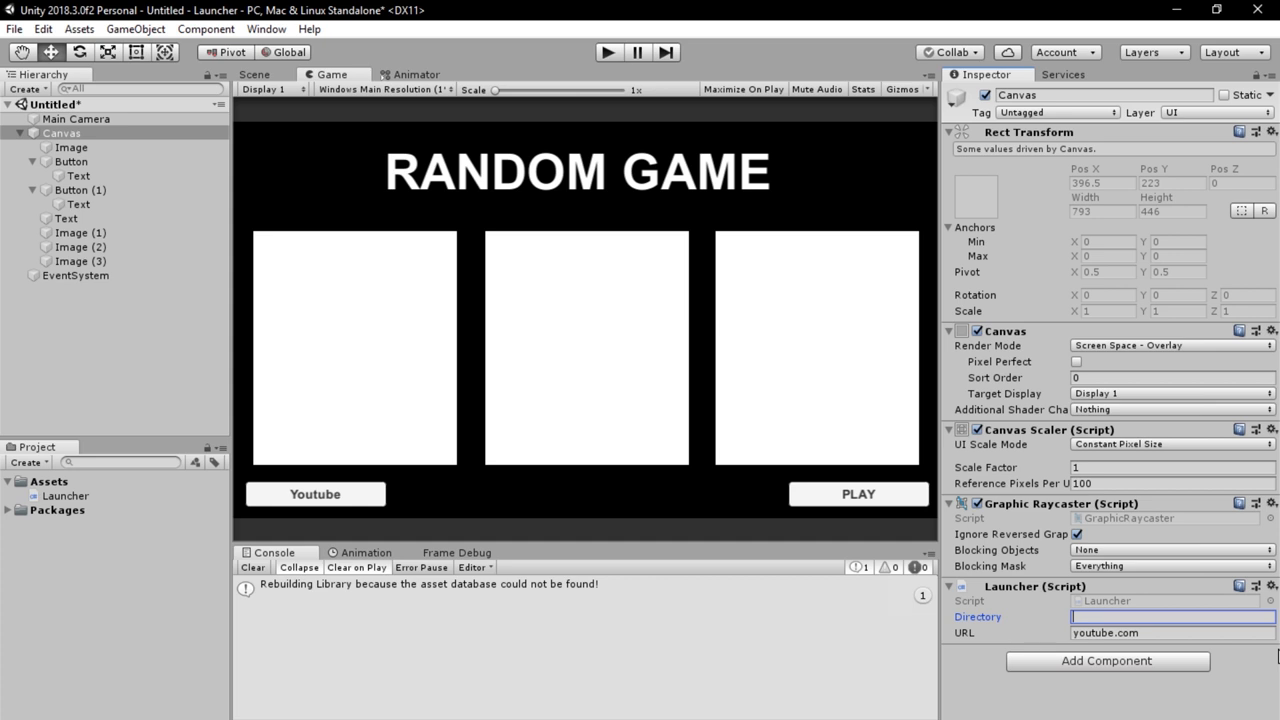
type("G:/Game La")
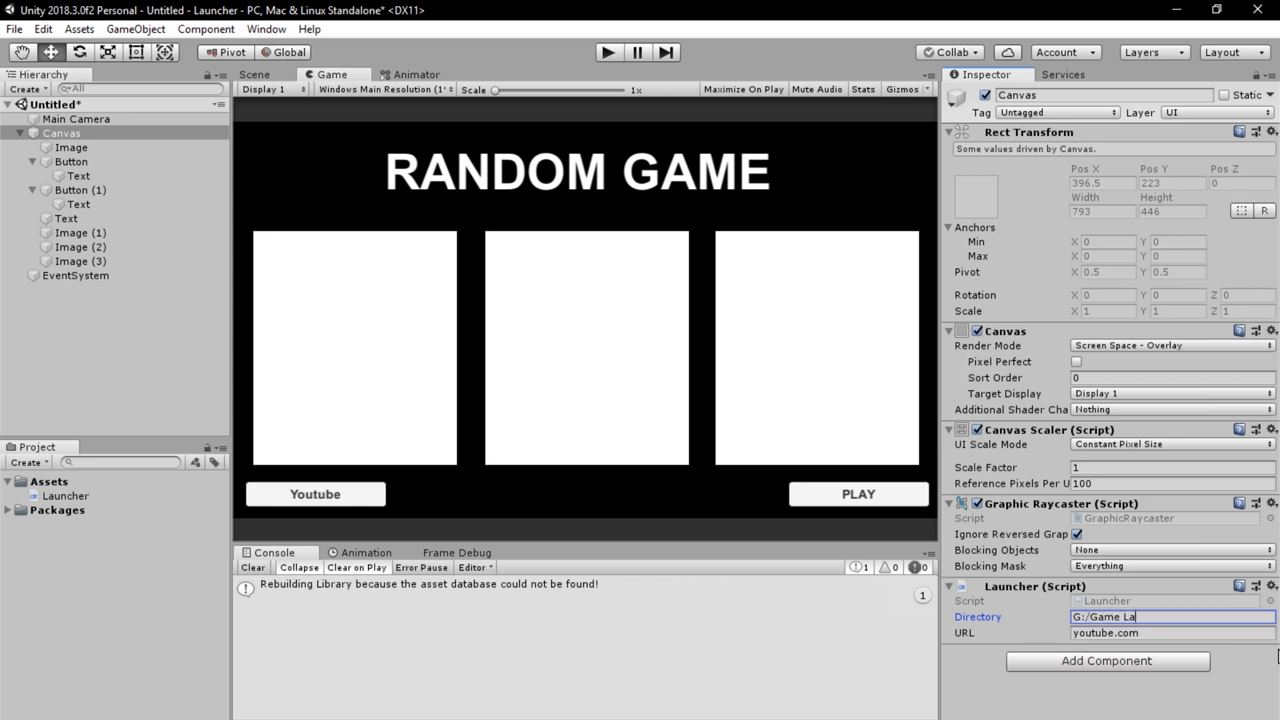
type("uncher Tu")
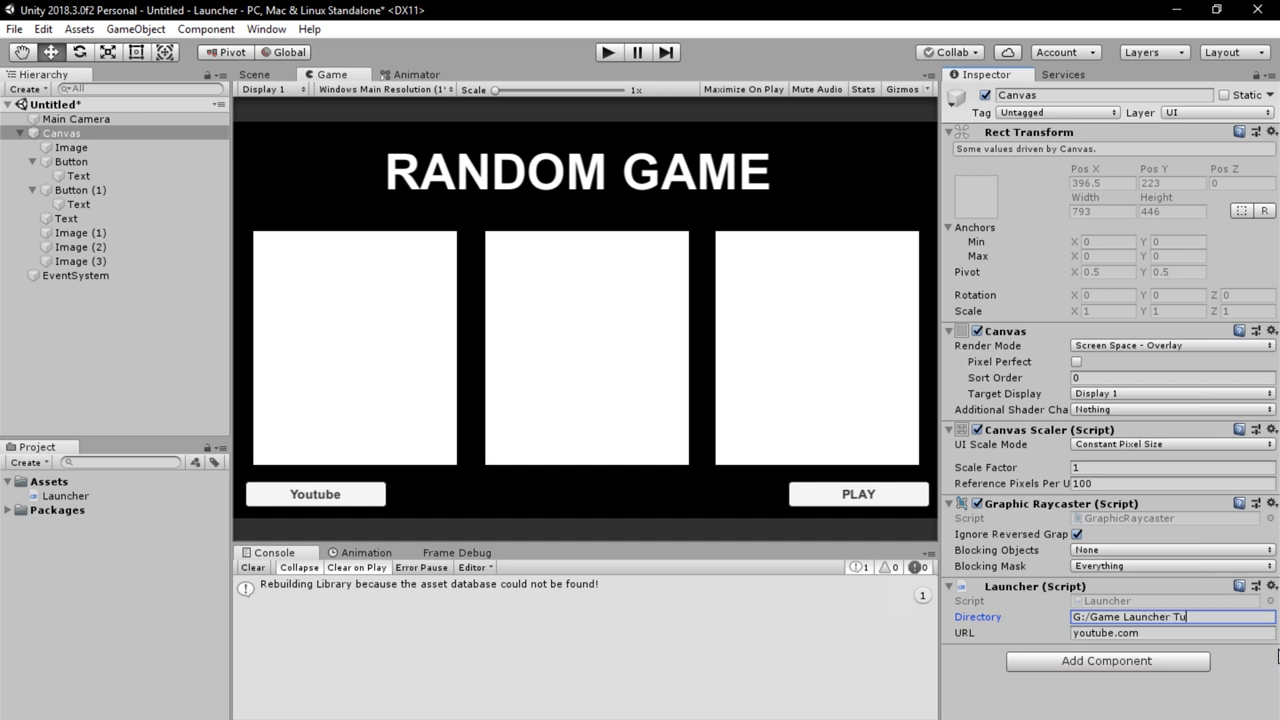
type("torial")
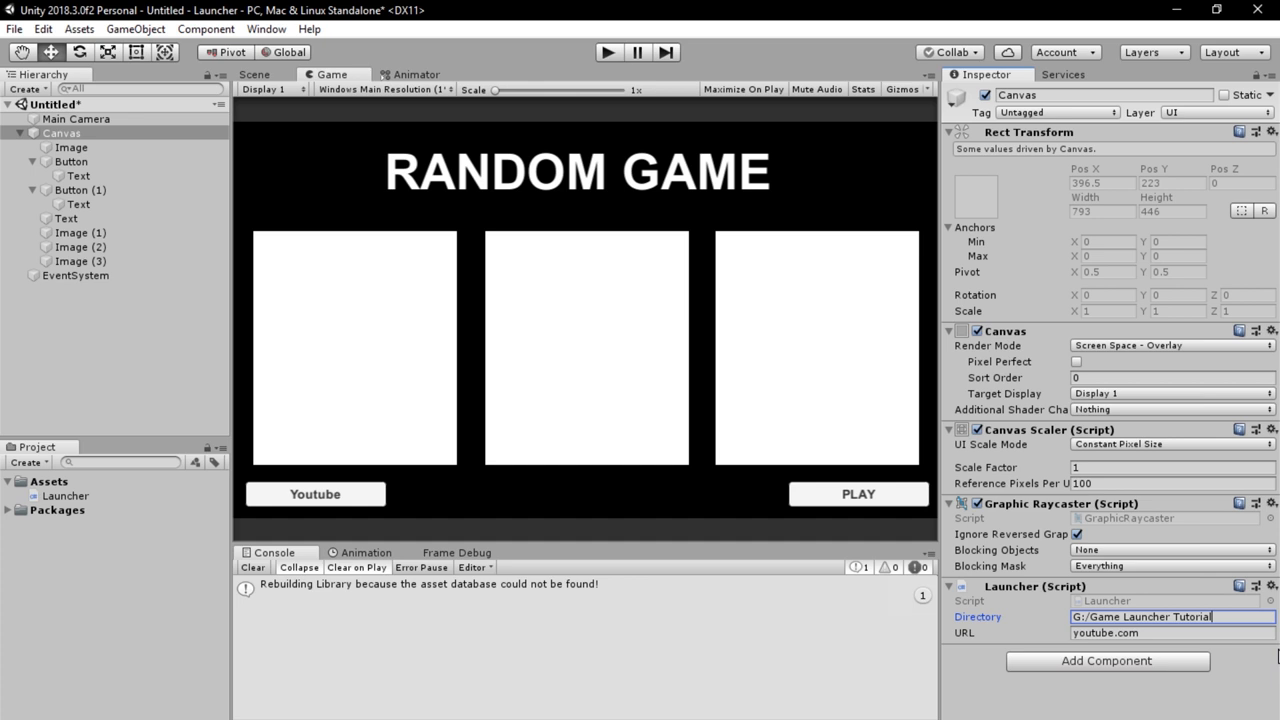
type("EXE File.ex")
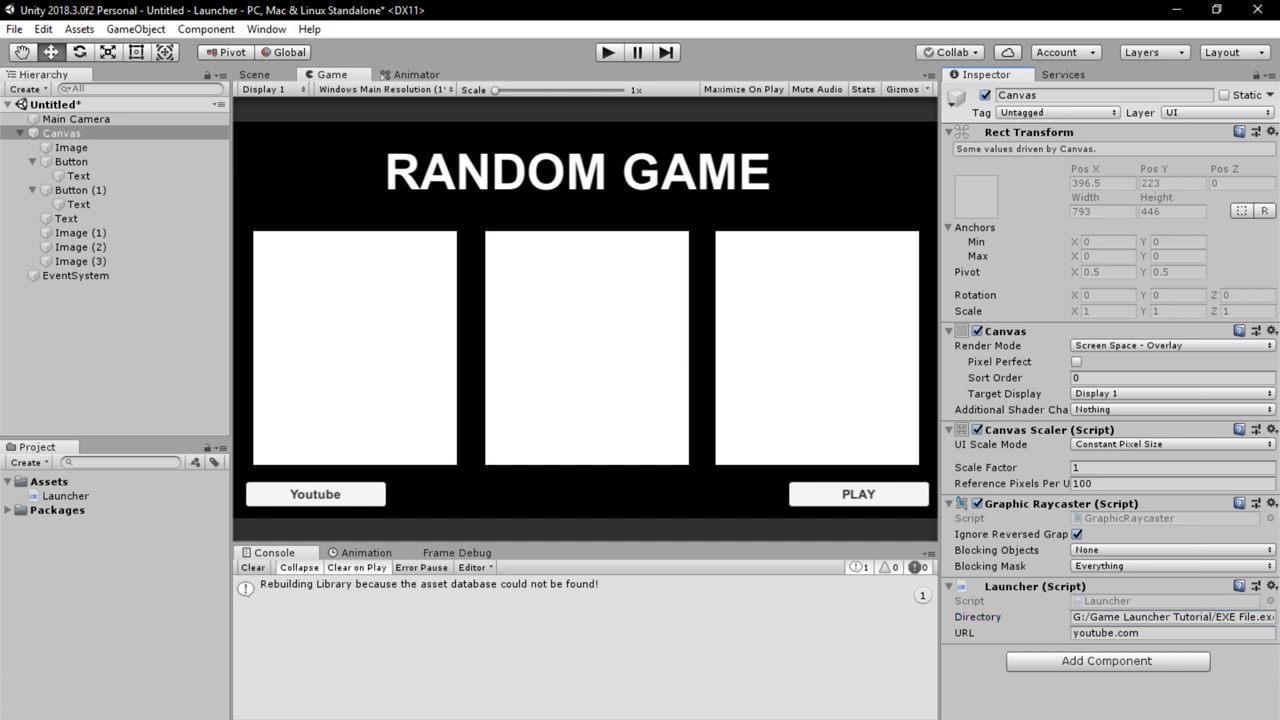
mouse_move(530, 37)
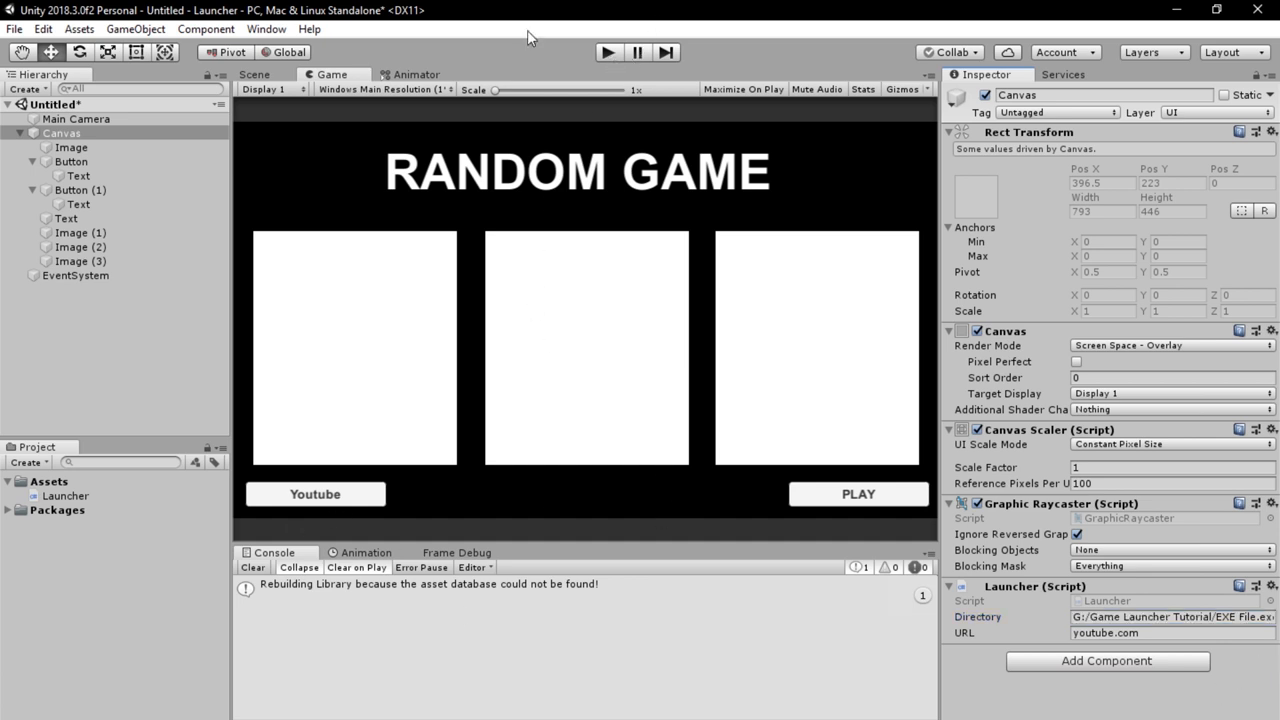
mouse_move(448, 47)
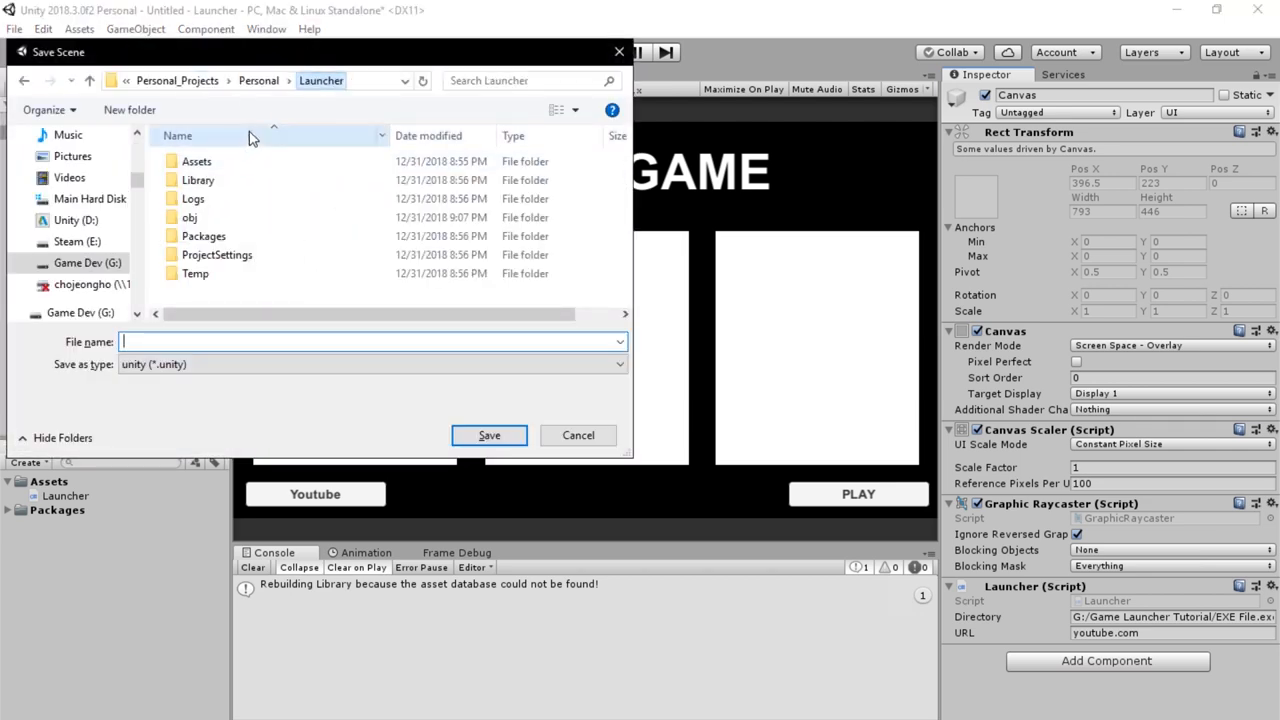
Save the scene as Launcher.unity in the project's Assets folder
double_click(196, 161)
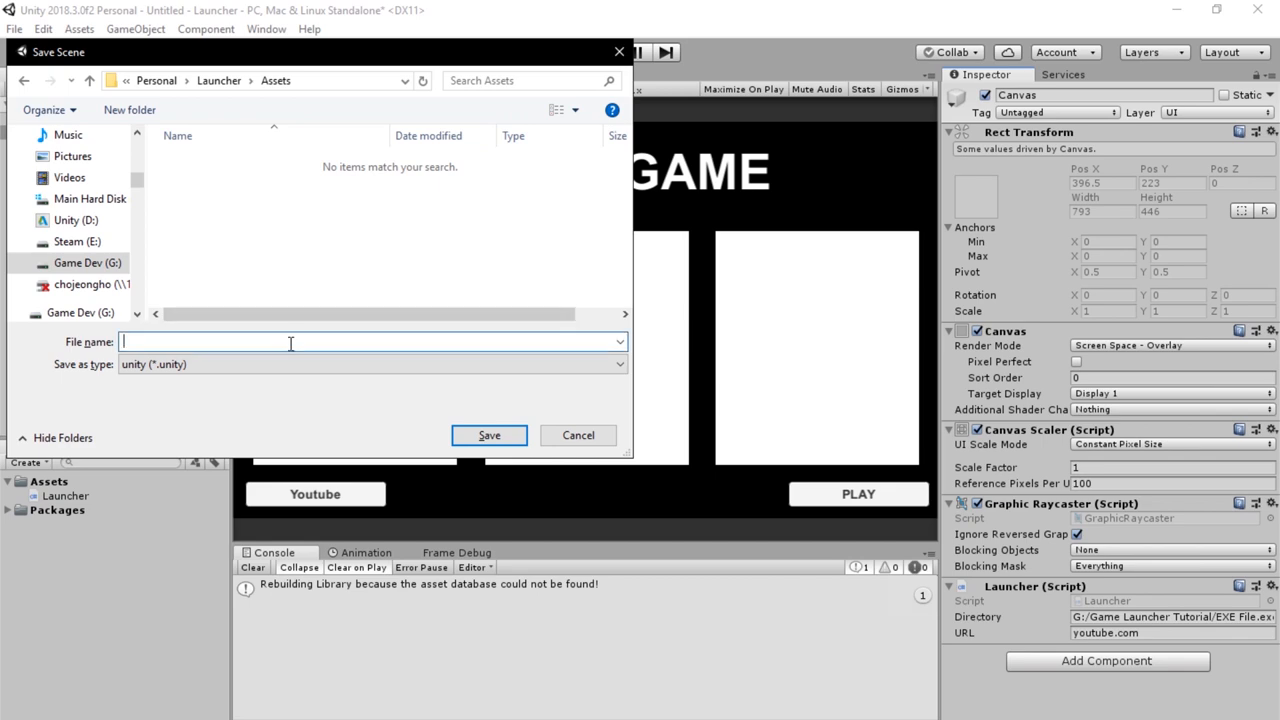
type("Launc")
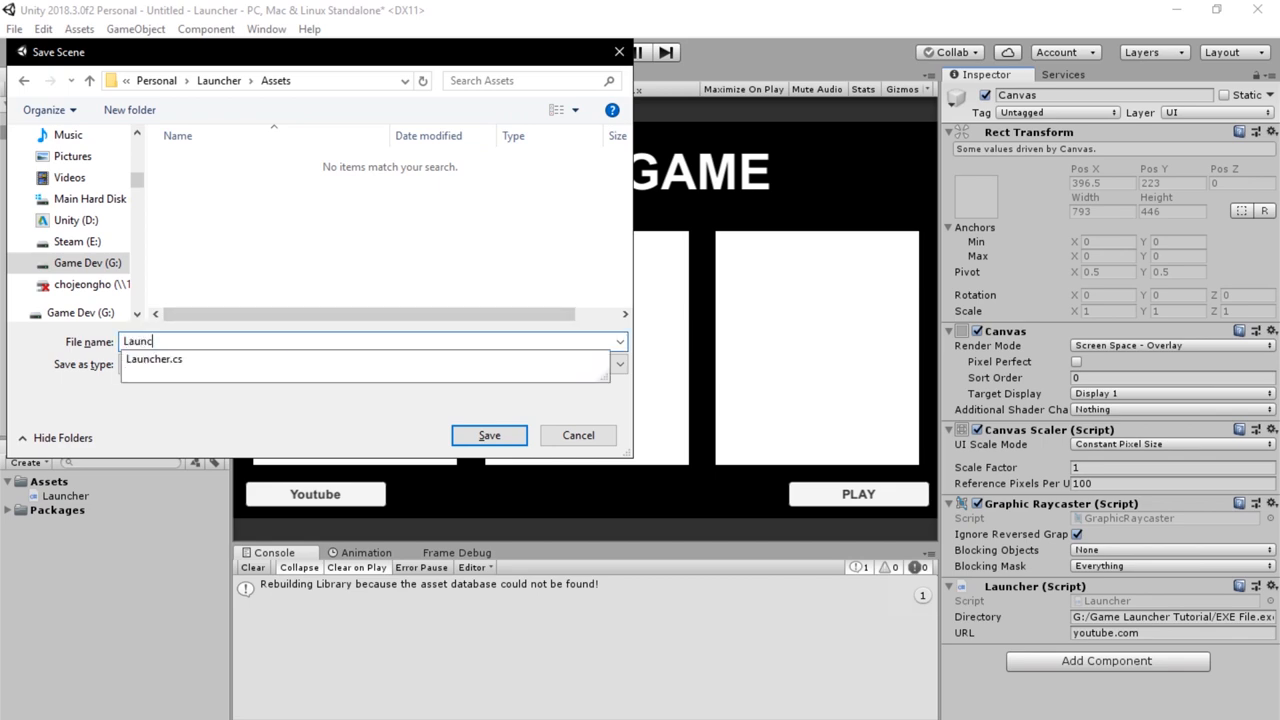
left_click(489, 435)
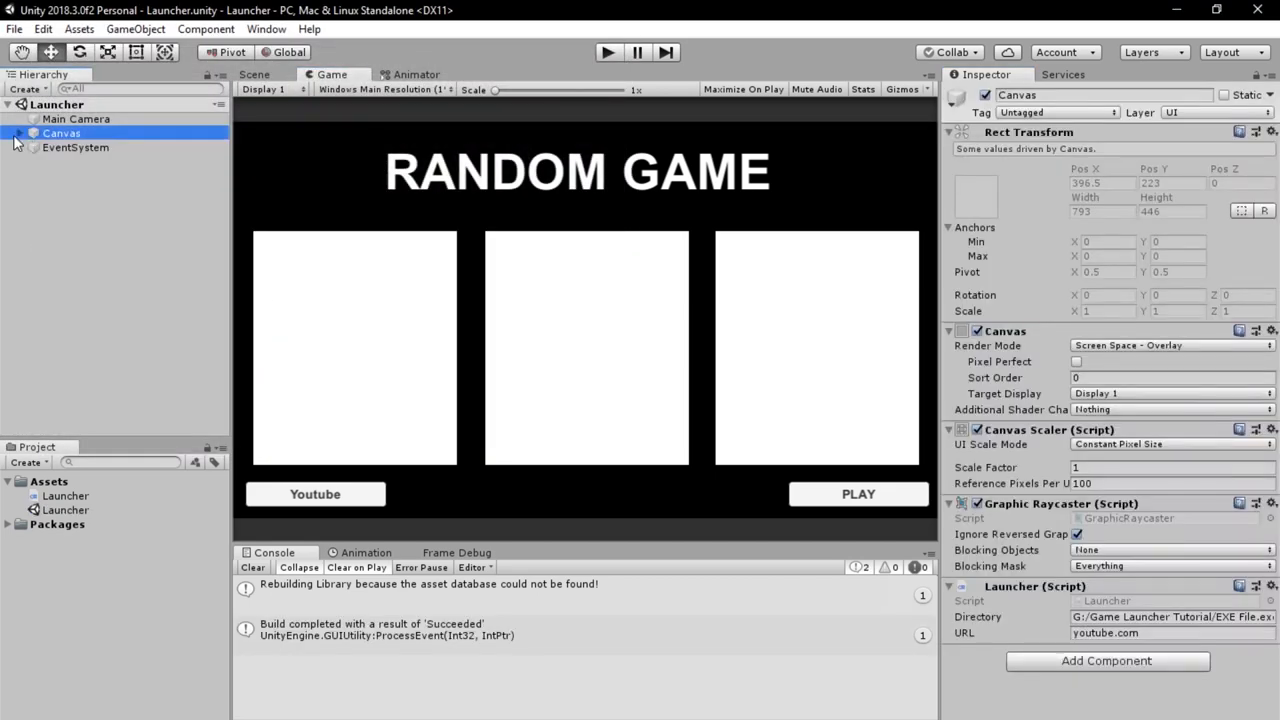
Add an On Click event to the PLAY button that calls Launcher.Play_Game
left_click(20, 133)
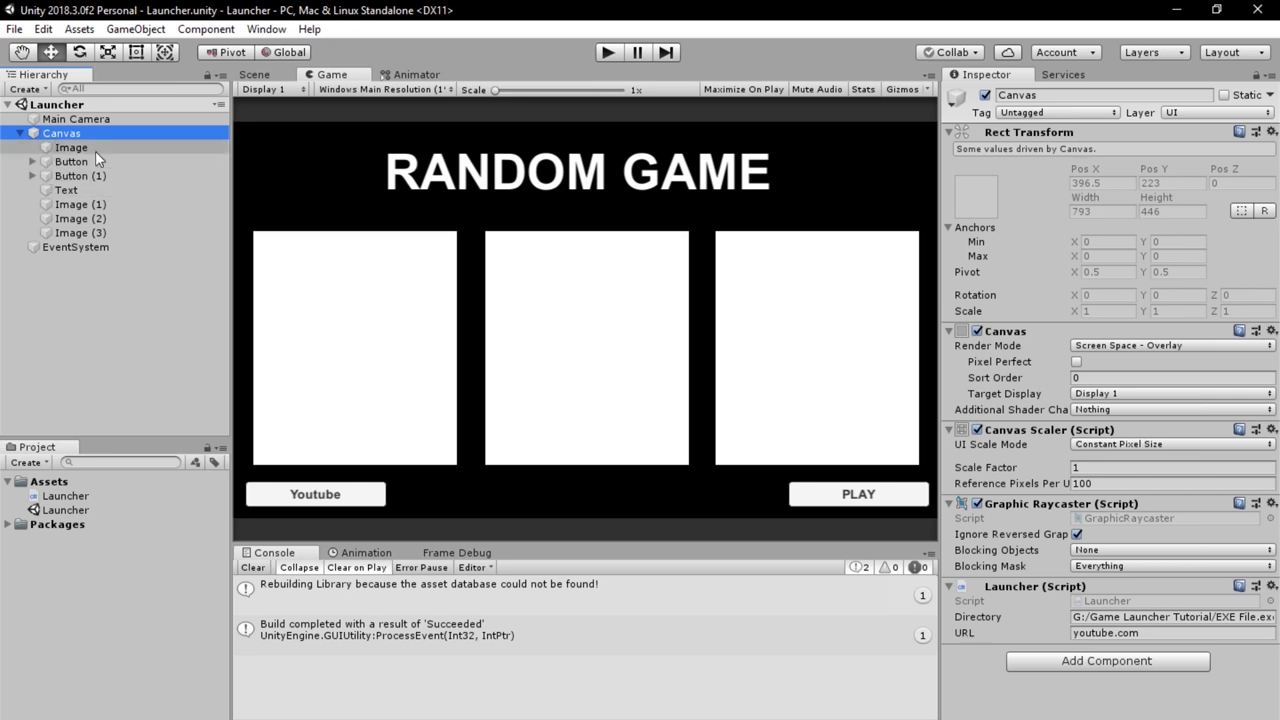
left_click(71, 161)
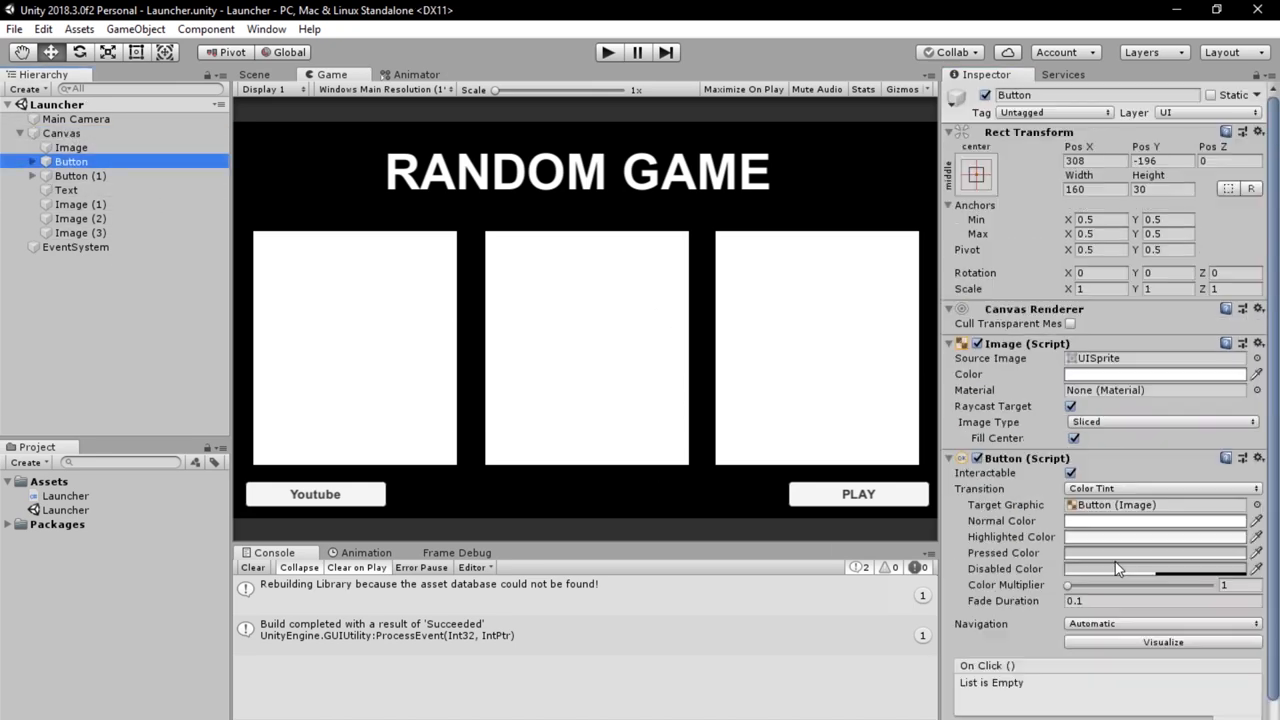
left_click(1155, 625)
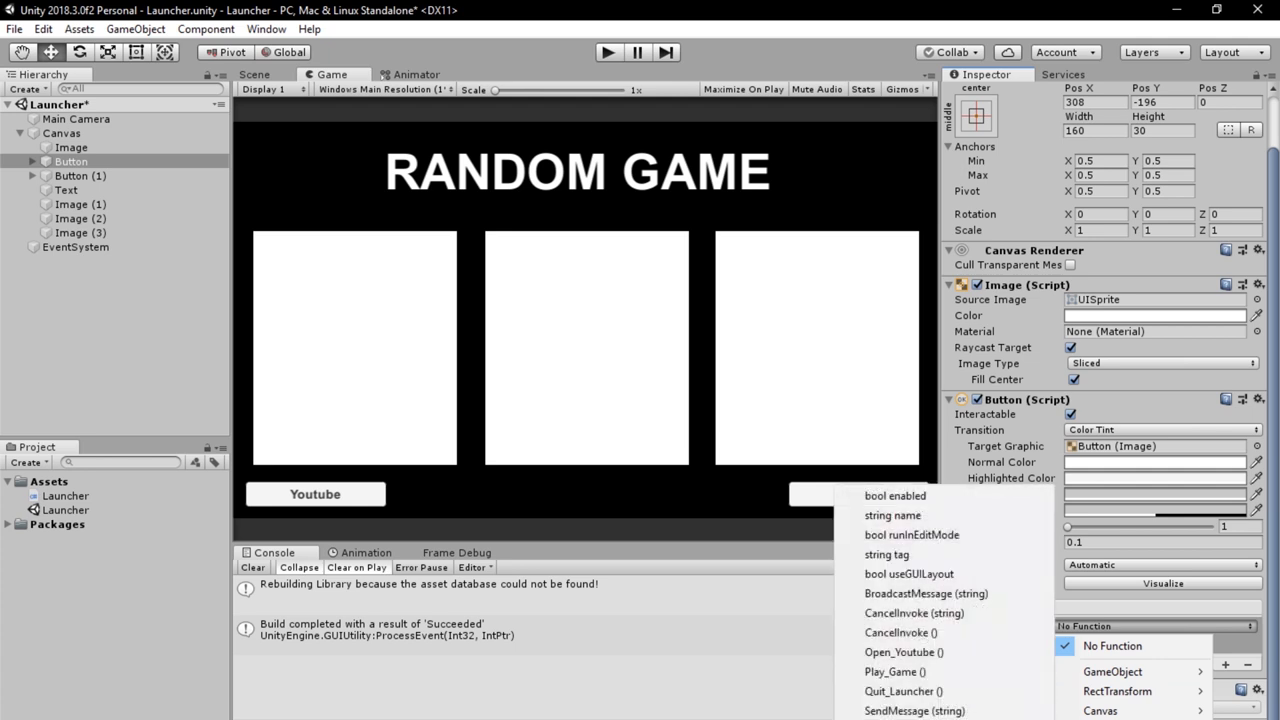
mouse_move(895, 671)
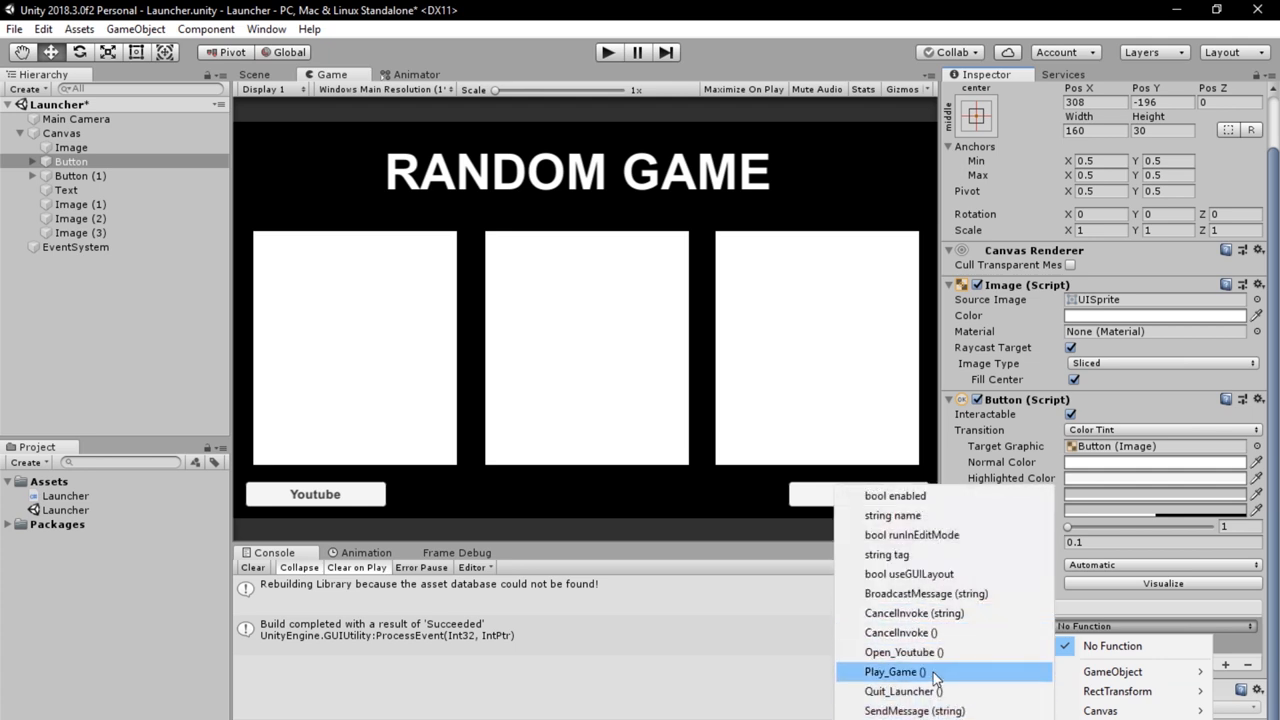
left_click(894, 671)
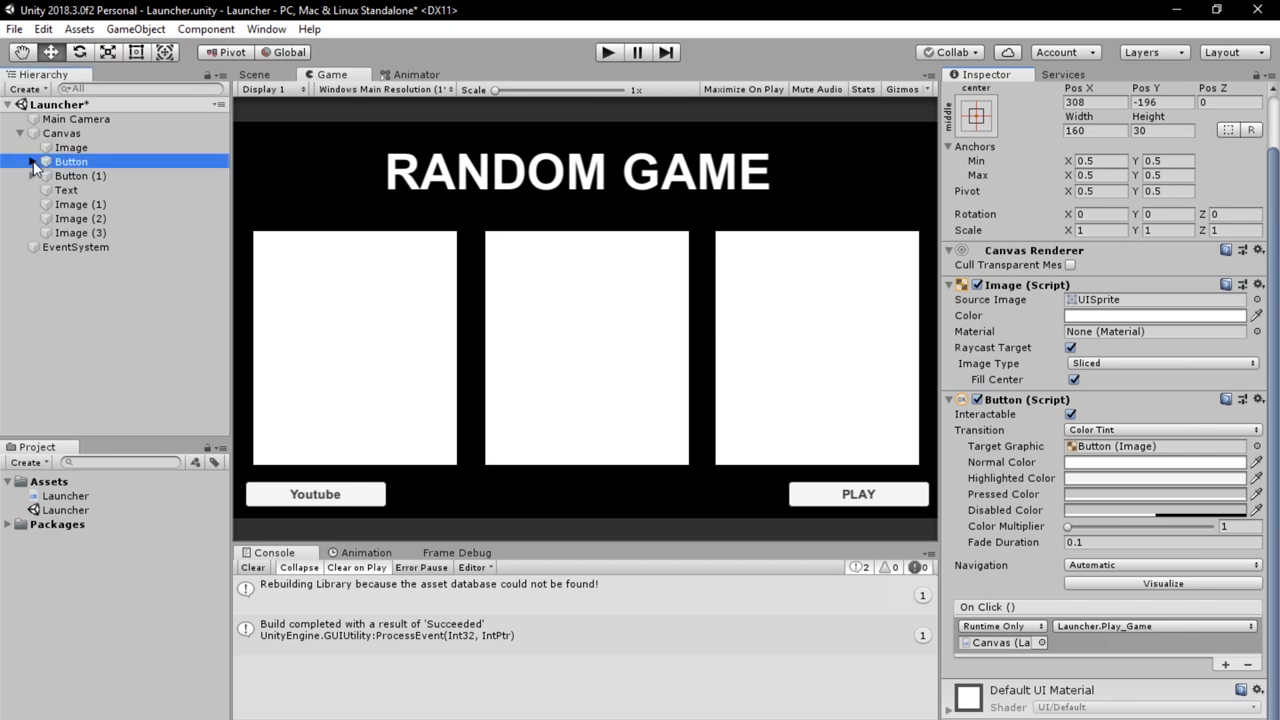
Duplicate the Youtube button that calls Open_Youtube
left_click(81, 190)
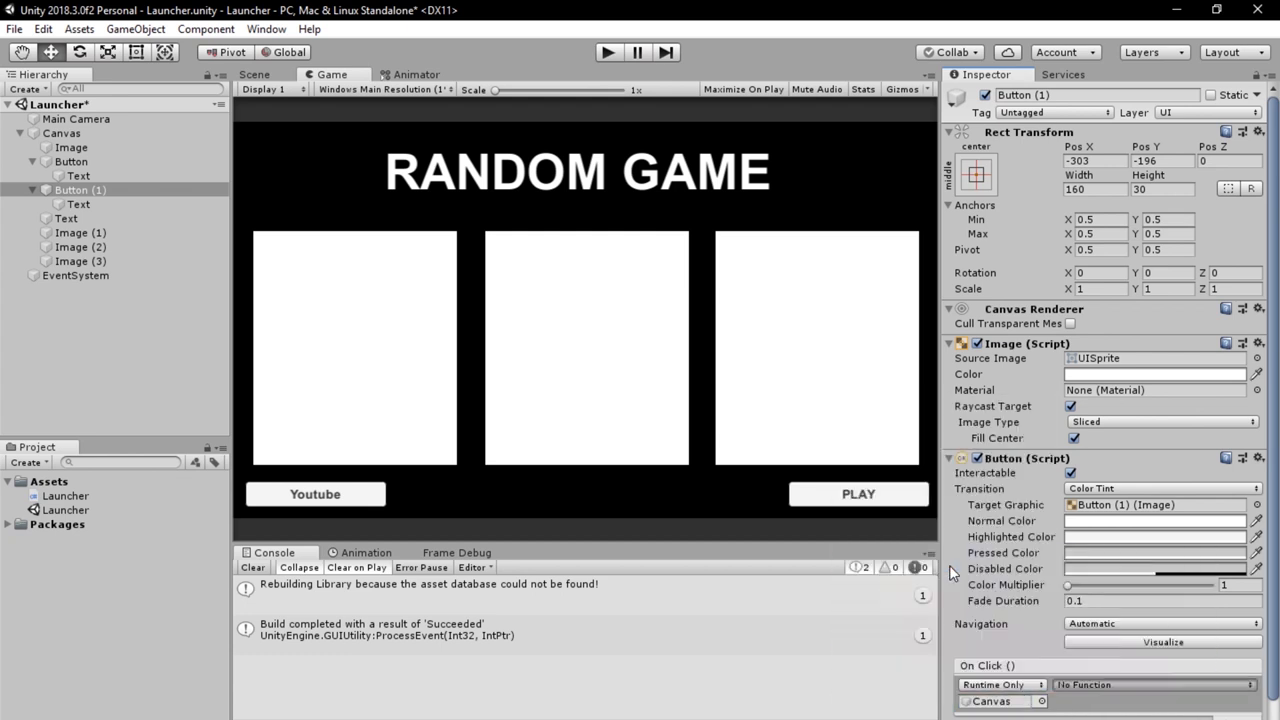
left_click(80, 189)
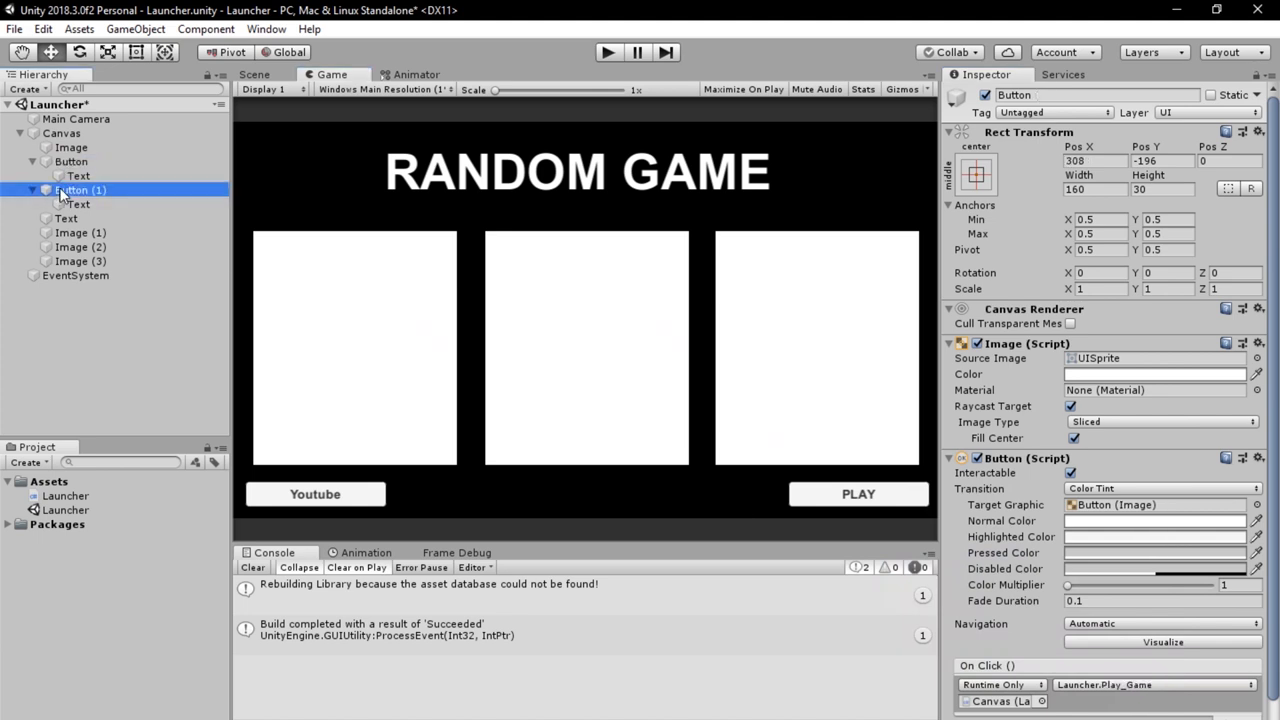
left_click(82, 275)
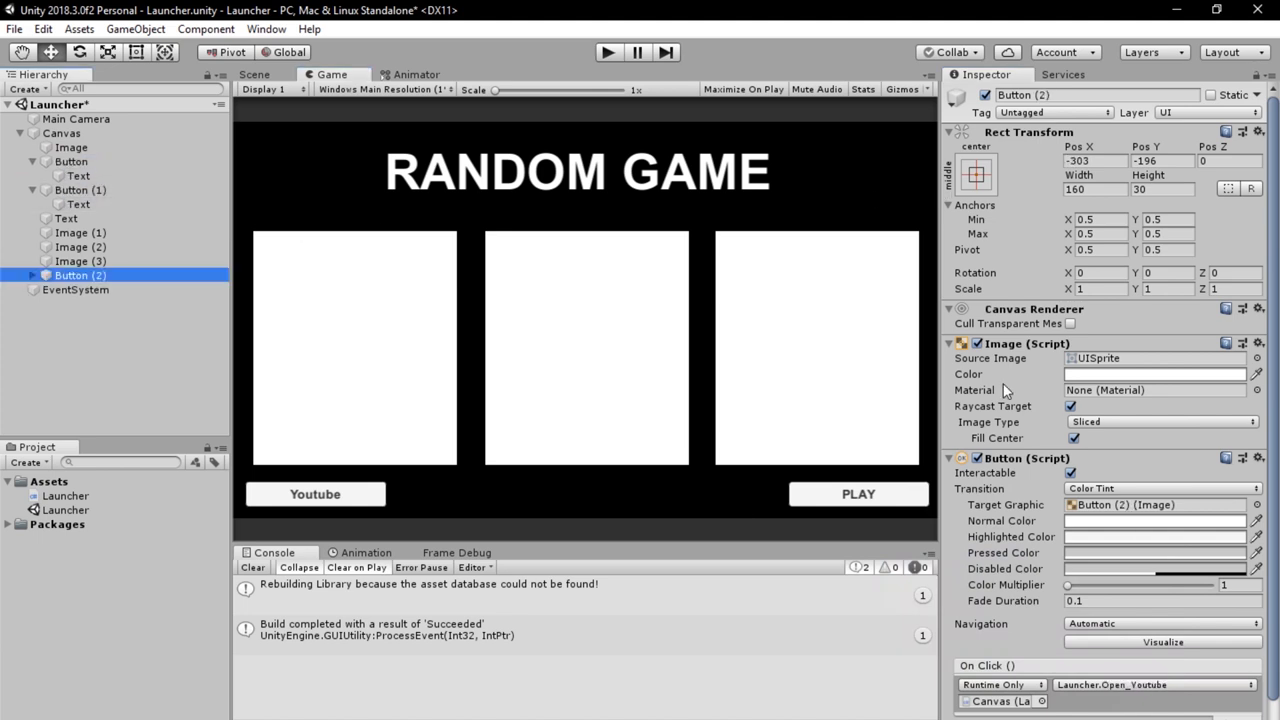
left_click(254, 74)
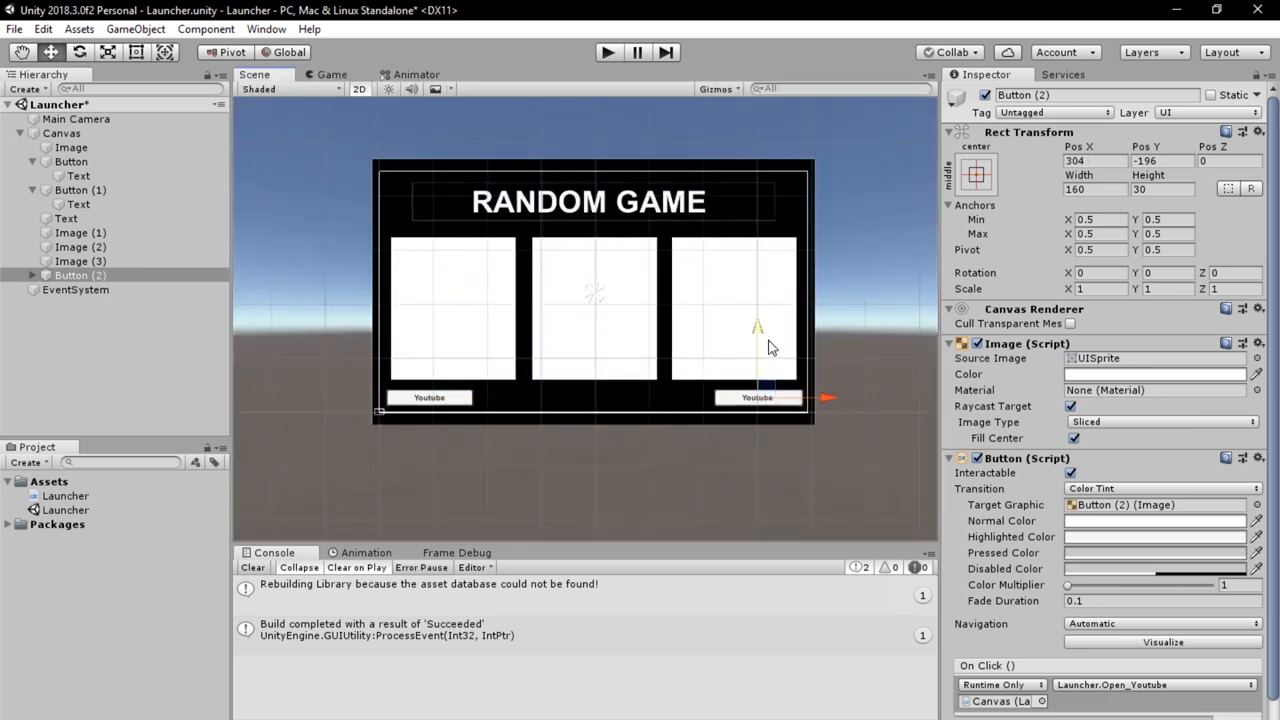
Move Button (2) under the title, wire it to Quit_Launcher, label it QUIT, and enter Play mode
left_click_drag(758, 327, 758, 113)
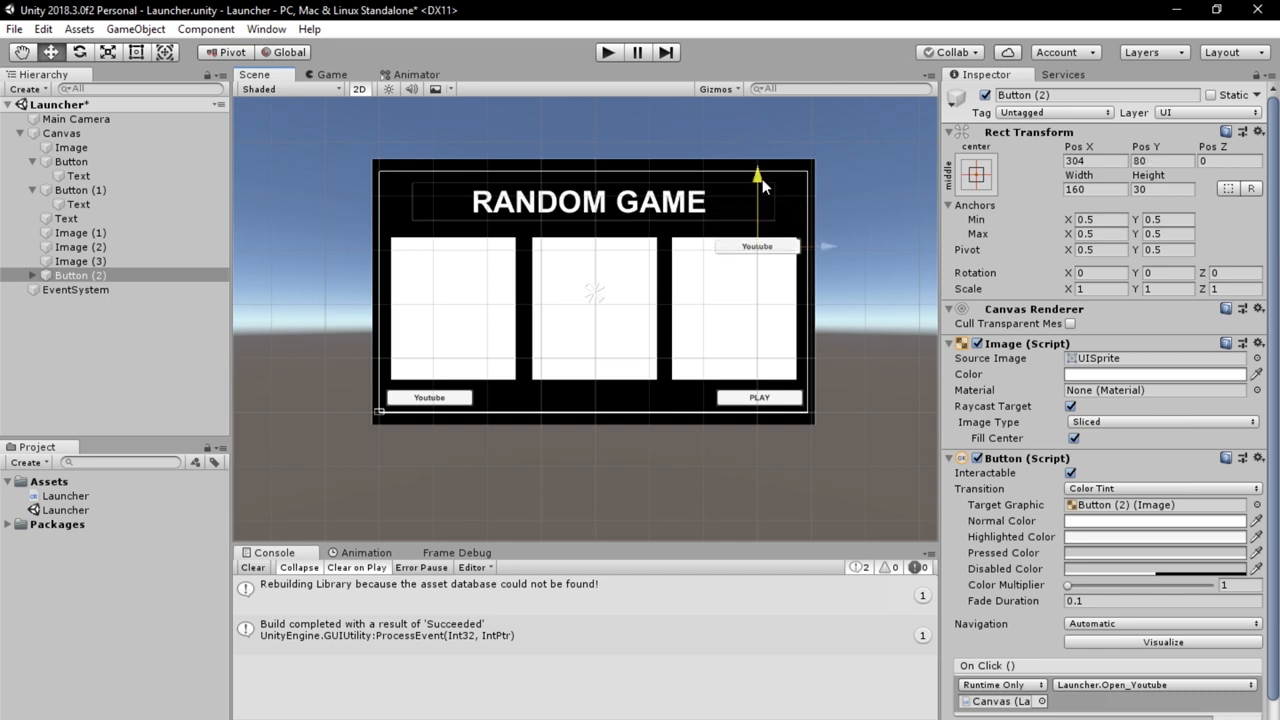
left_click_drag(760, 188, 758, 158)
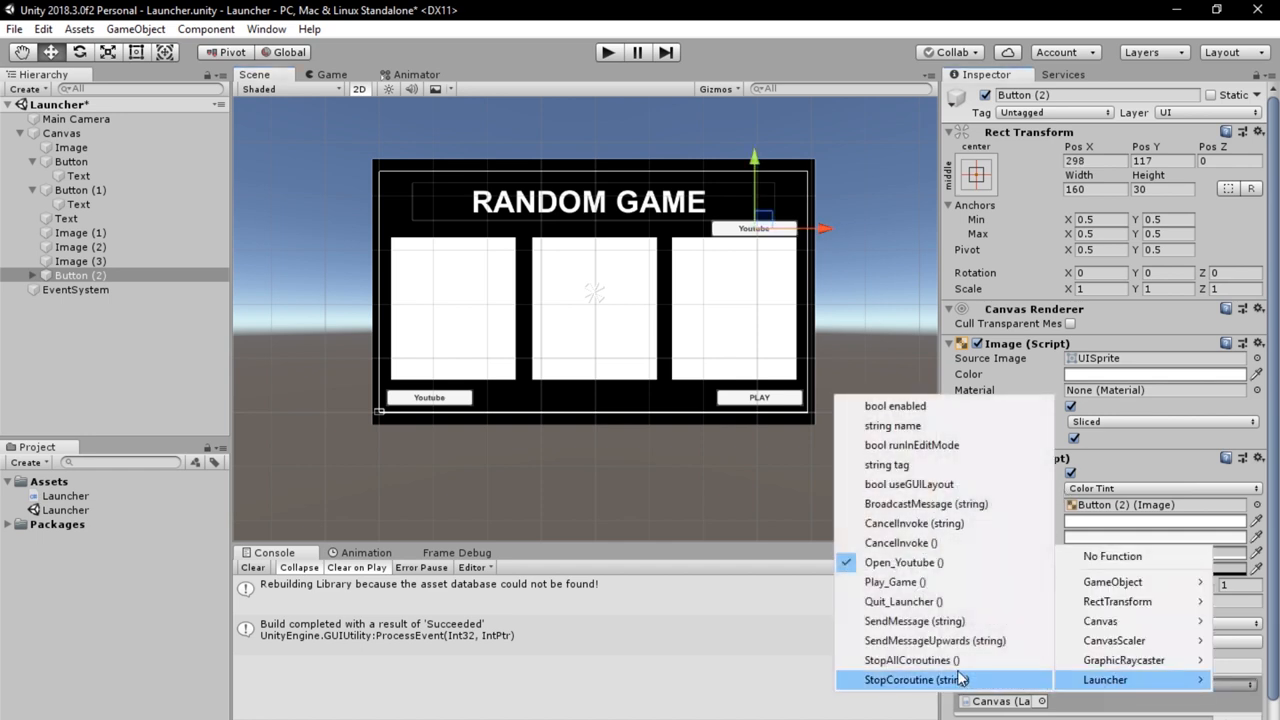
left_click(903, 601)
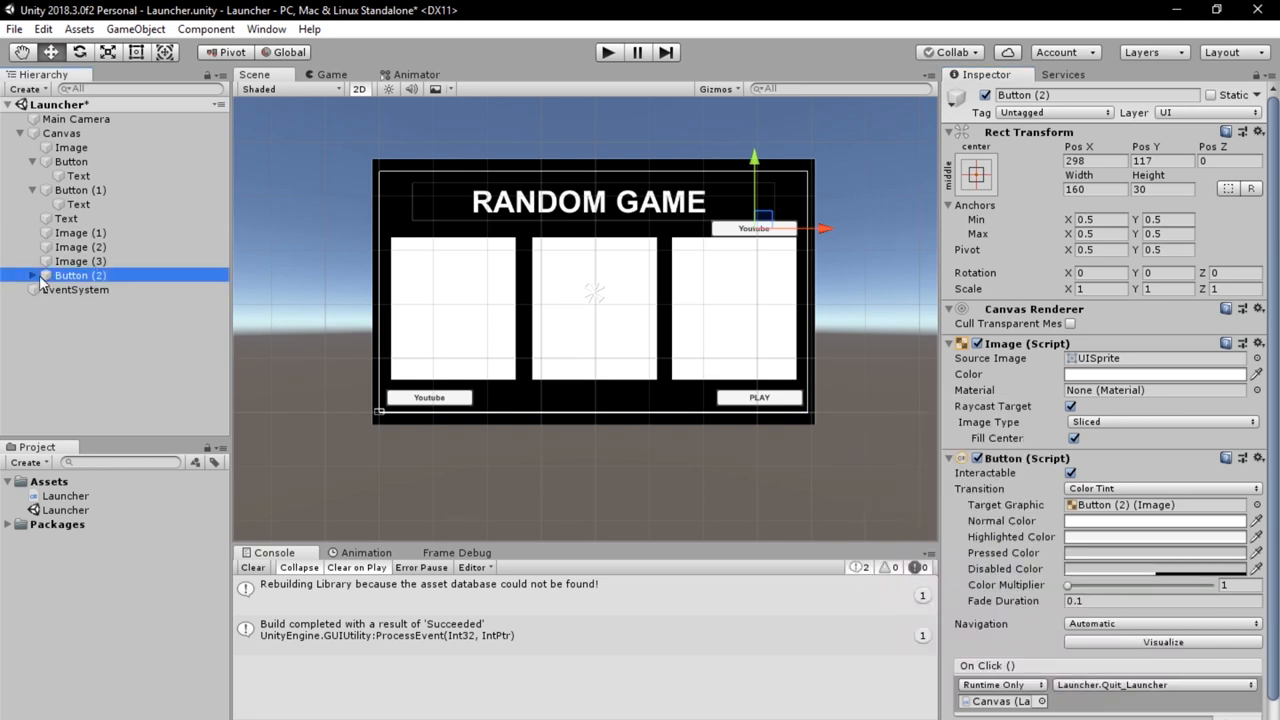
left_click(78, 289)
type("QUIT")
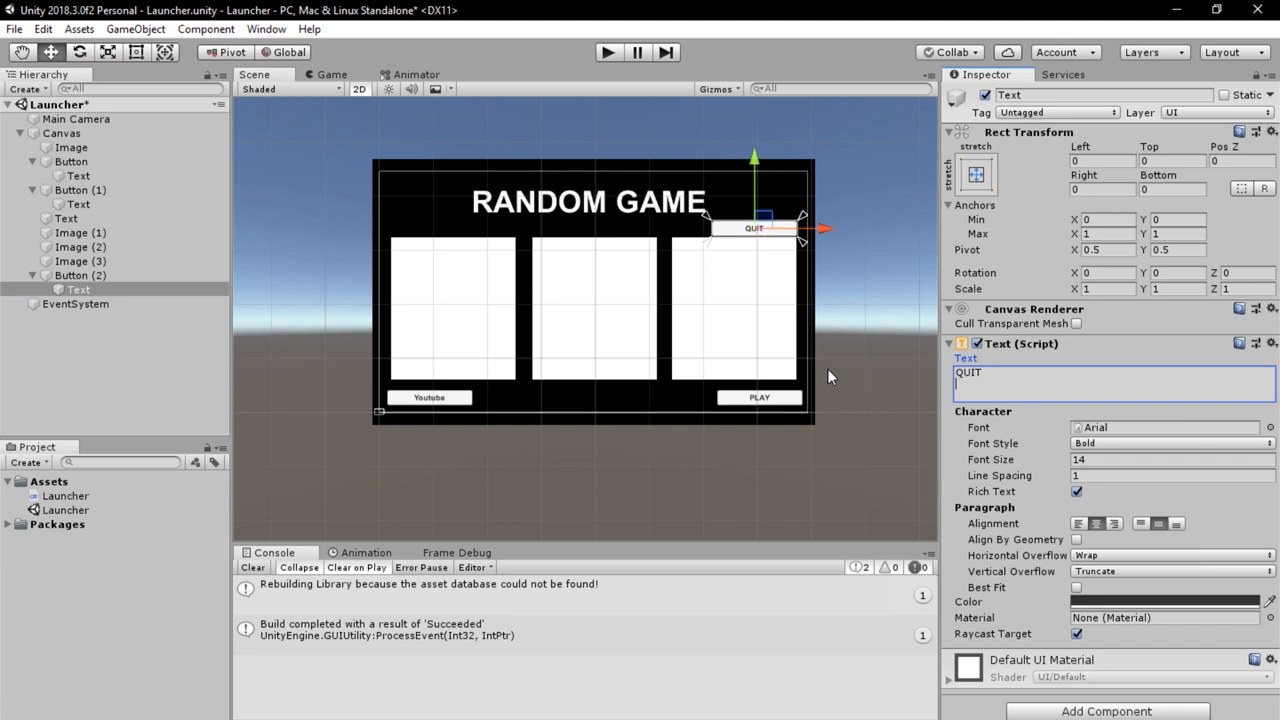
left_click(331, 74)
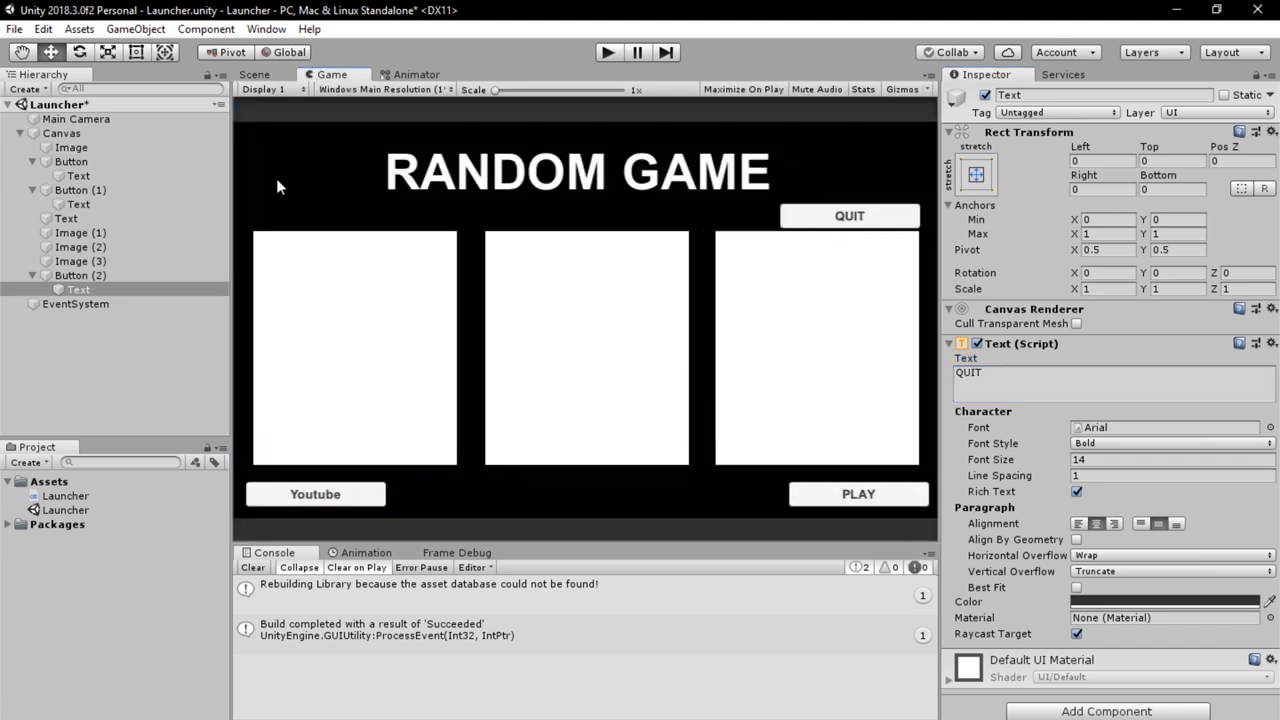
left_click(14, 28)
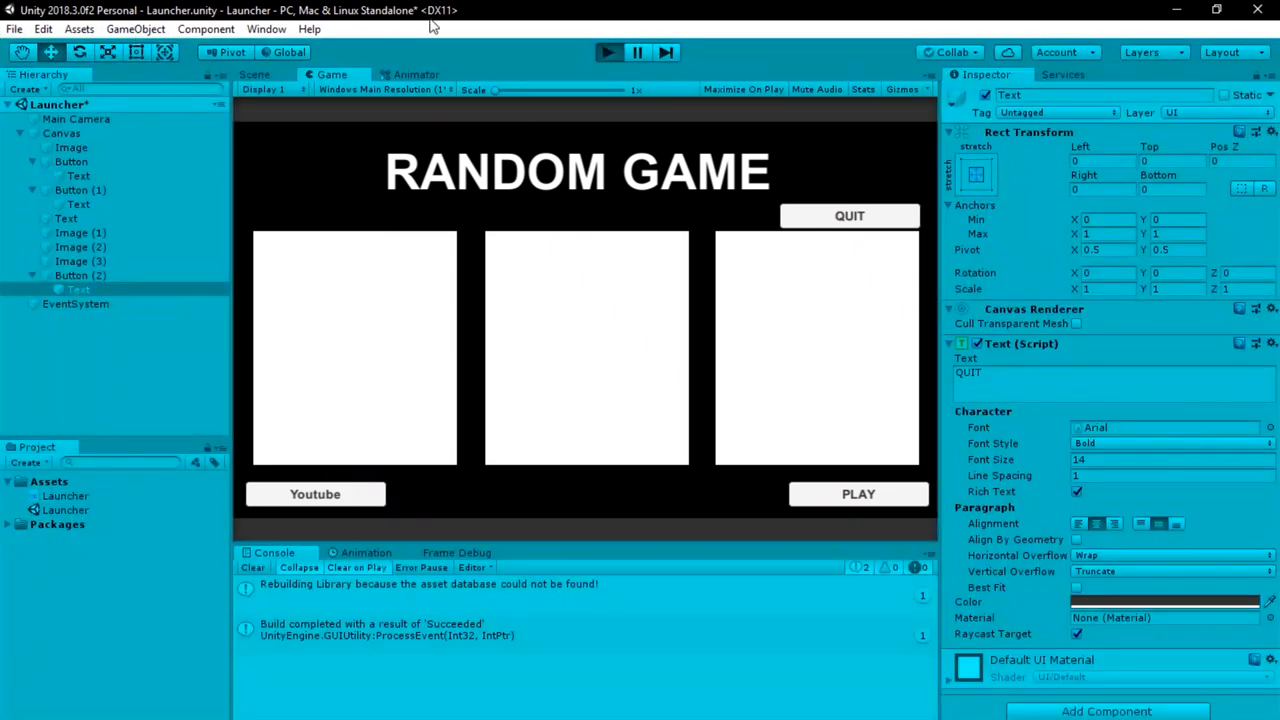
mouse_move(617, 273)
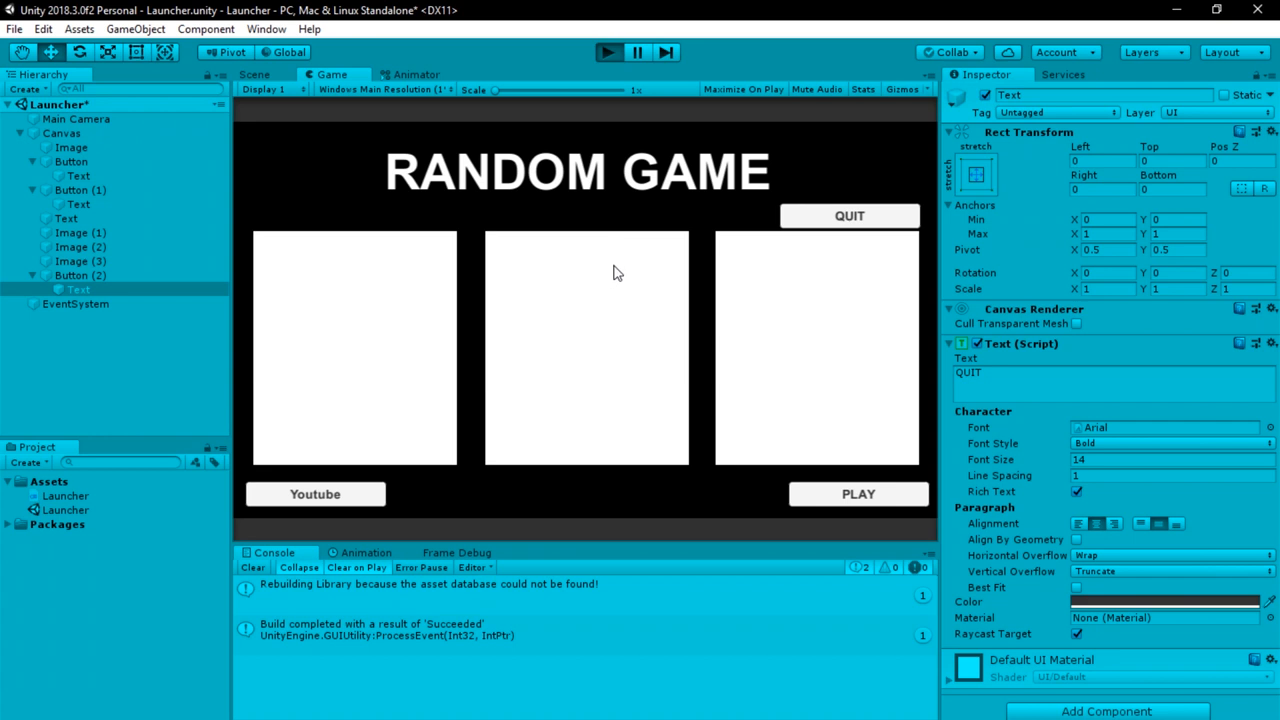
mouse_move(625, 238)
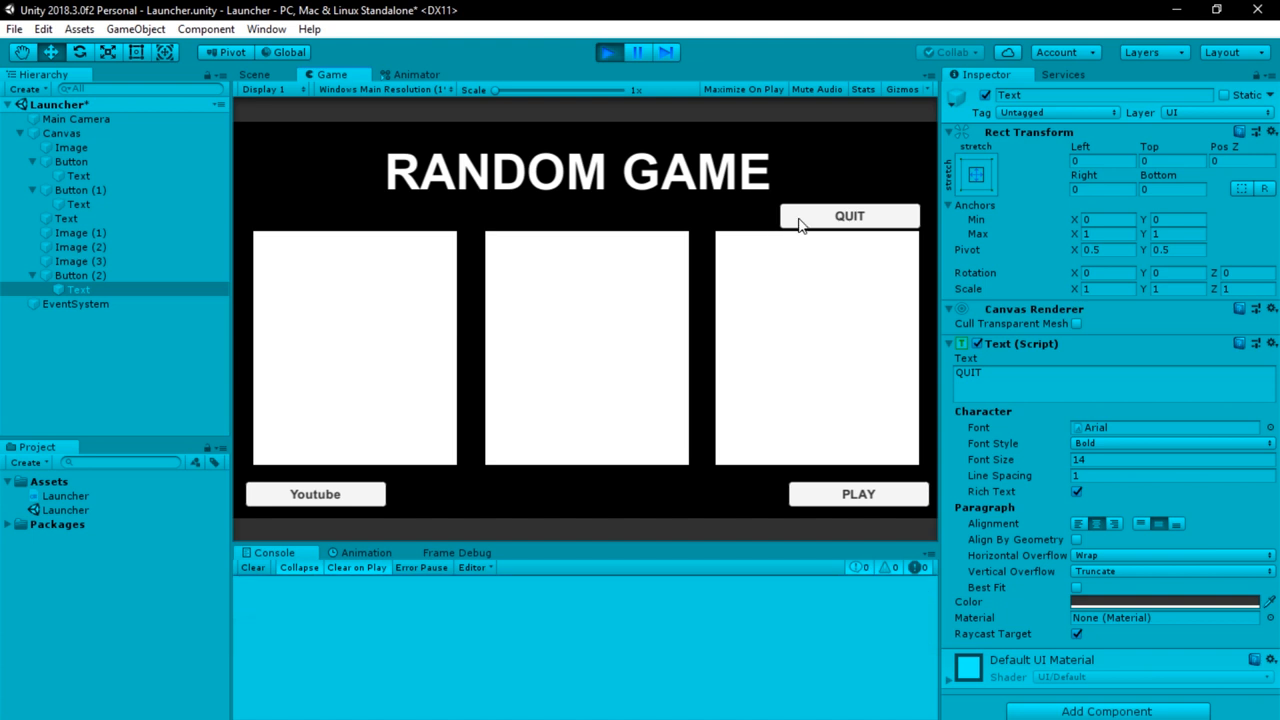
mouse_move(849, 216)
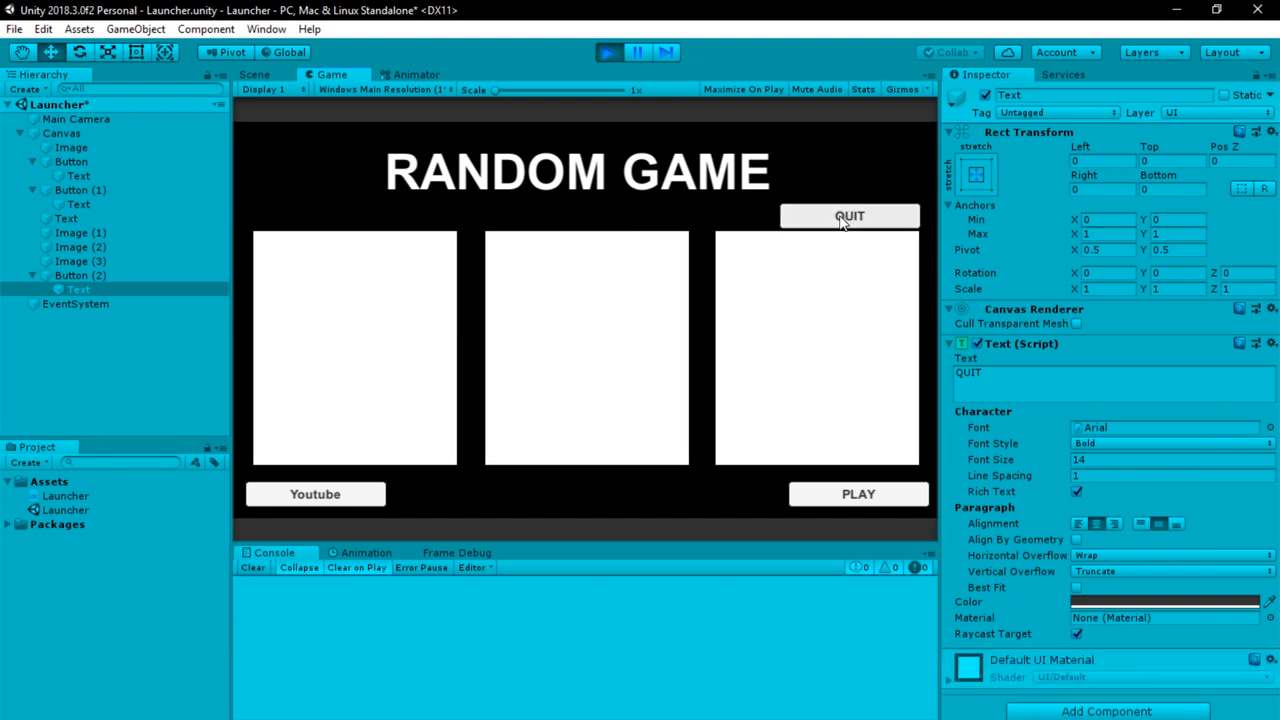
mouse_move(805, 228)
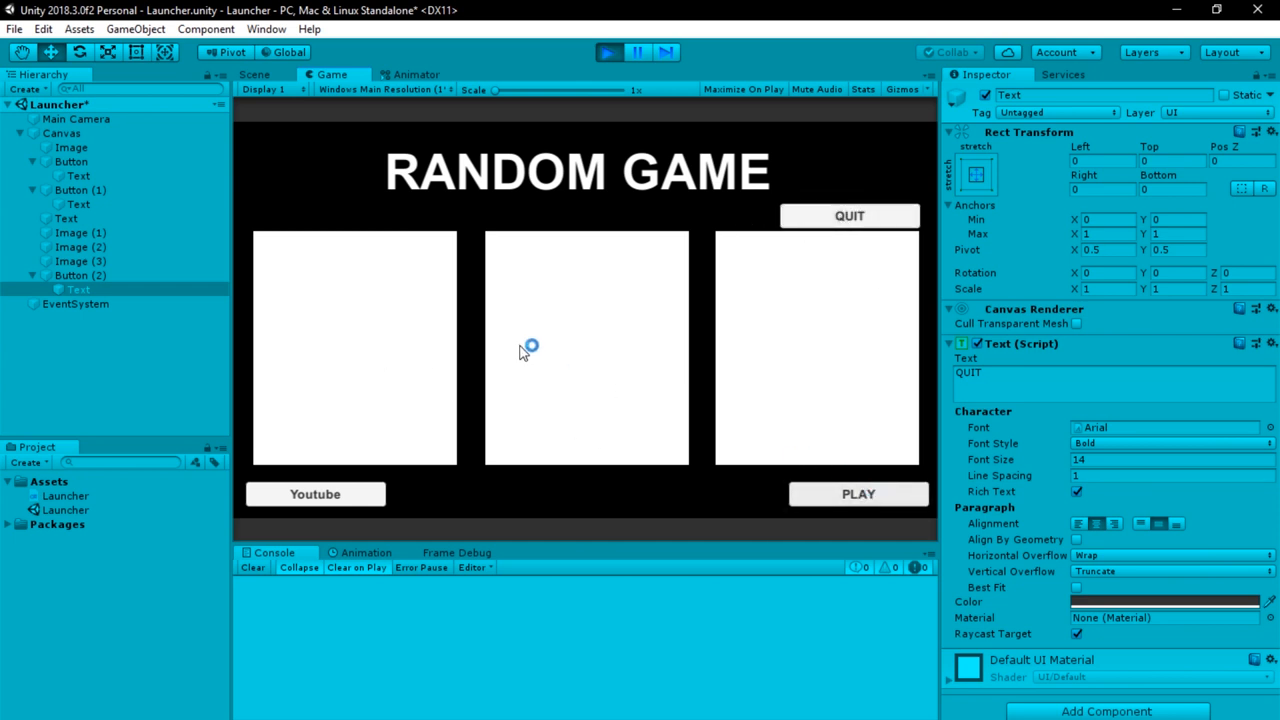
mouse_move(512, 347)
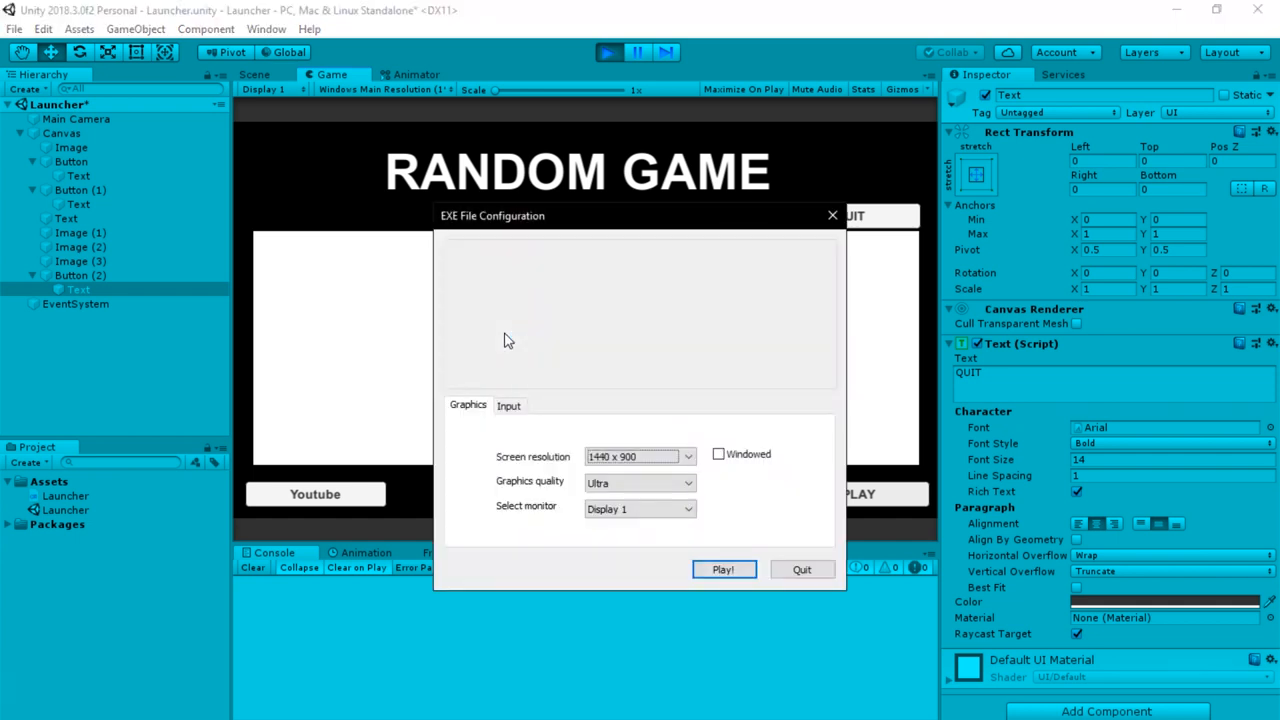
Run EXE File windowed at 1280 x 720, then close its window
left_click(638, 456)
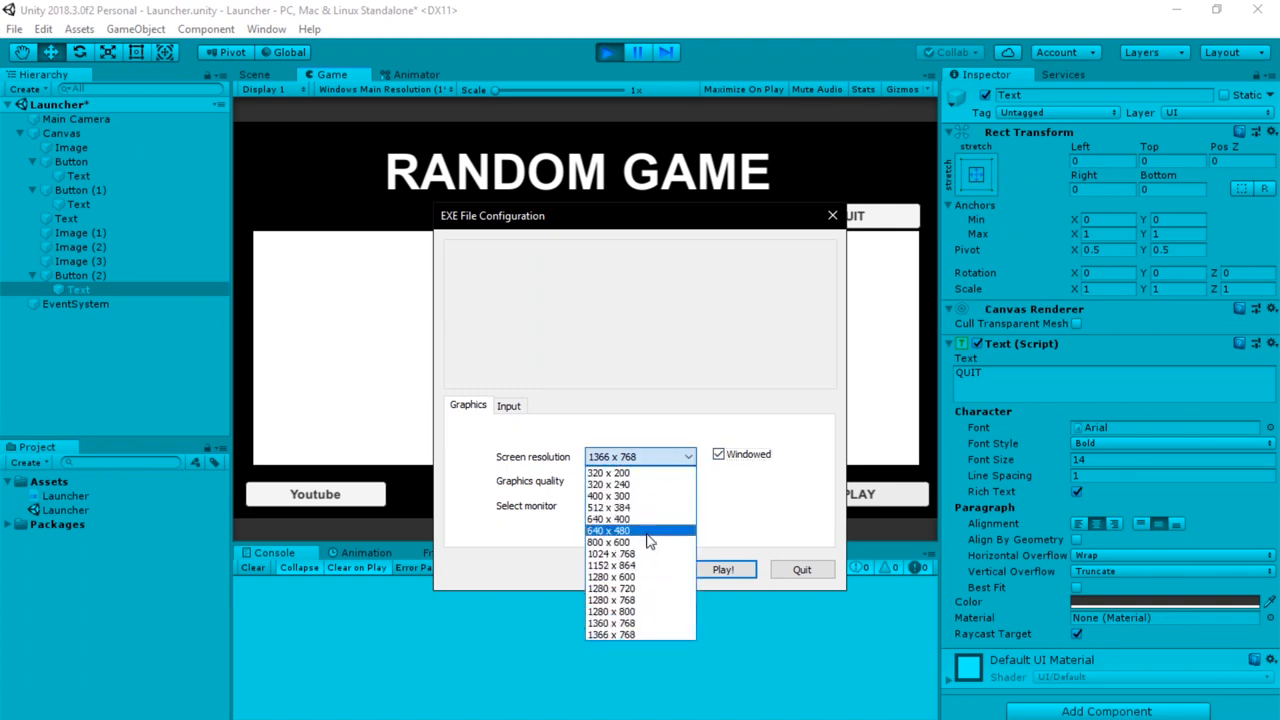
left_click(611, 588)
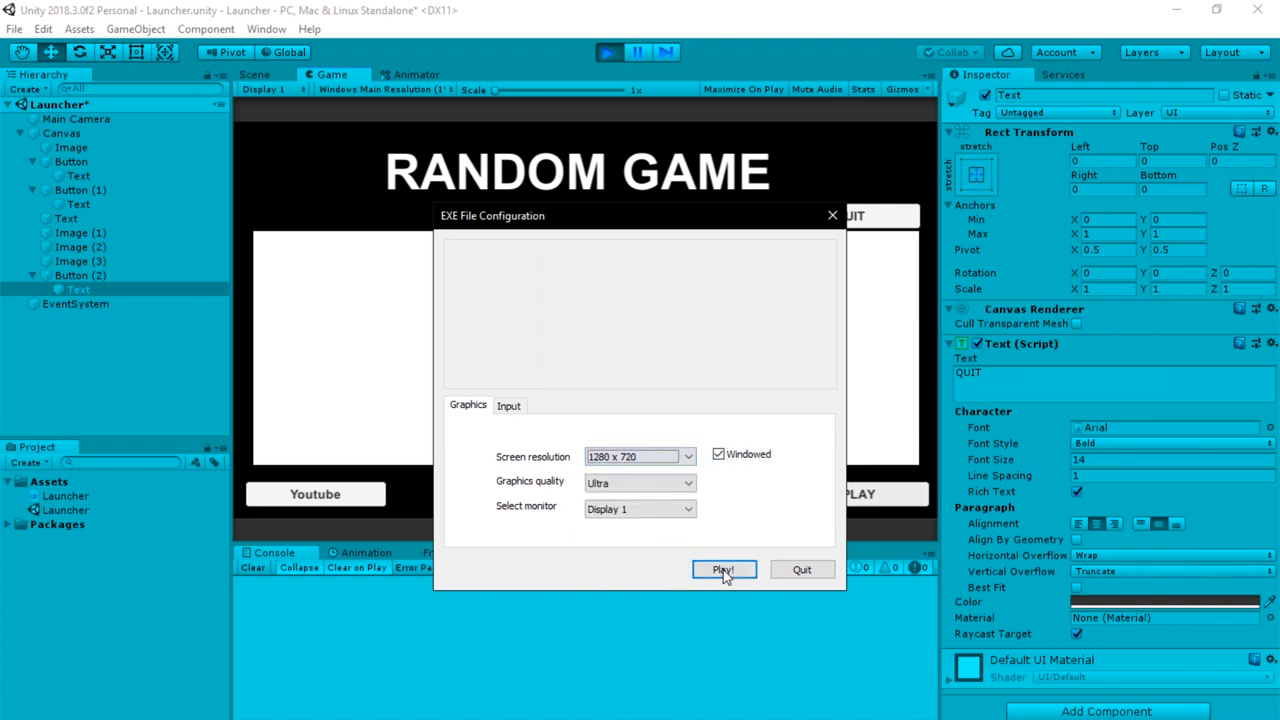
left_click(724, 569)
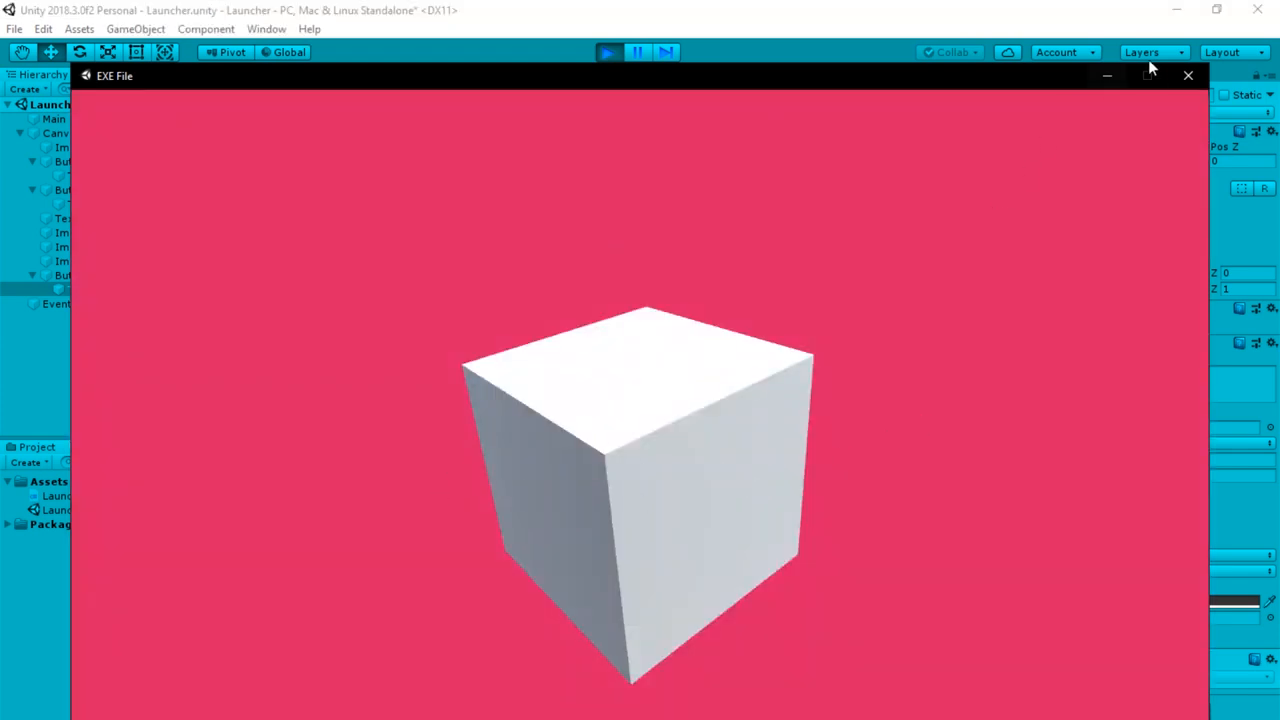
left_click(1188, 75)
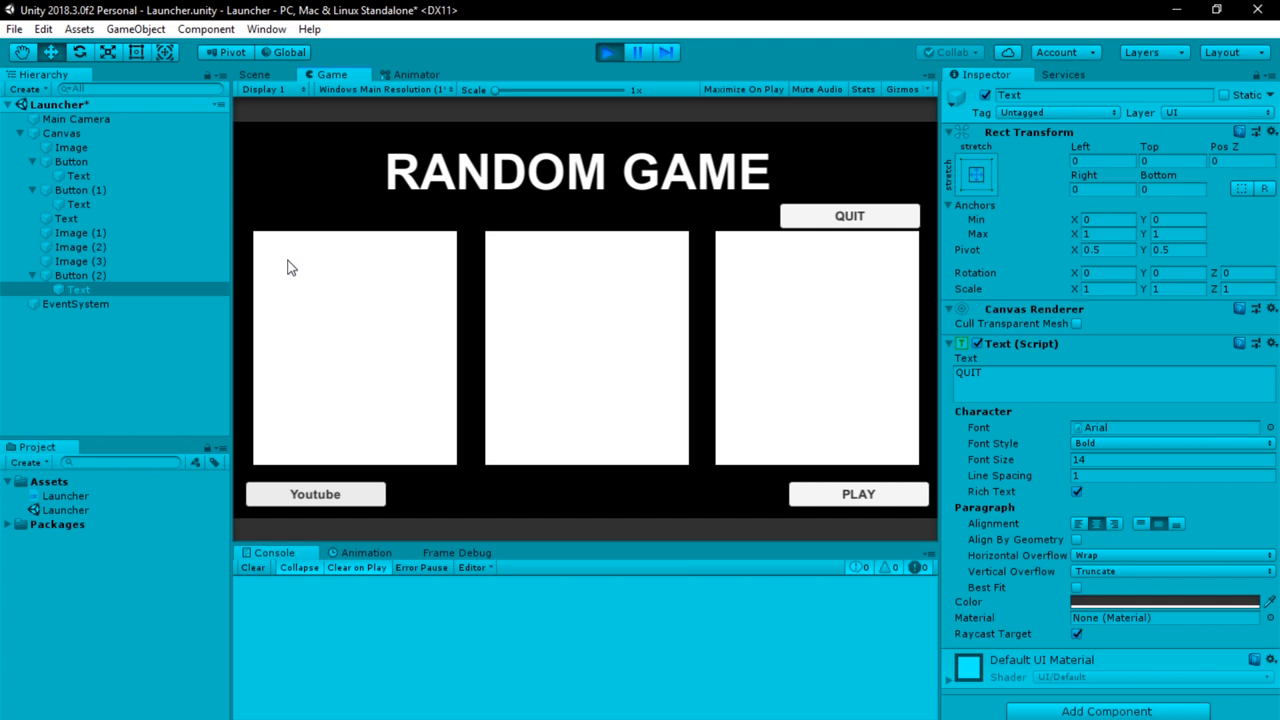
Exit Play mode
left_click(62, 133)
type("h")
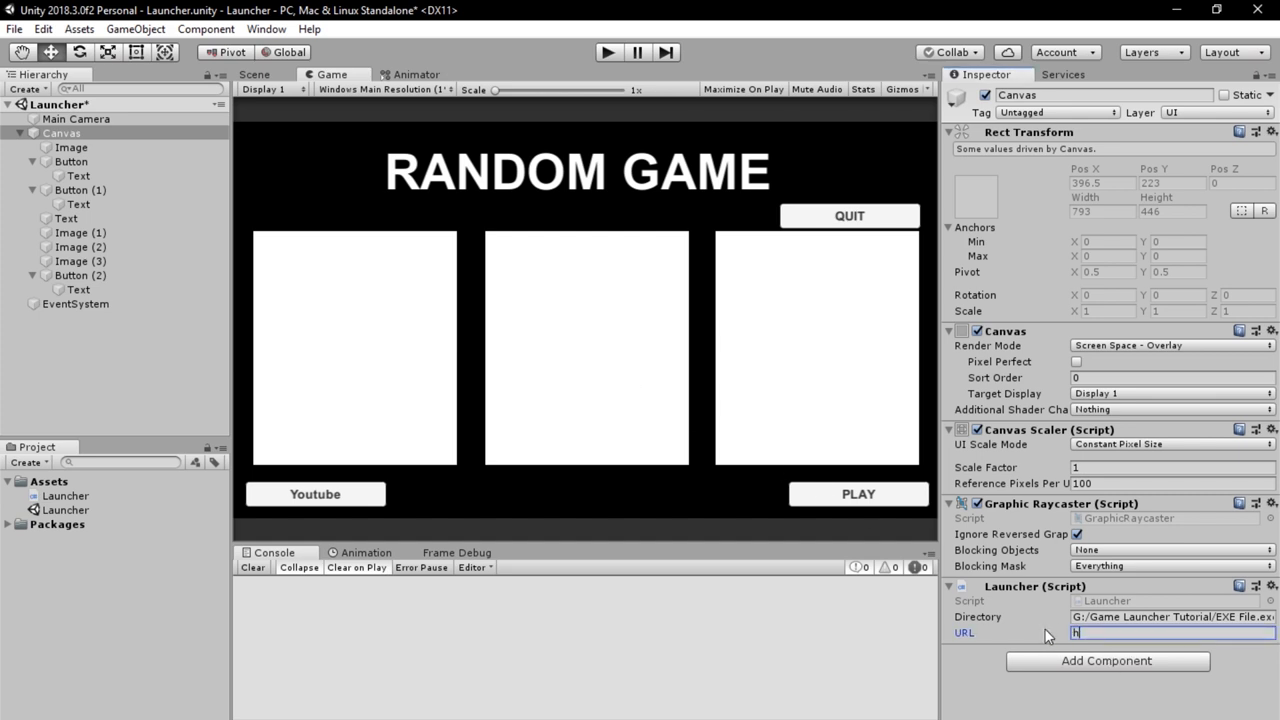
type("ttps://")
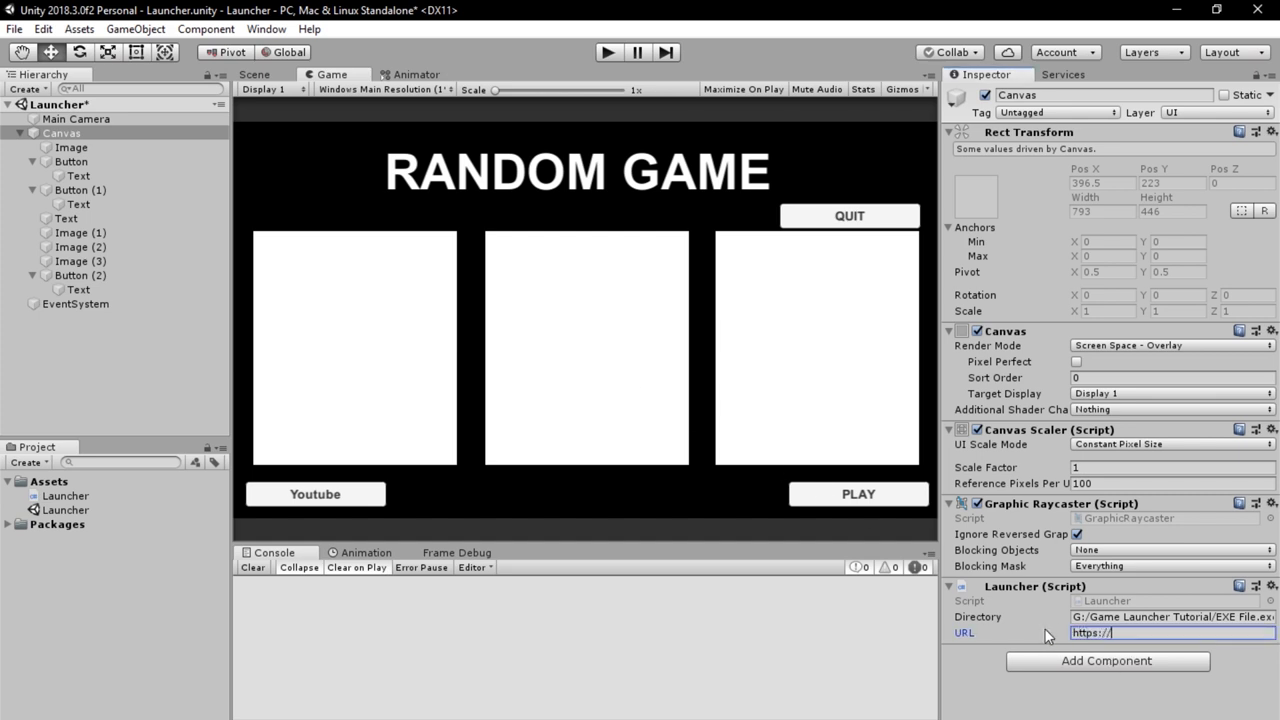
type("www.youtube.com")
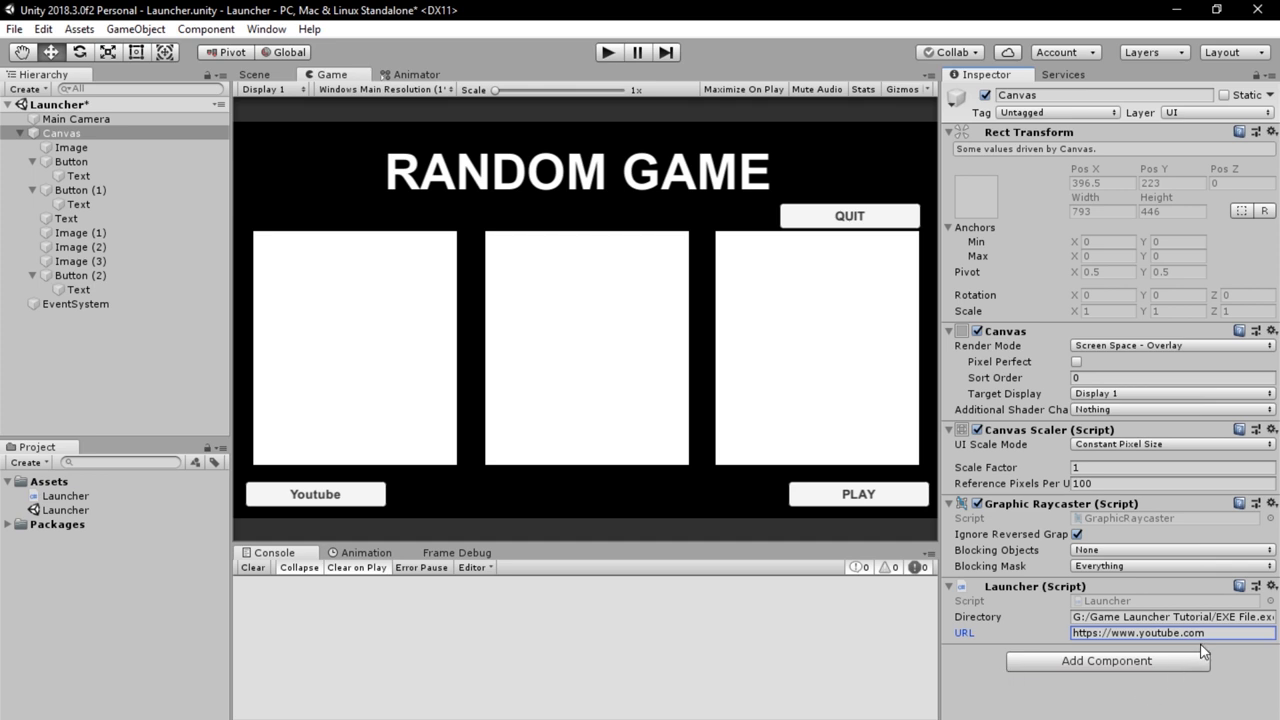
mouse_move(564, 625)
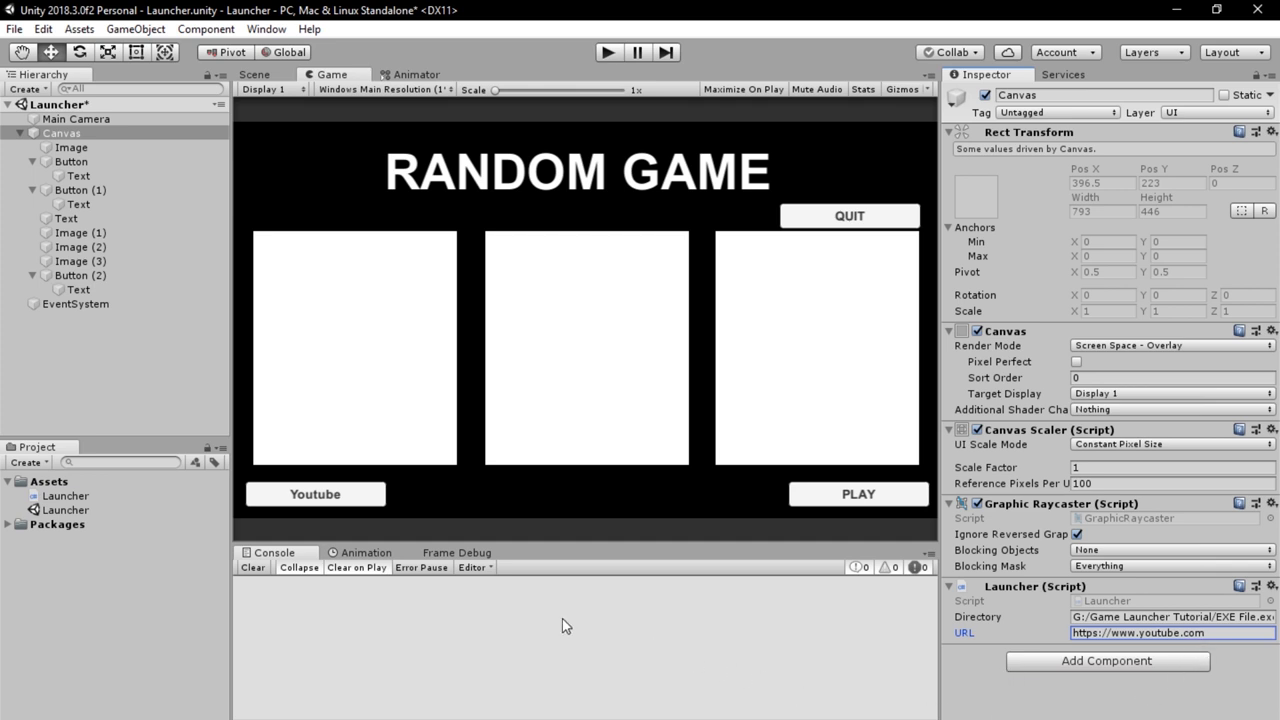
mouse_move(538, 224)
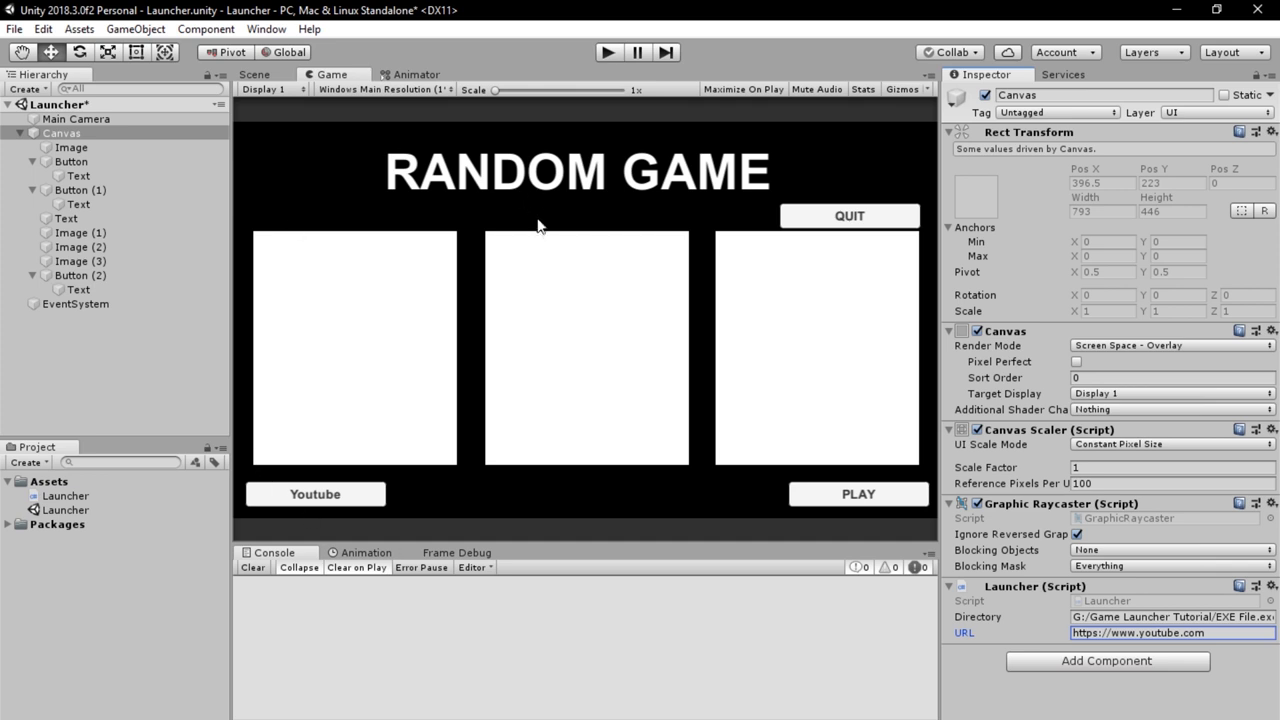
mouse_move(617, 250)
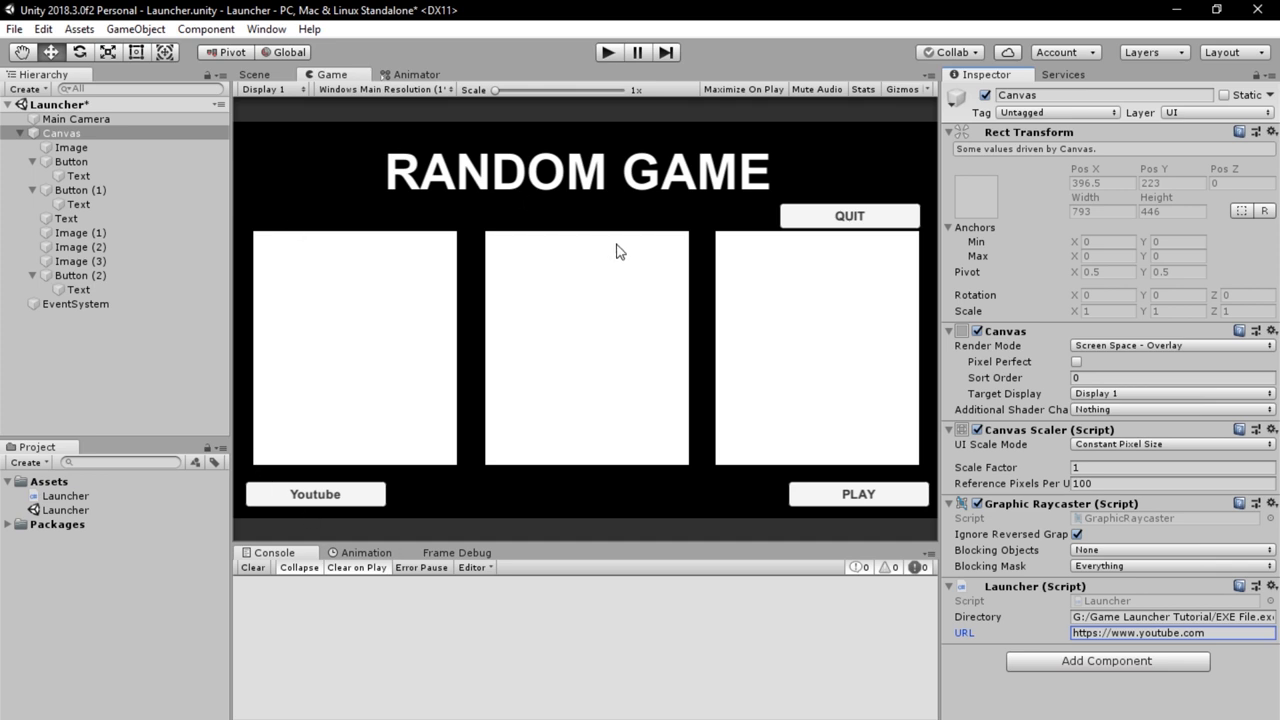